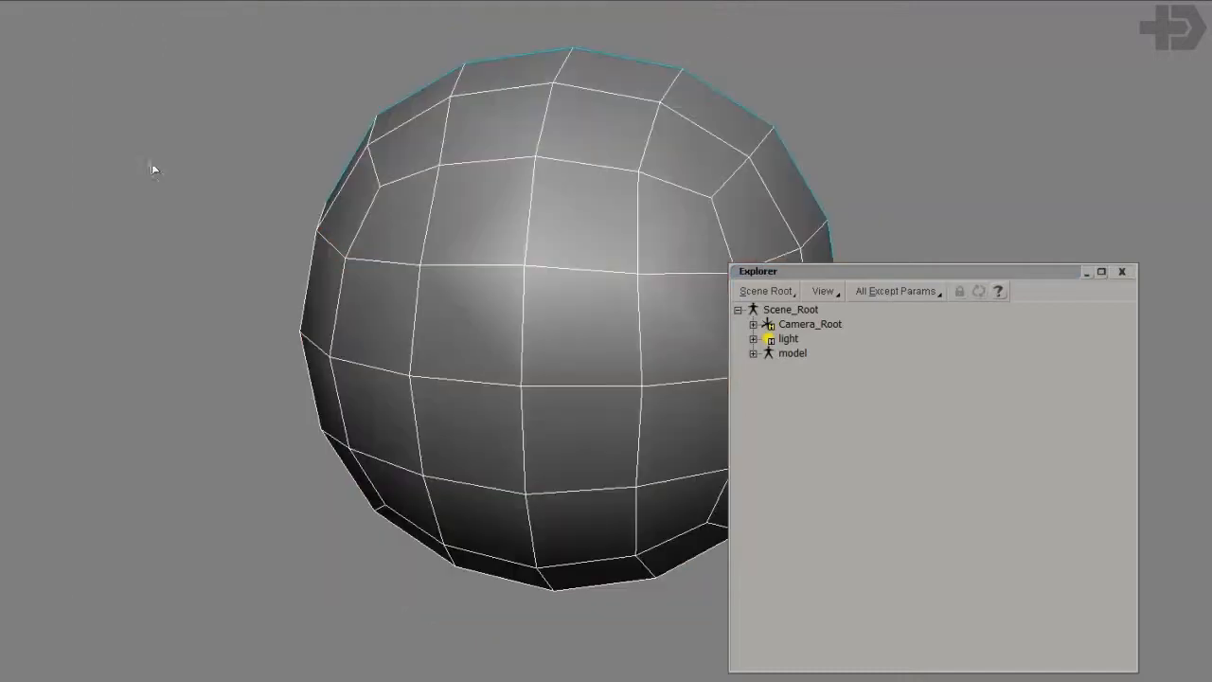
mouse_move(621, 254)
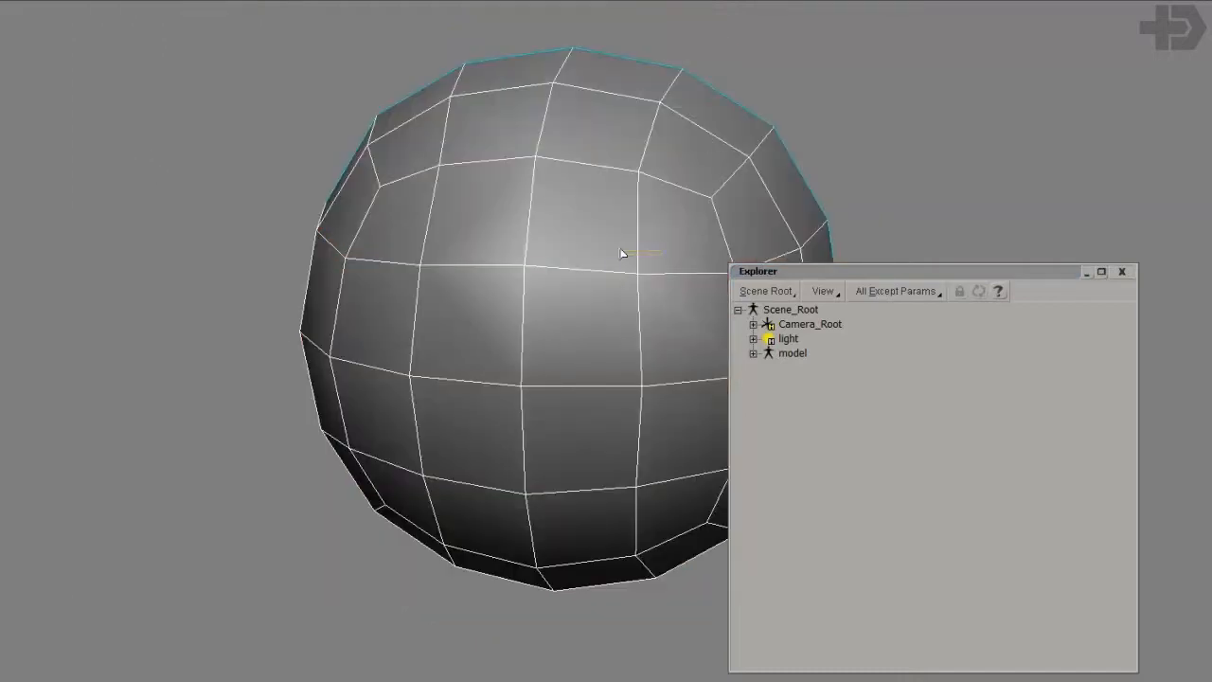
Expand the model in the Explorer and unhide cube1 to show the bubble-covered sphere
left_click_drag(622, 253, 553, 250)
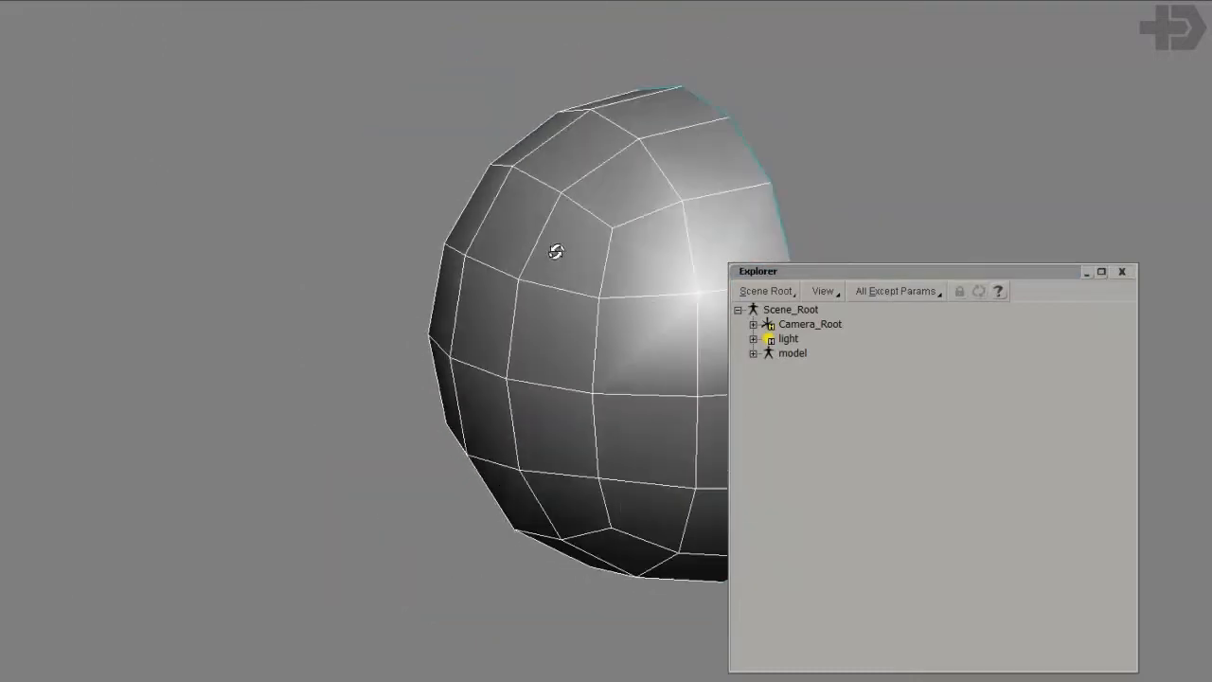
left_click(754, 352)
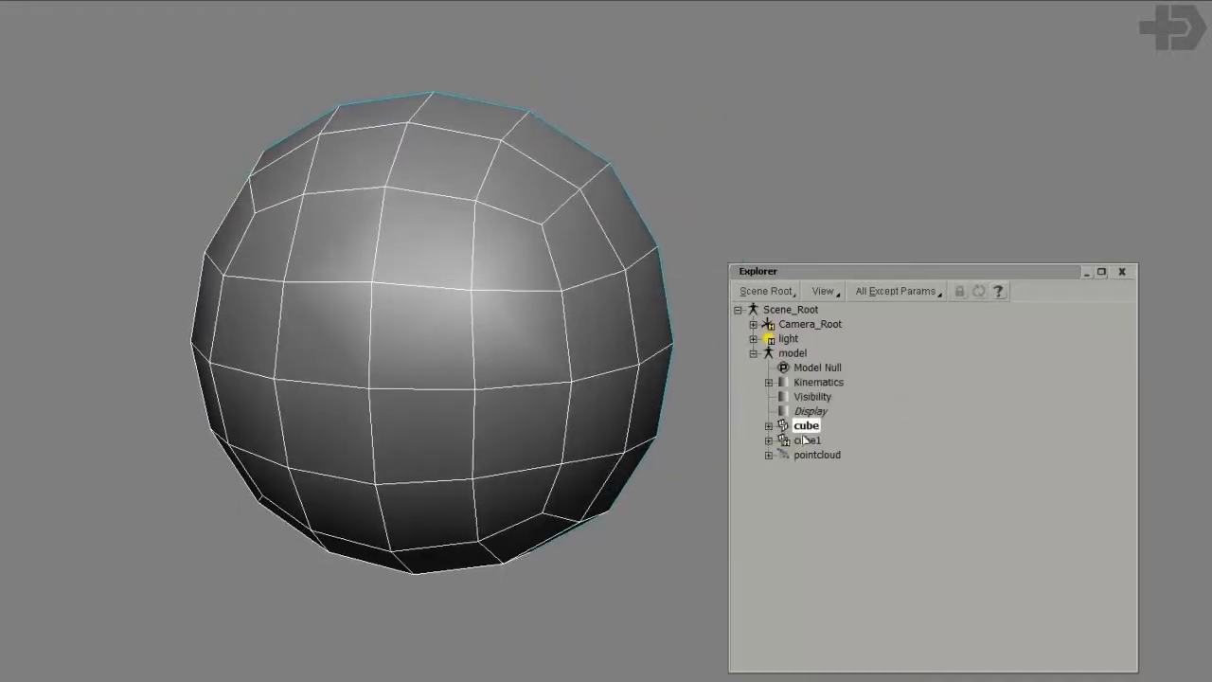
left_click(807, 439)
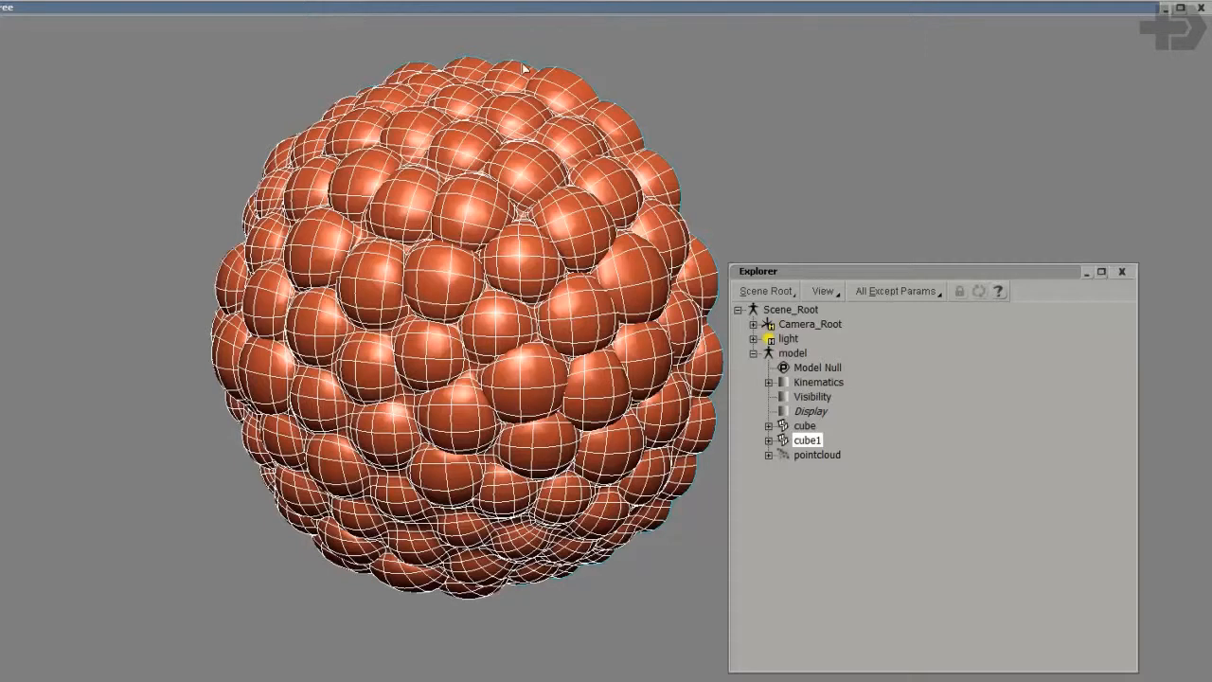
mouse_move(449, 189)
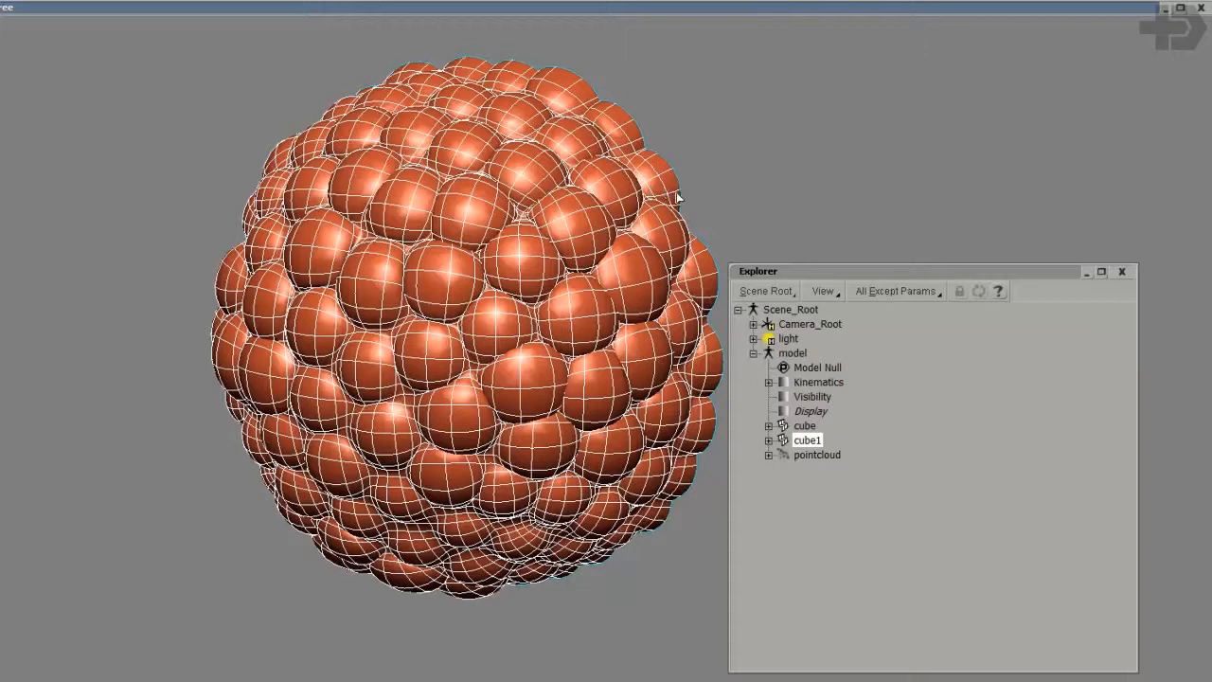
mouse_move(558, 132)
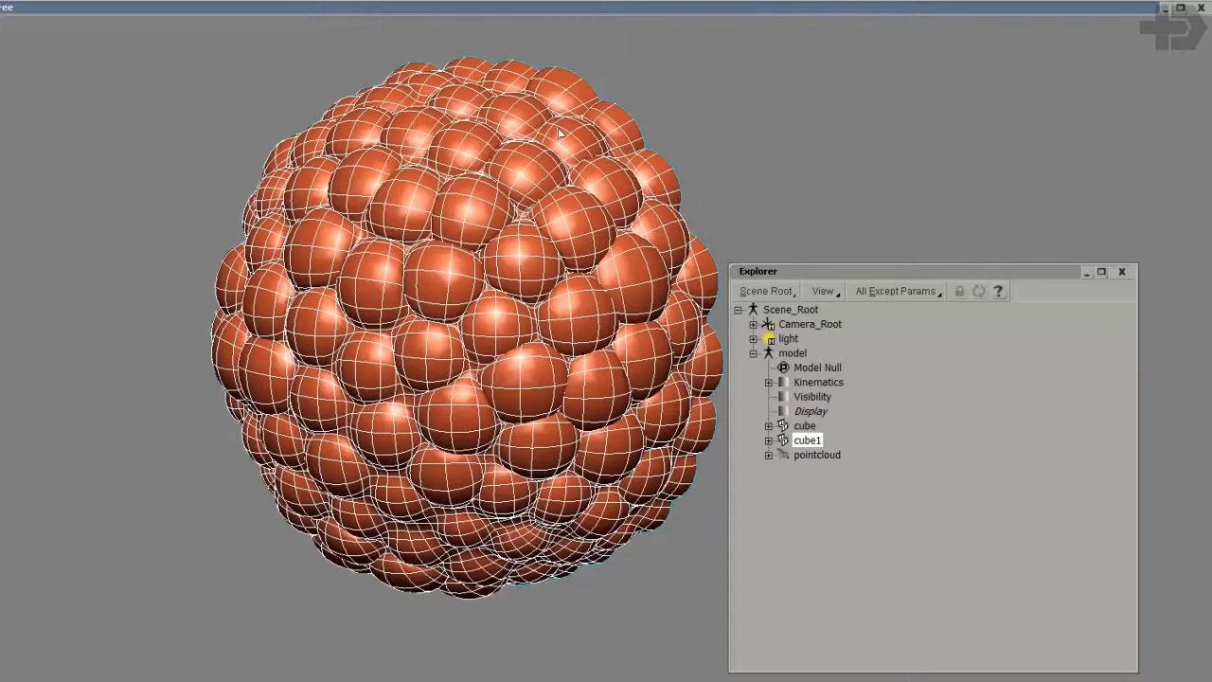
mouse_move(1137, 61)
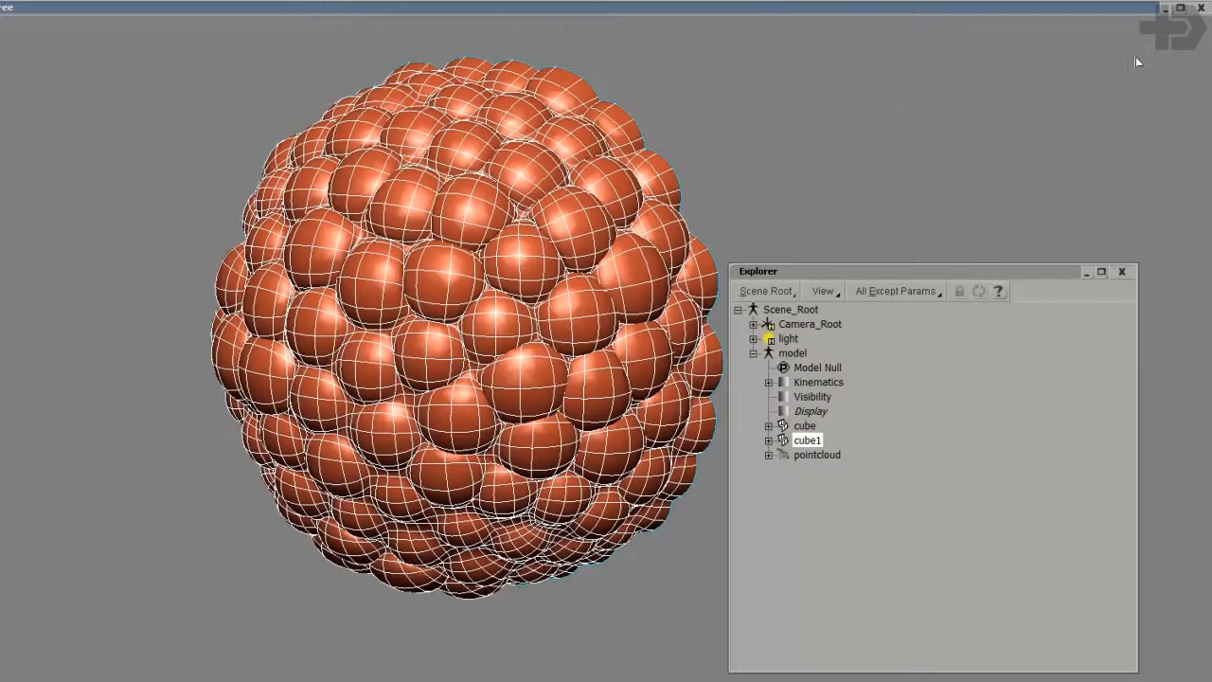
mouse_move(1083, 74)
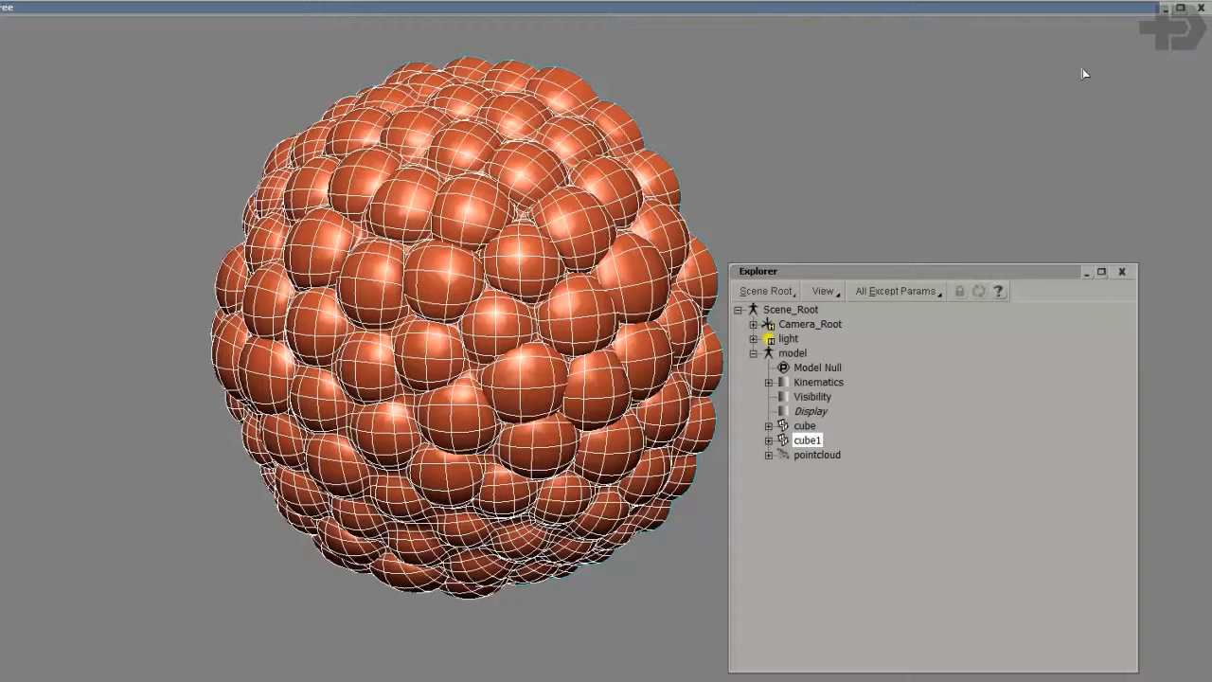
mouse_move(901, 102)
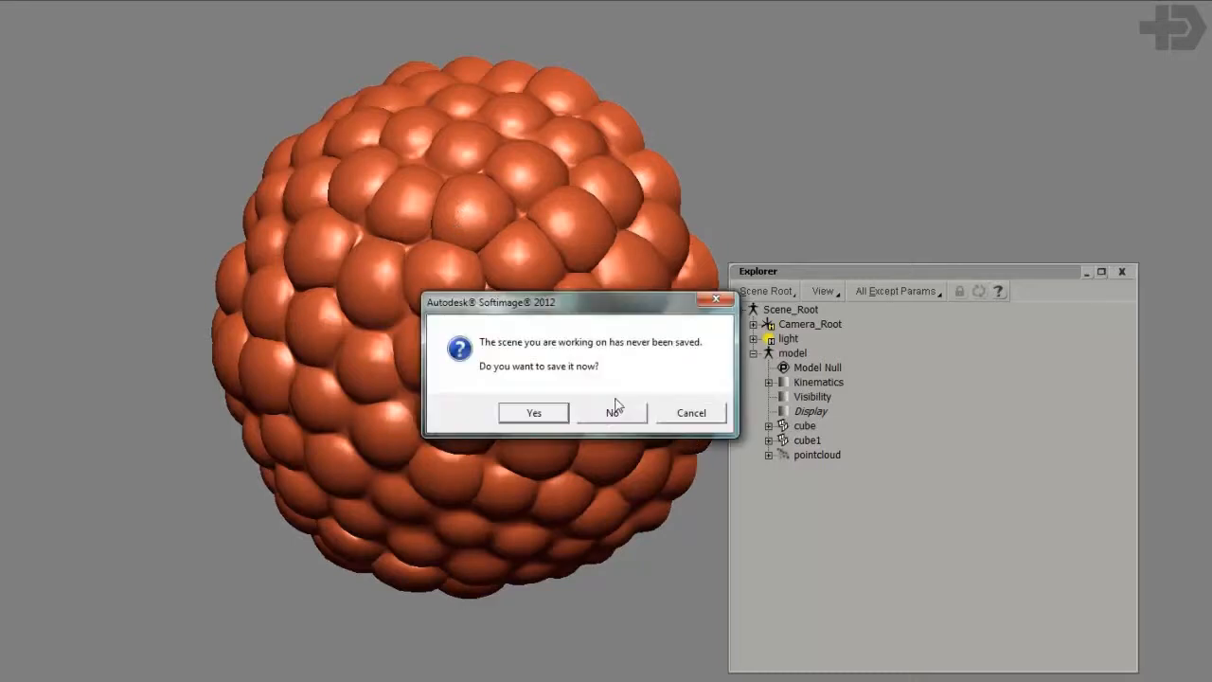
Answer No to saving so the bubble scene is replaced by an empty one
left_click(610, 413)
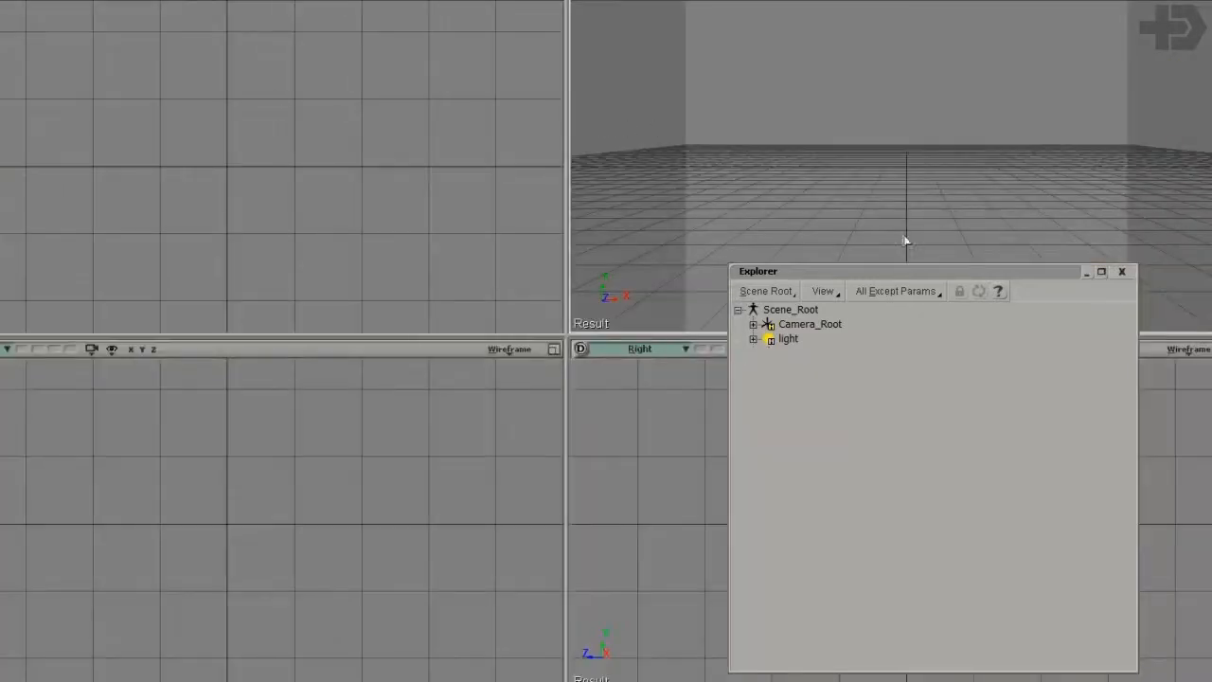
left_click(1121, 273)
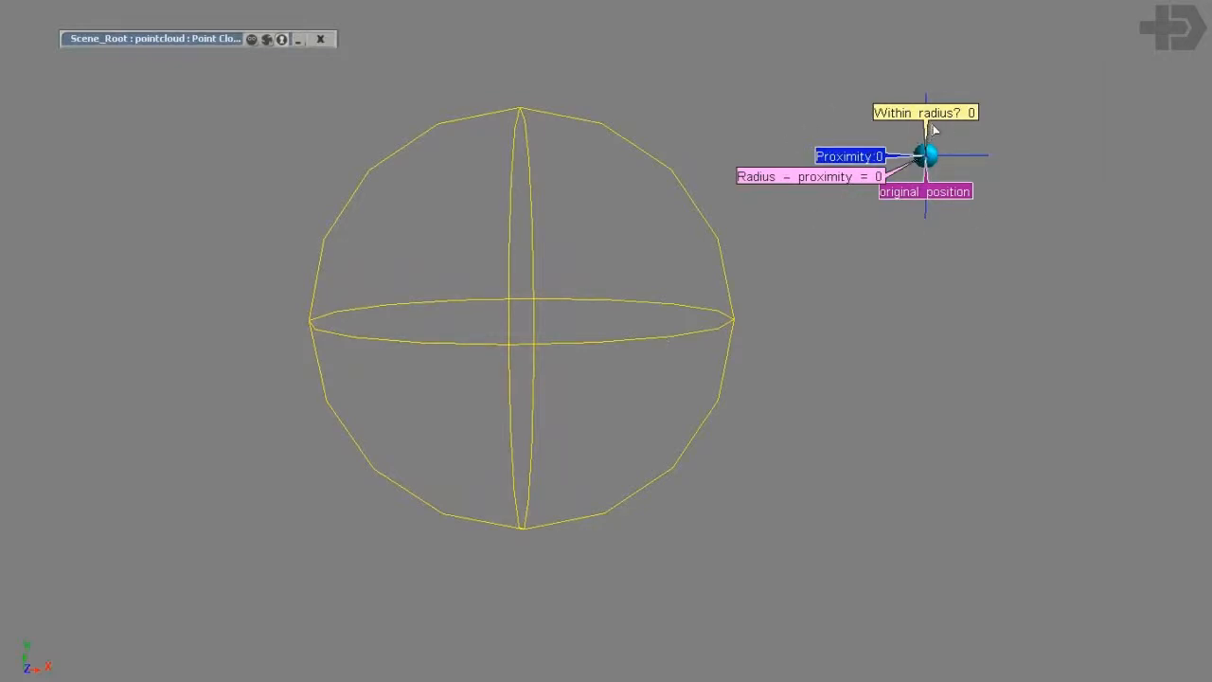
mouse_move(943, 181)
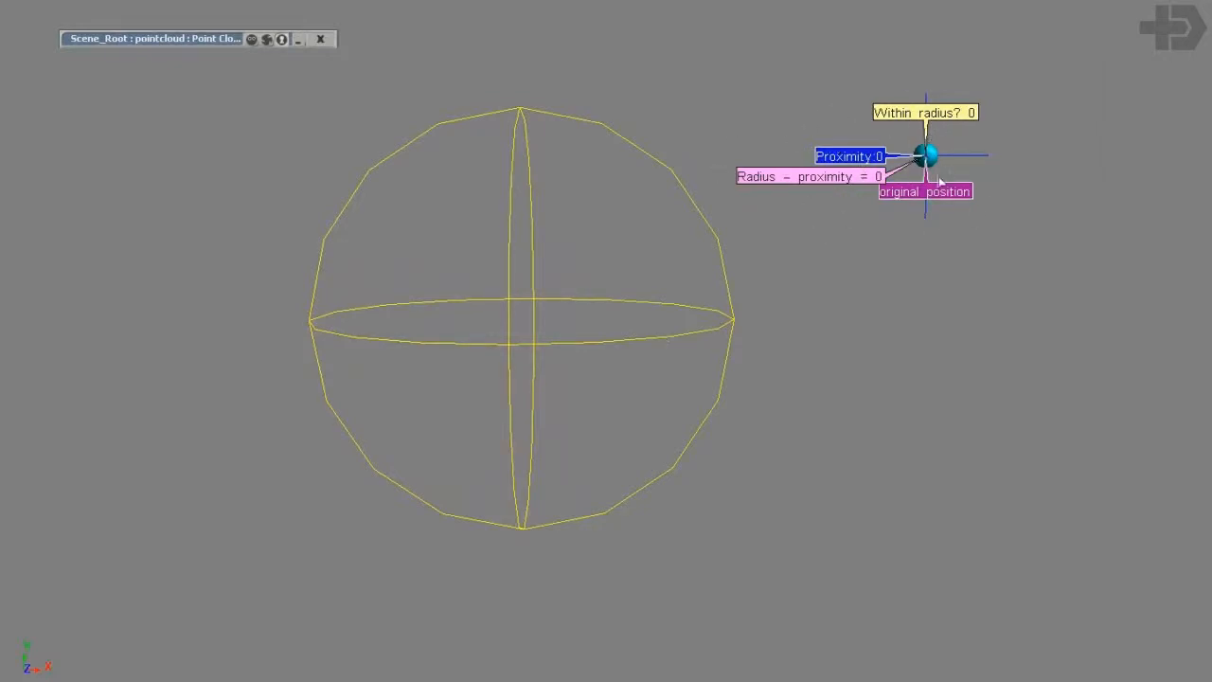
mouse_move(955, 144)
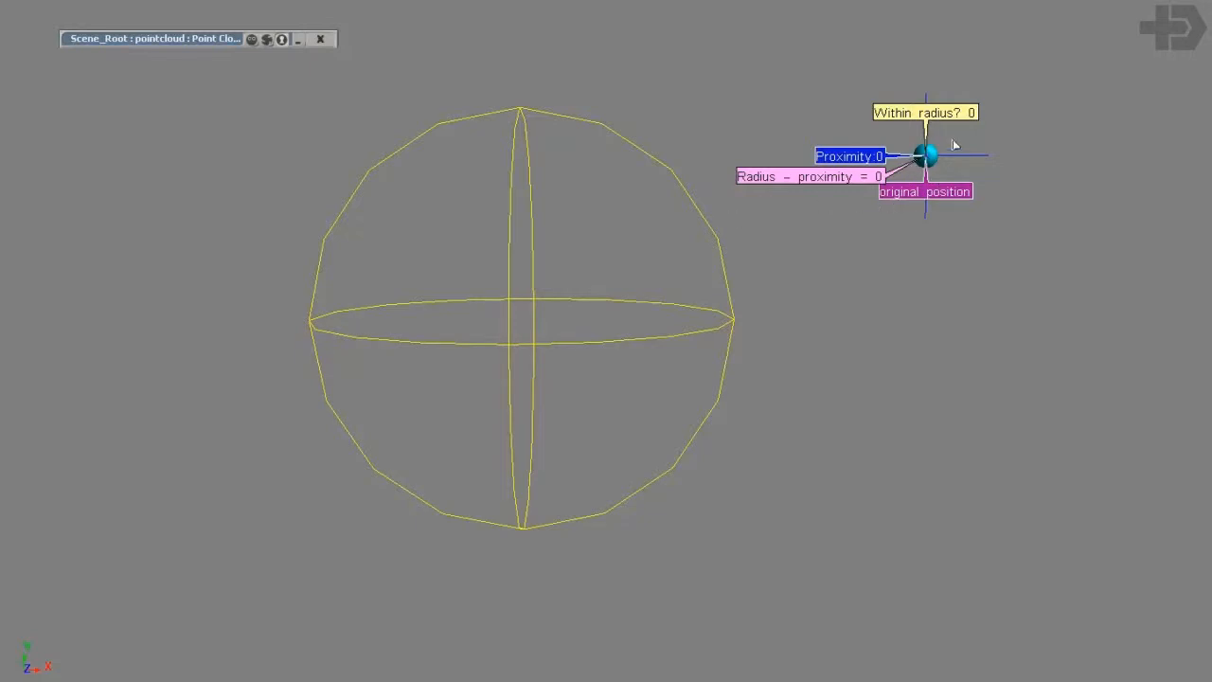
mouse_move(551, 215)
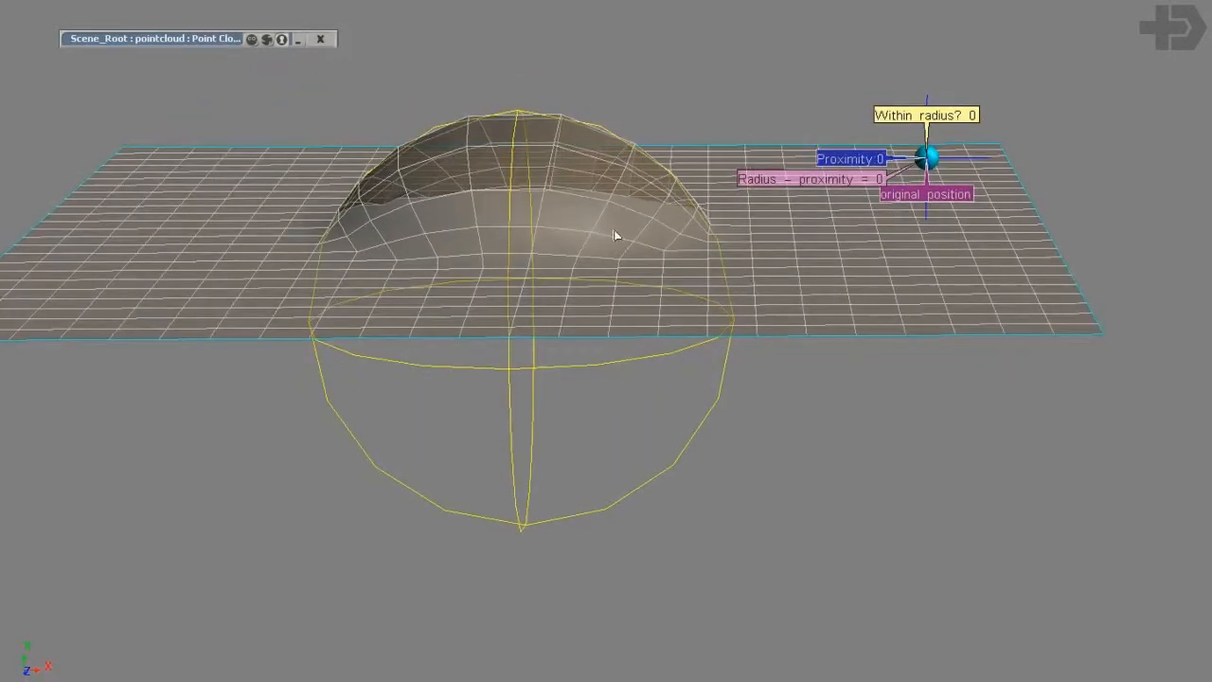
mouse_move(651, 341)
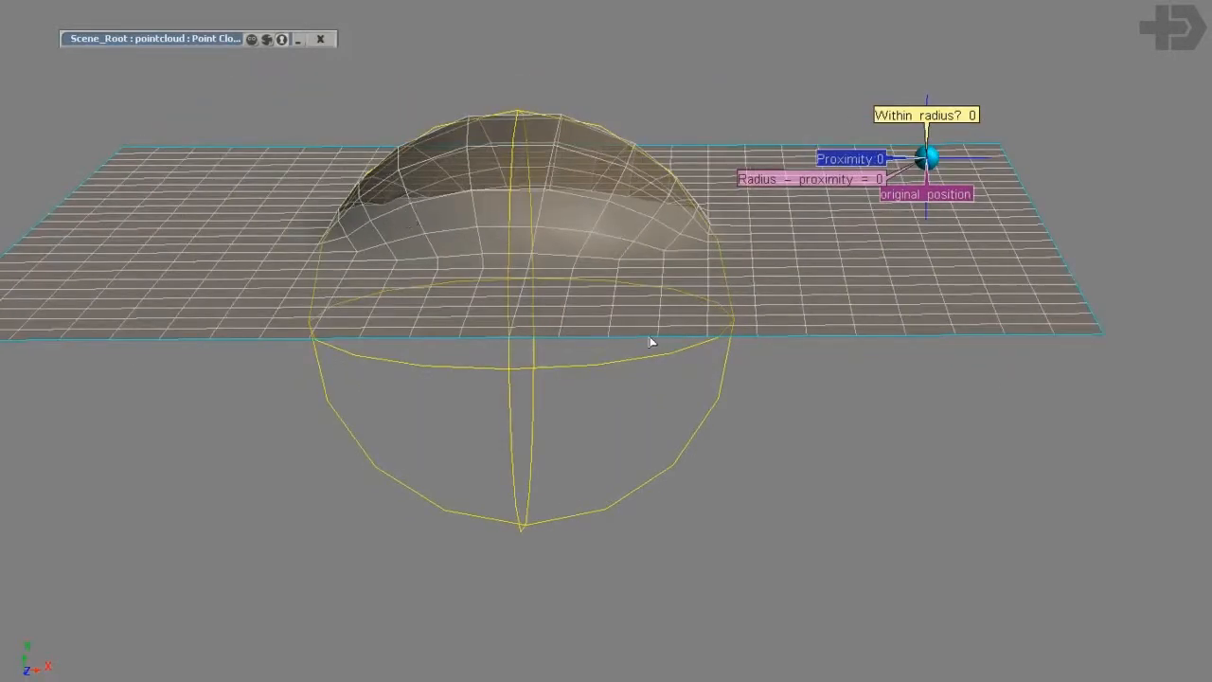
Orbit the view lower to see the grid domed up inside the pusher sphere
left_click_drag(652, 341, 644, 311)
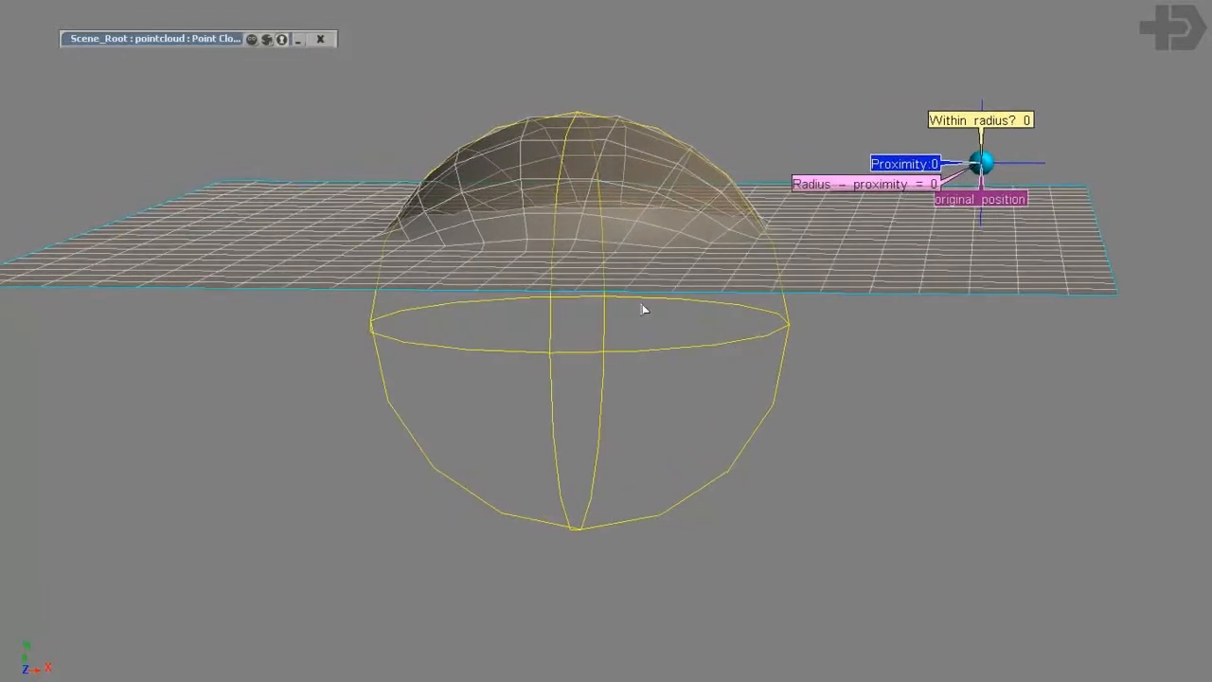
mouse_move(811, 359)
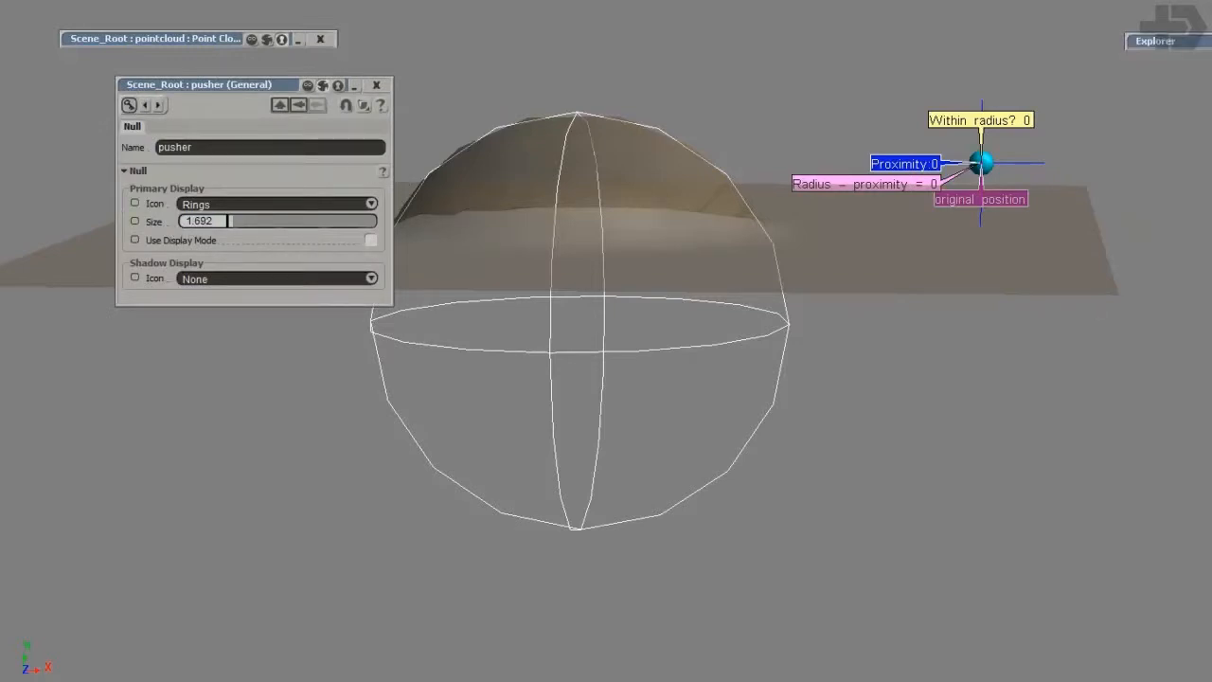
Check the pusher's display size, select the pusher null and close its property editor
triple_click(199, 220)
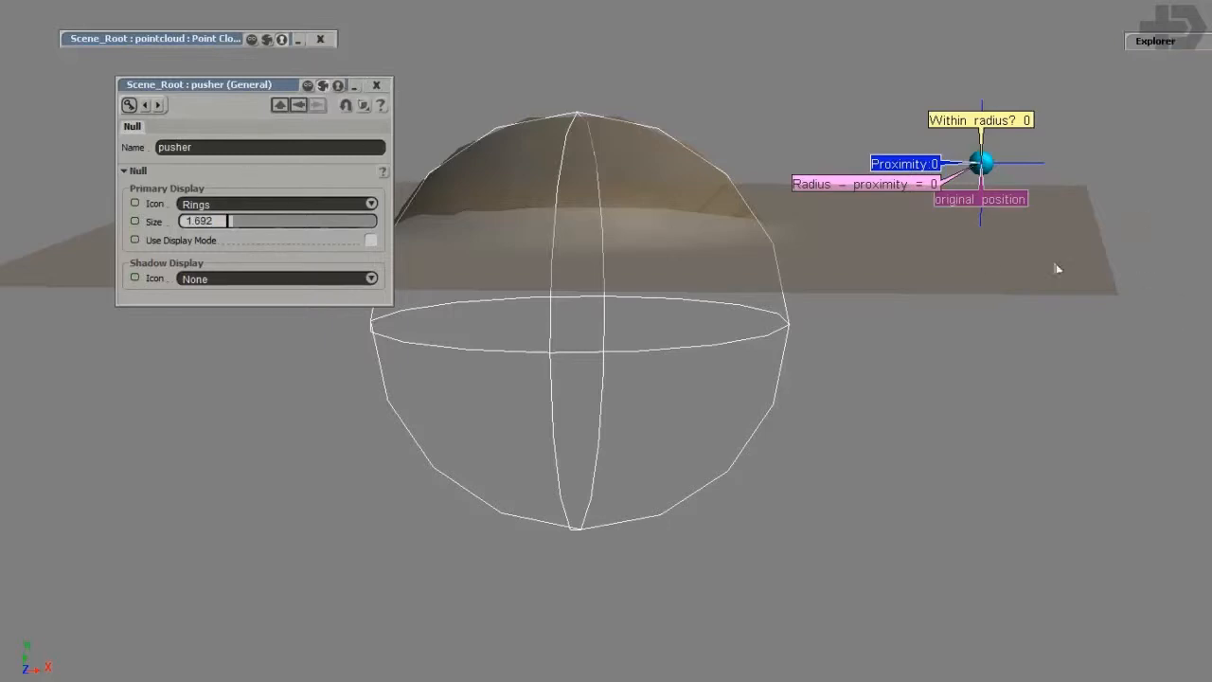
left_click(767, 358)
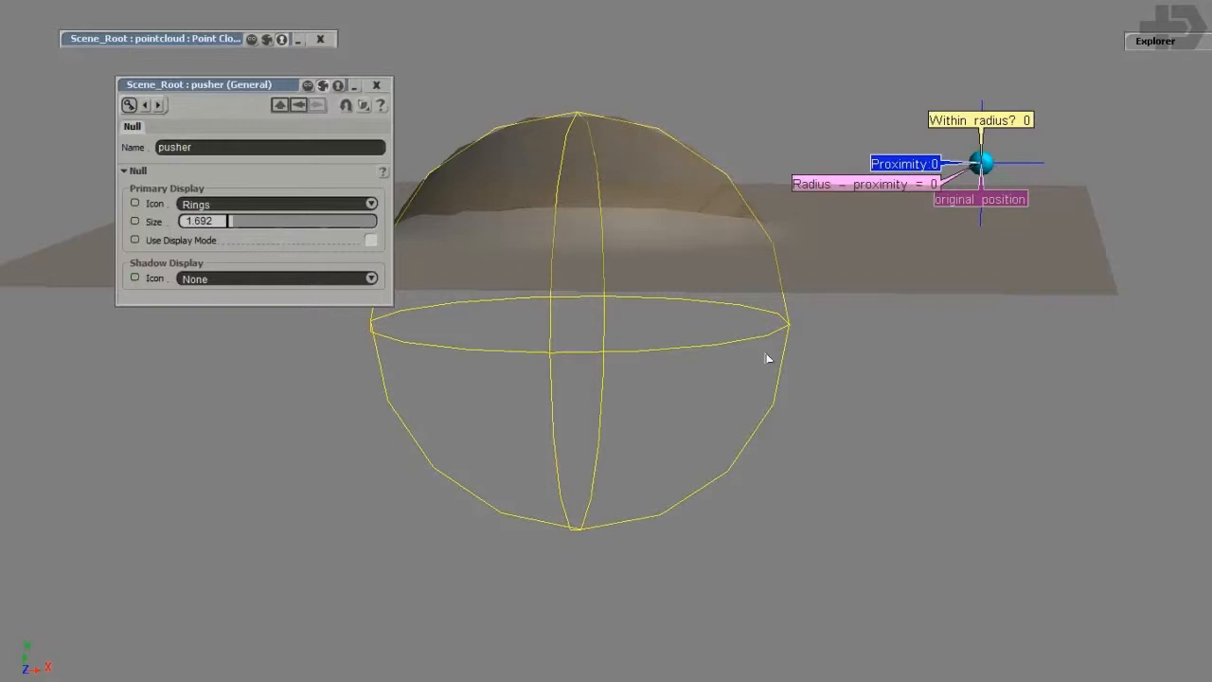
mouse_move(775, 245)
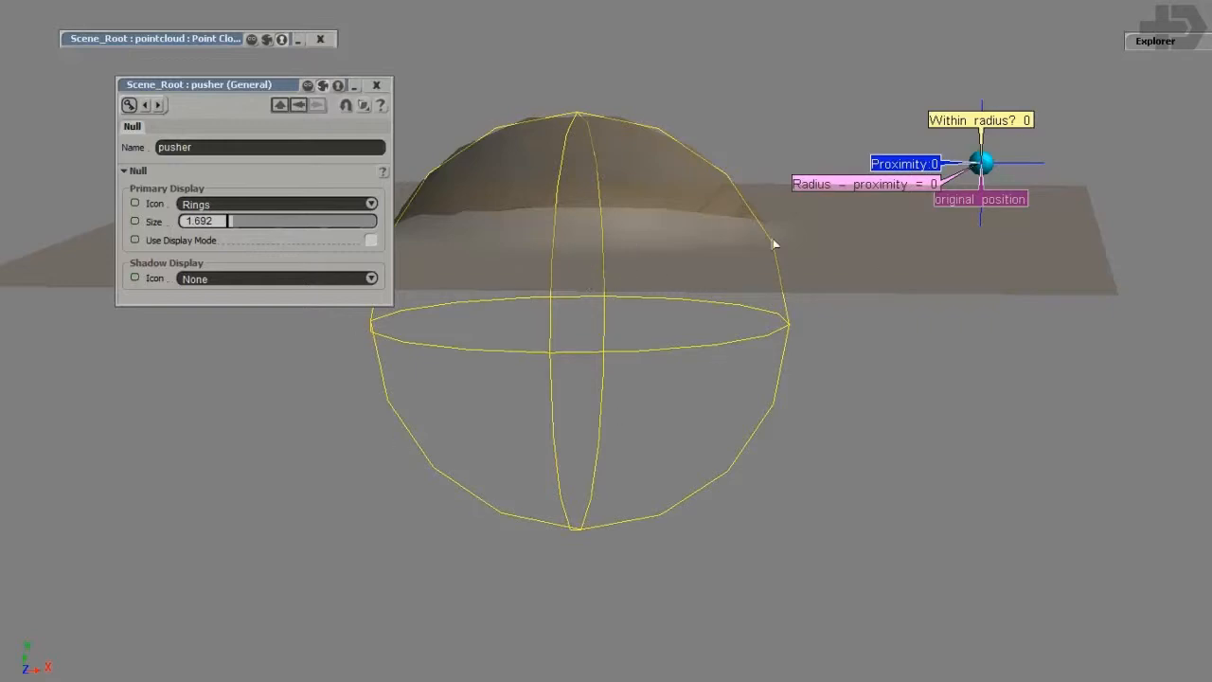
left_click(375, 83)
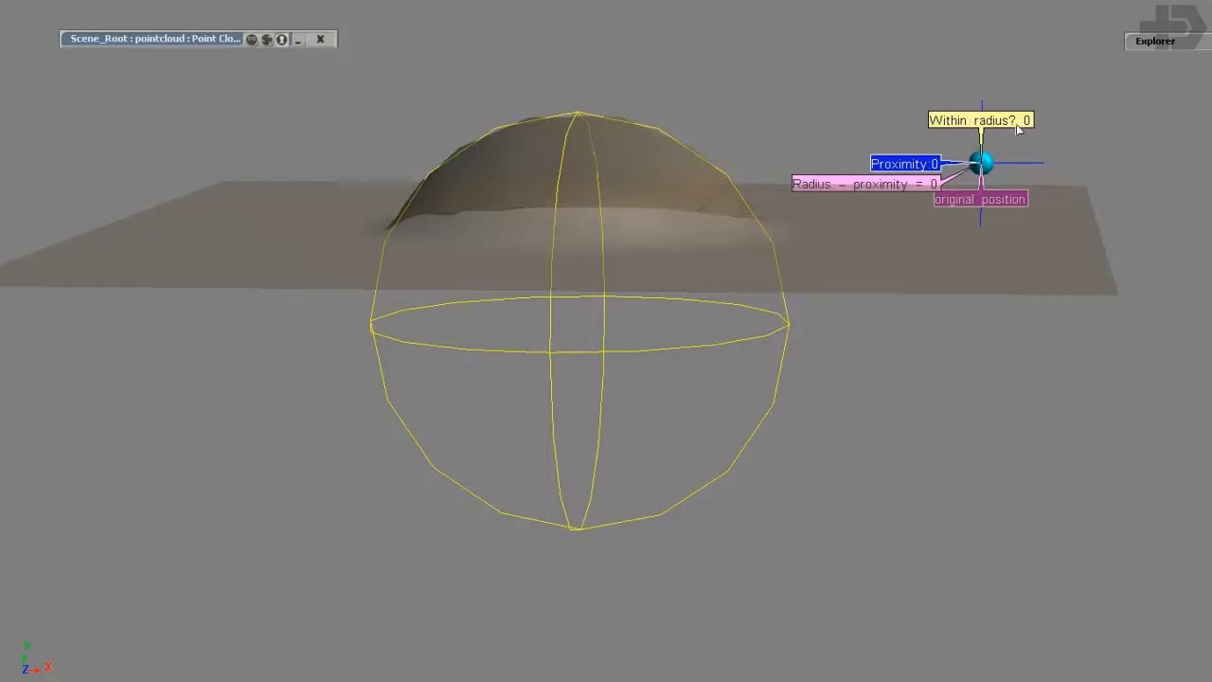
mouse_move(1042, 171)
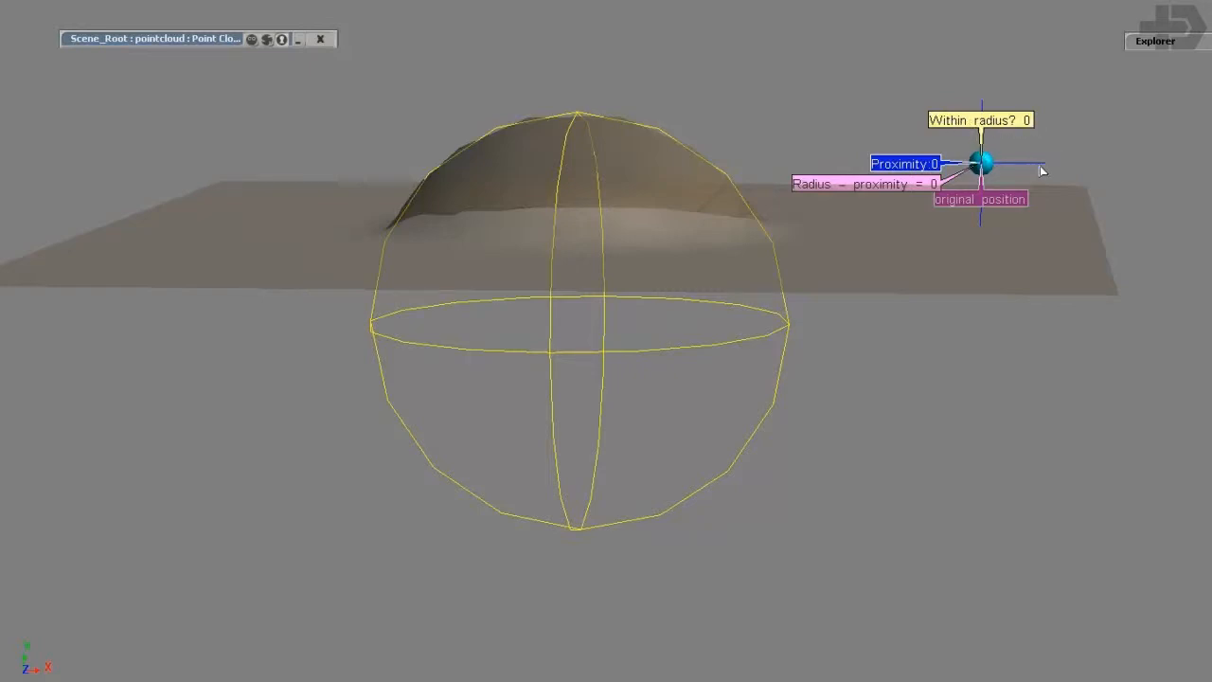
Move the test point into the pusher sphere and back out, watching the radius check flip
left_click_drag(981, 166, 678, 190)
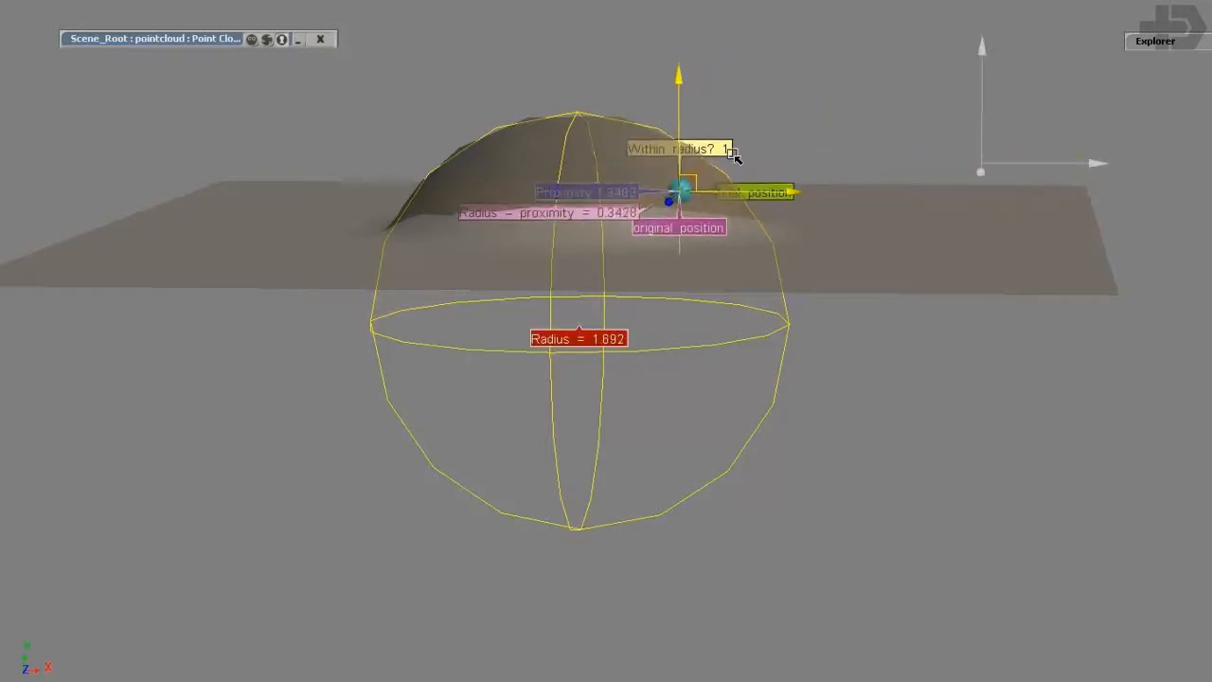
left_click_drag(680, 190, 932, 128)
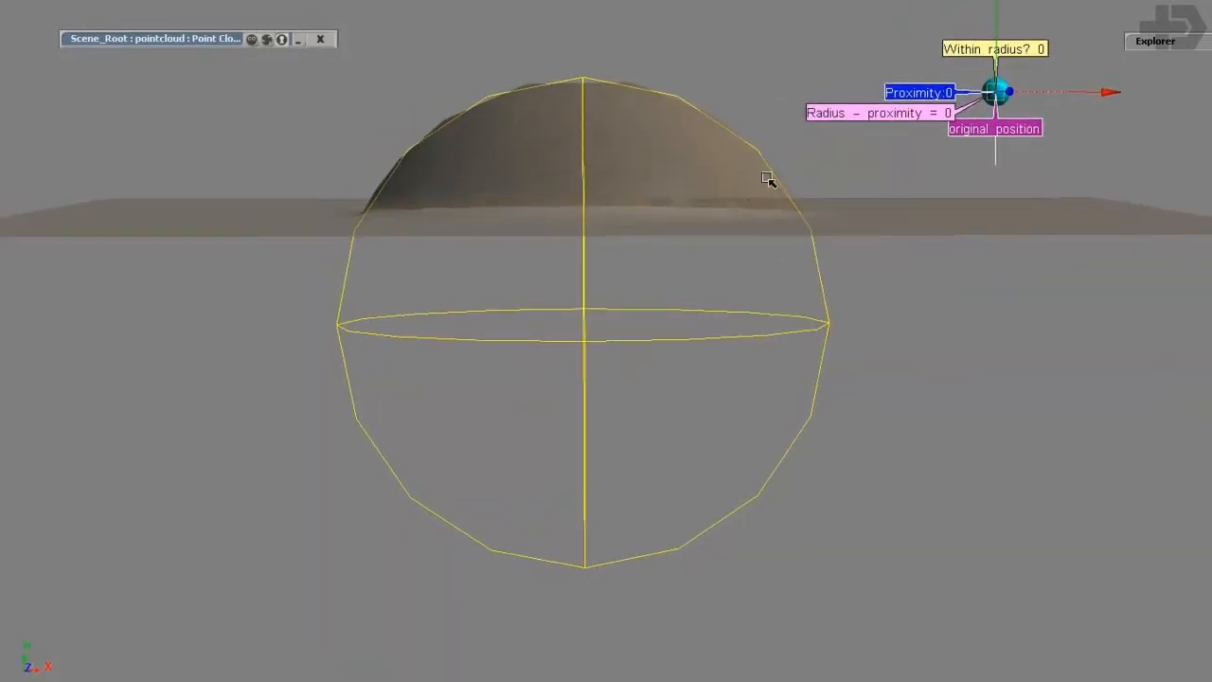
mouse_move(606, 330)
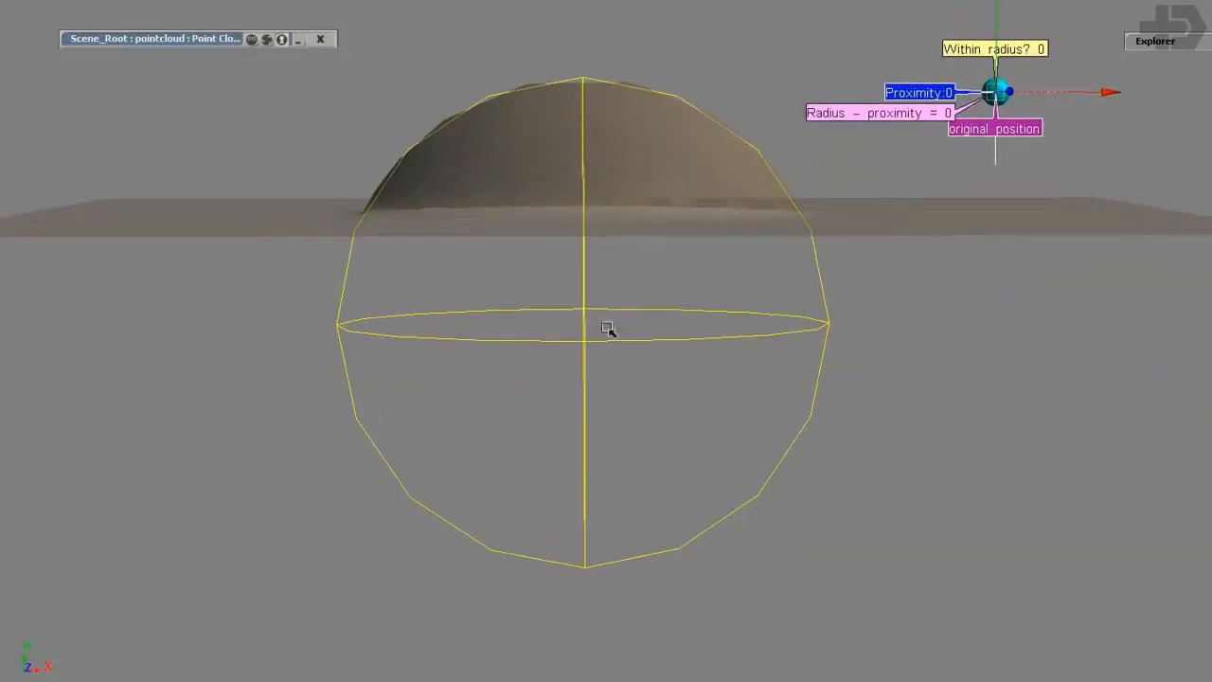
mouse_move(737, 185)
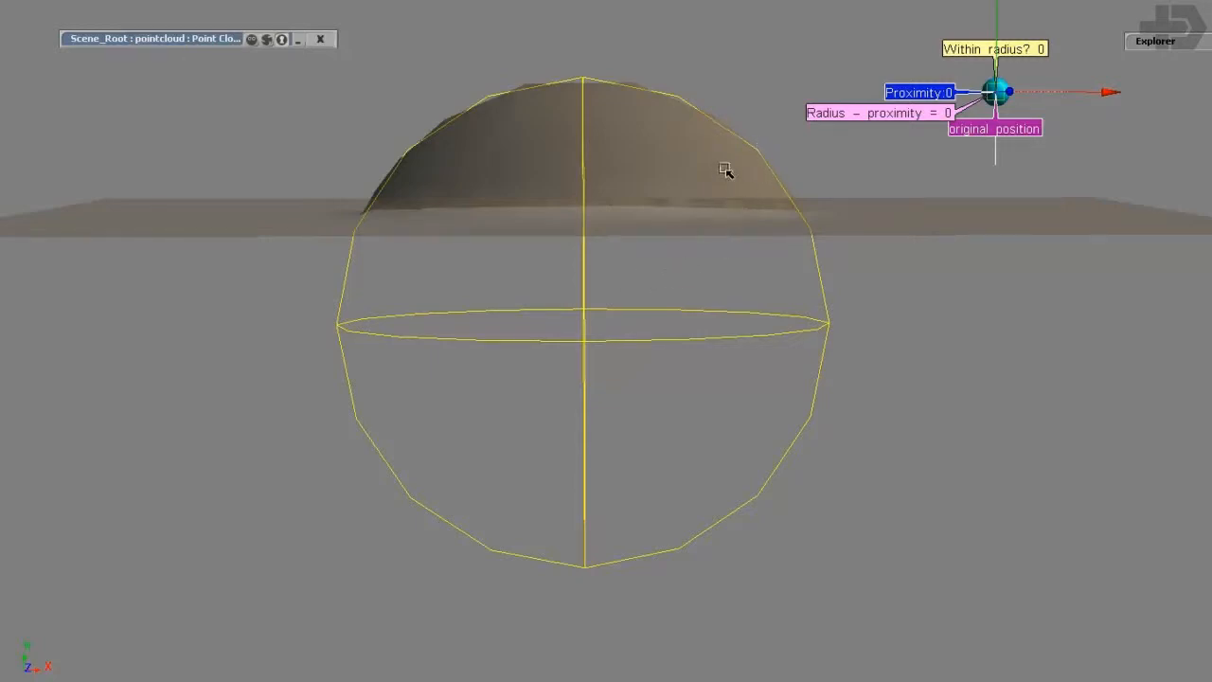
mouse_move(595, 326)
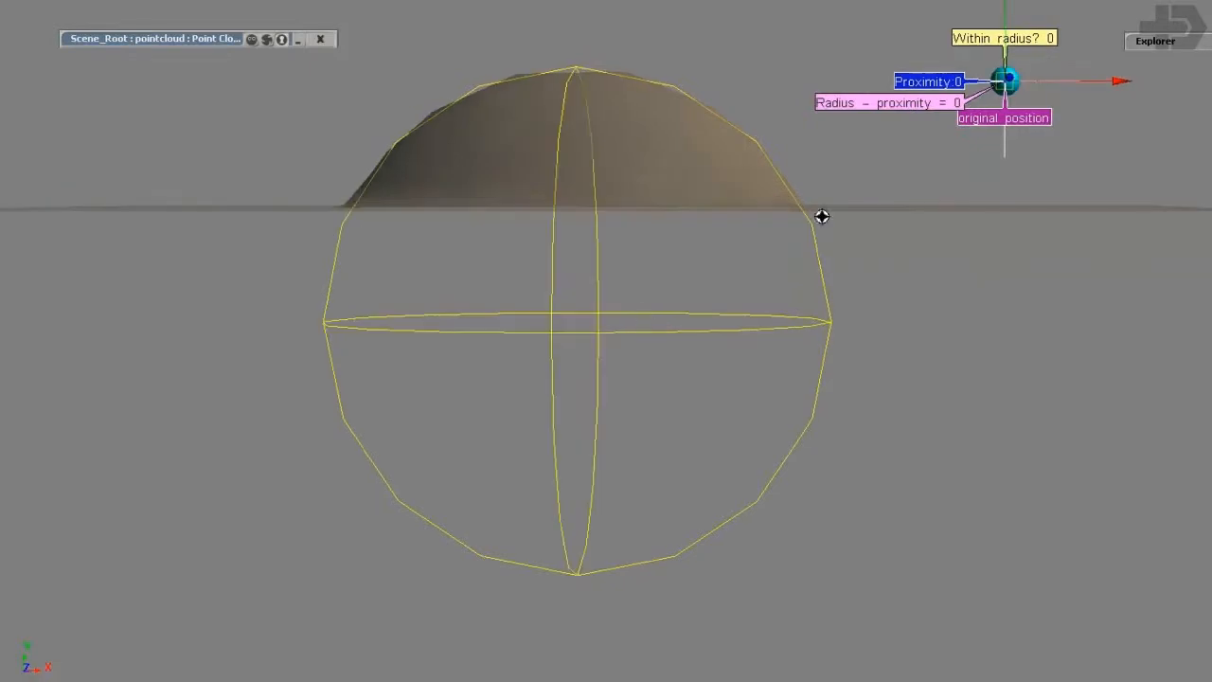
Move the test point inside the radius so Within radius reads 1 and proximity appears
left_click_drag(1002, 80, 927, 118)
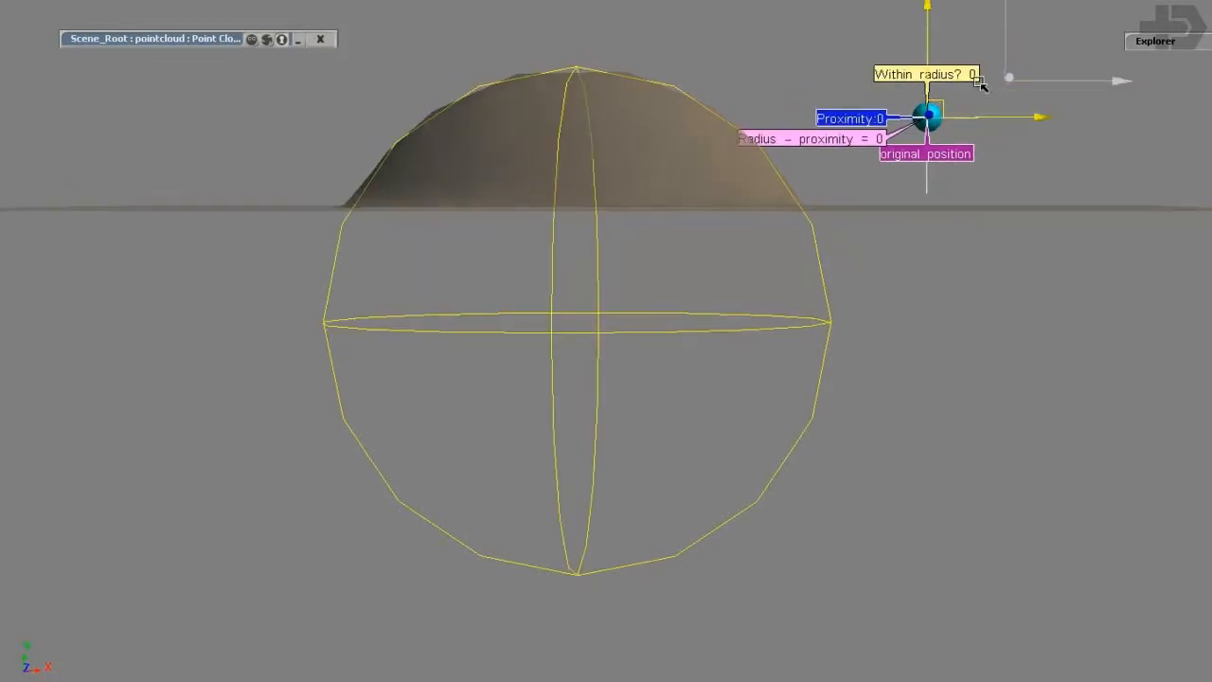
left_click_drag(927, 118, 663, 263)
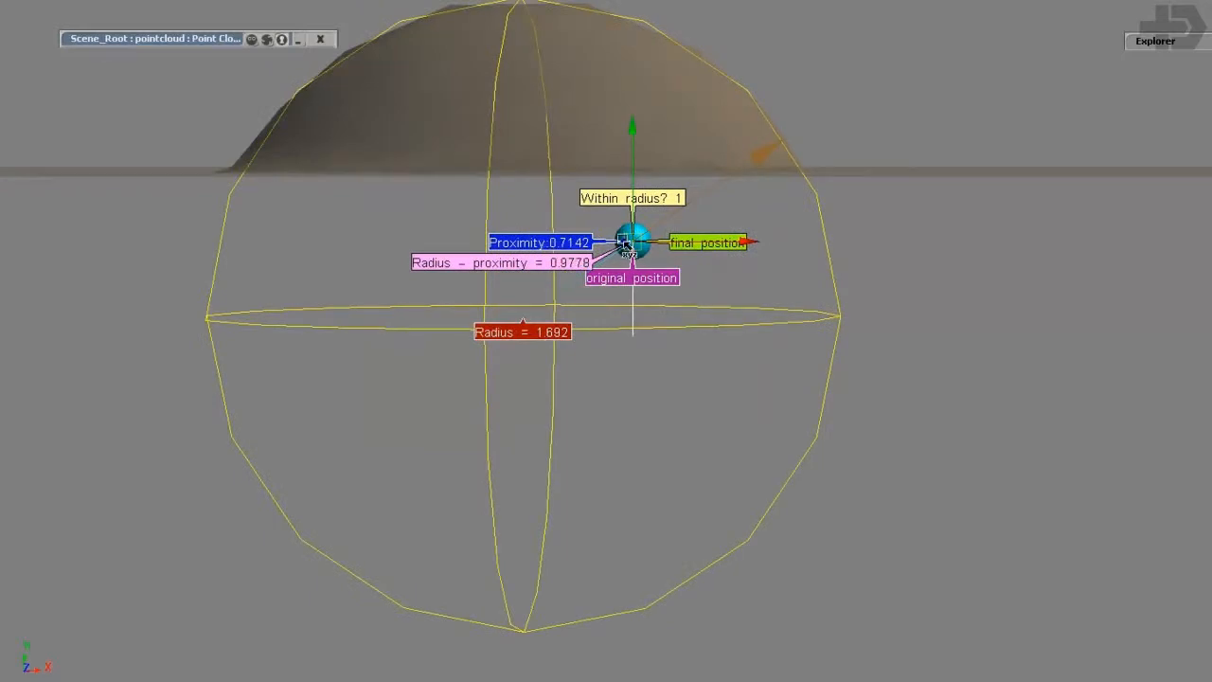
mouse_move(540, 281)
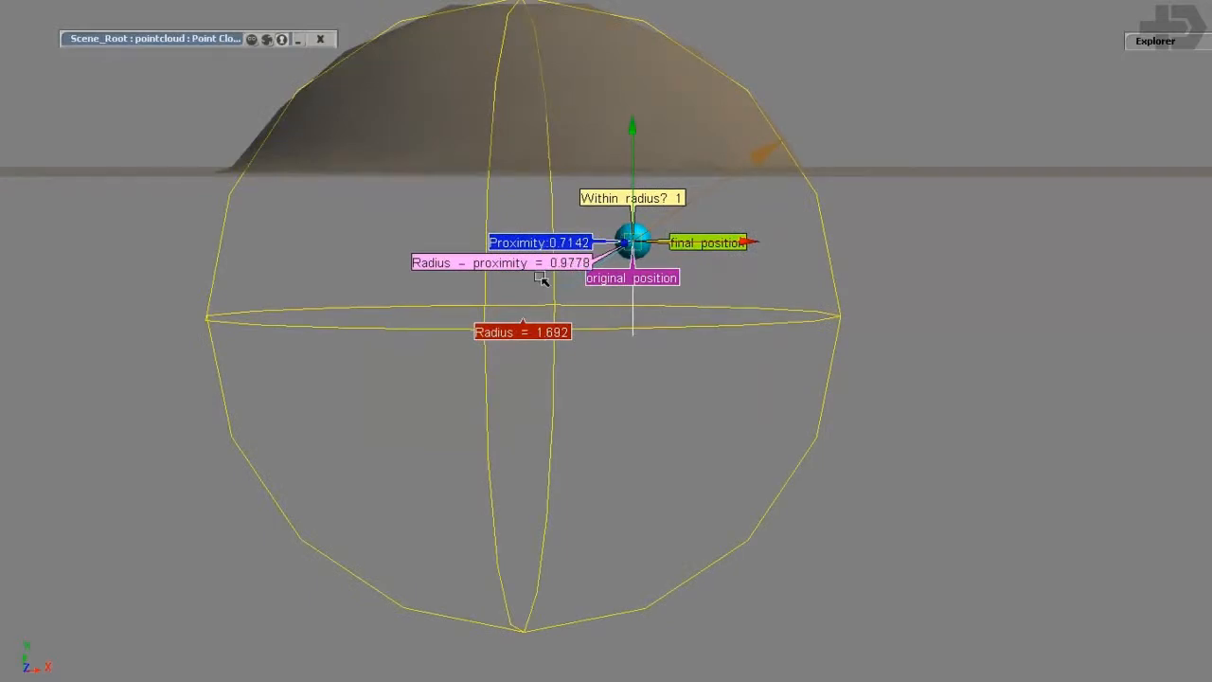
mouse_move(492, 344)
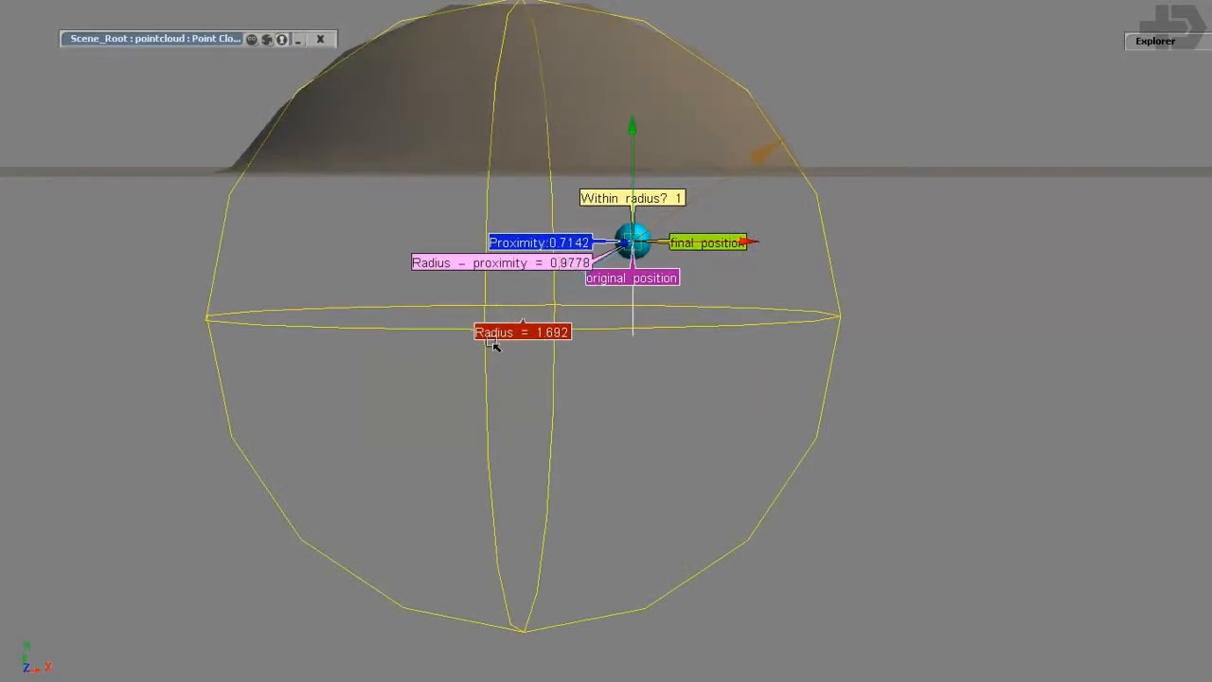
mouse_move(540, 284)
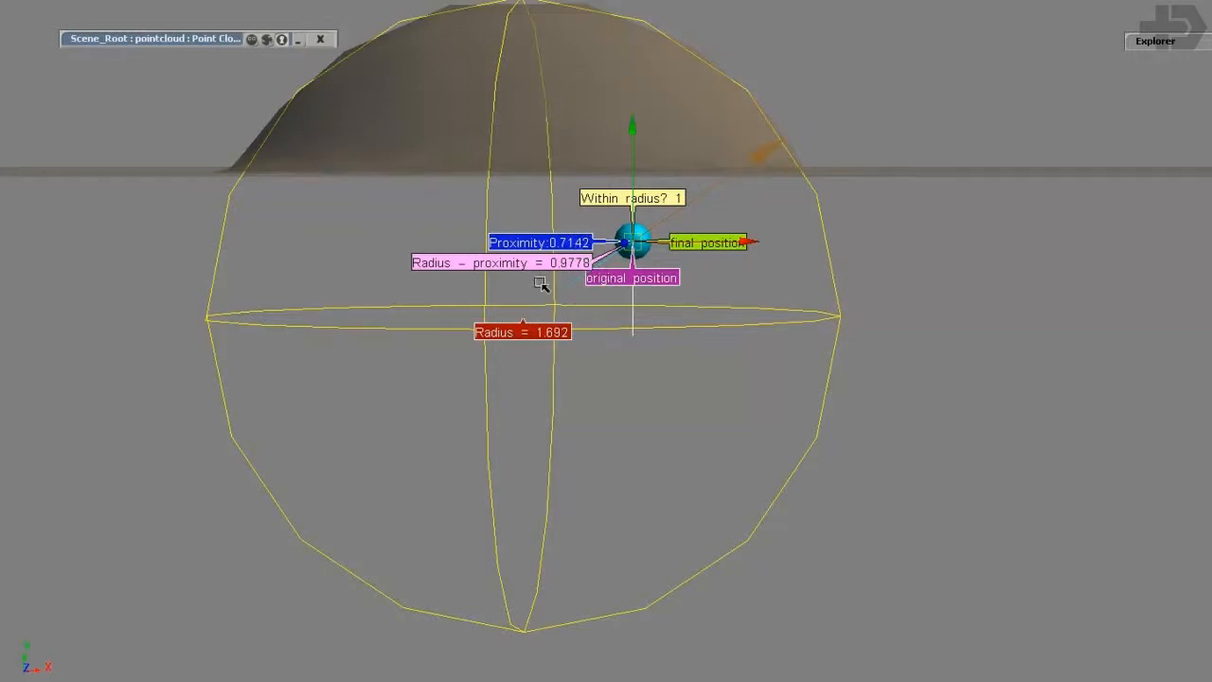
mouse_move(582, 64)
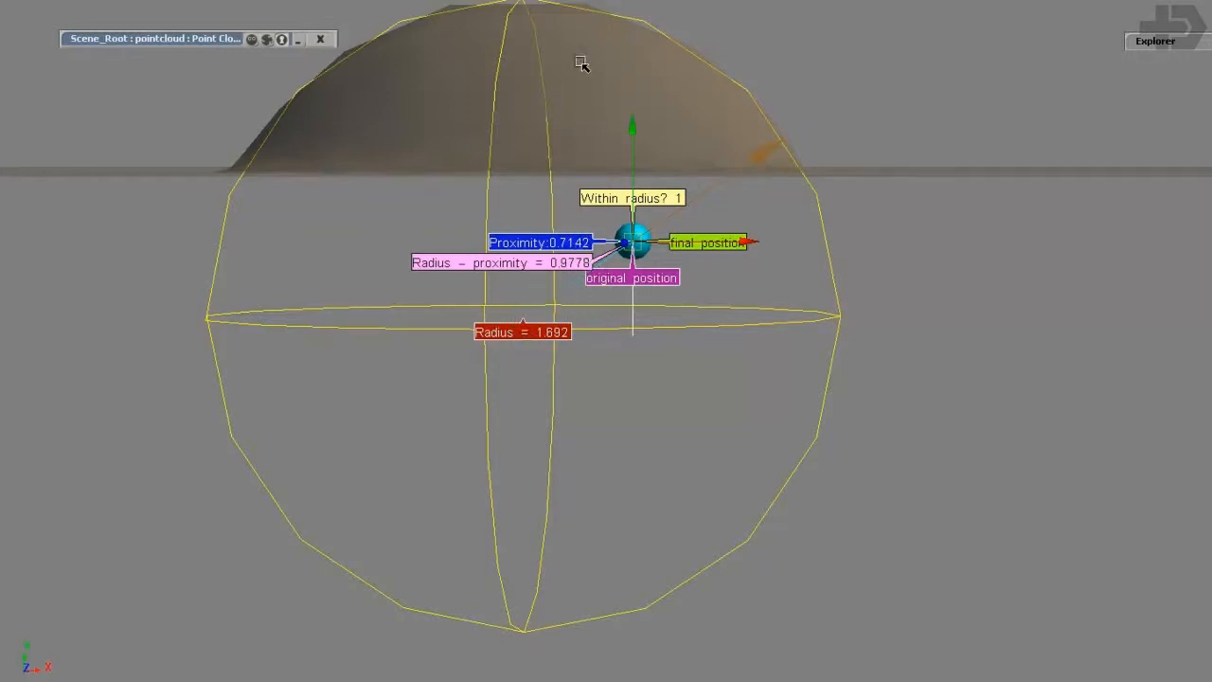
mouse_move(723, 198)
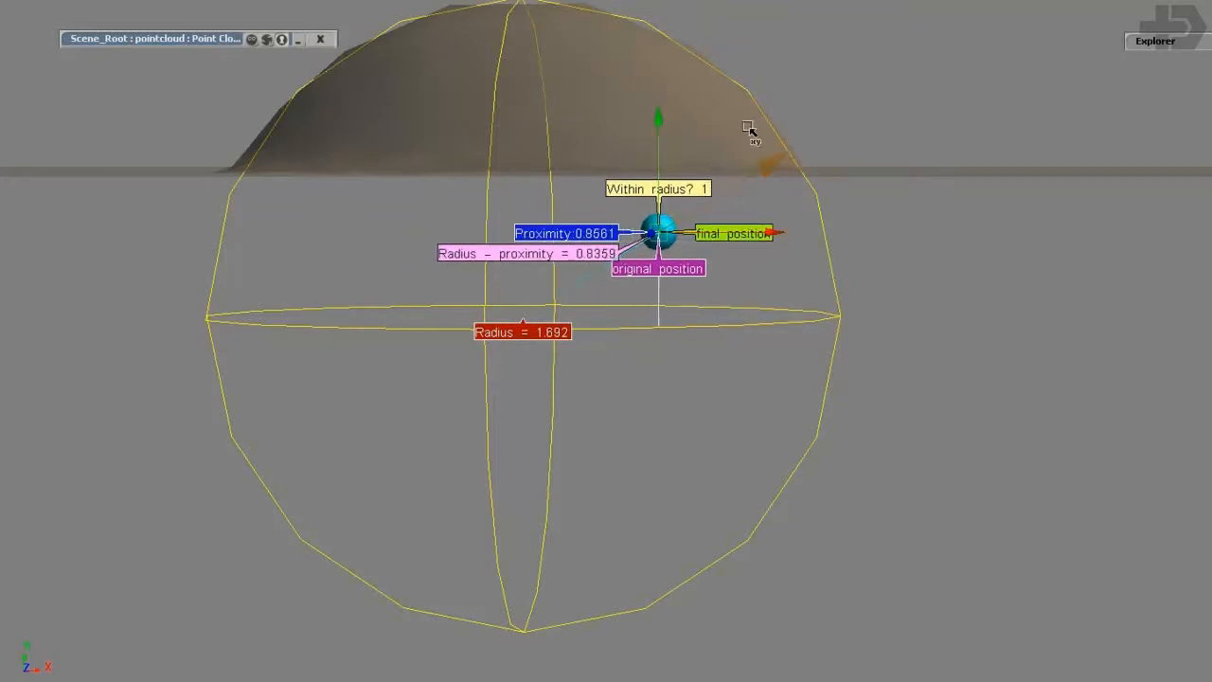
mouse_move(288, 59)
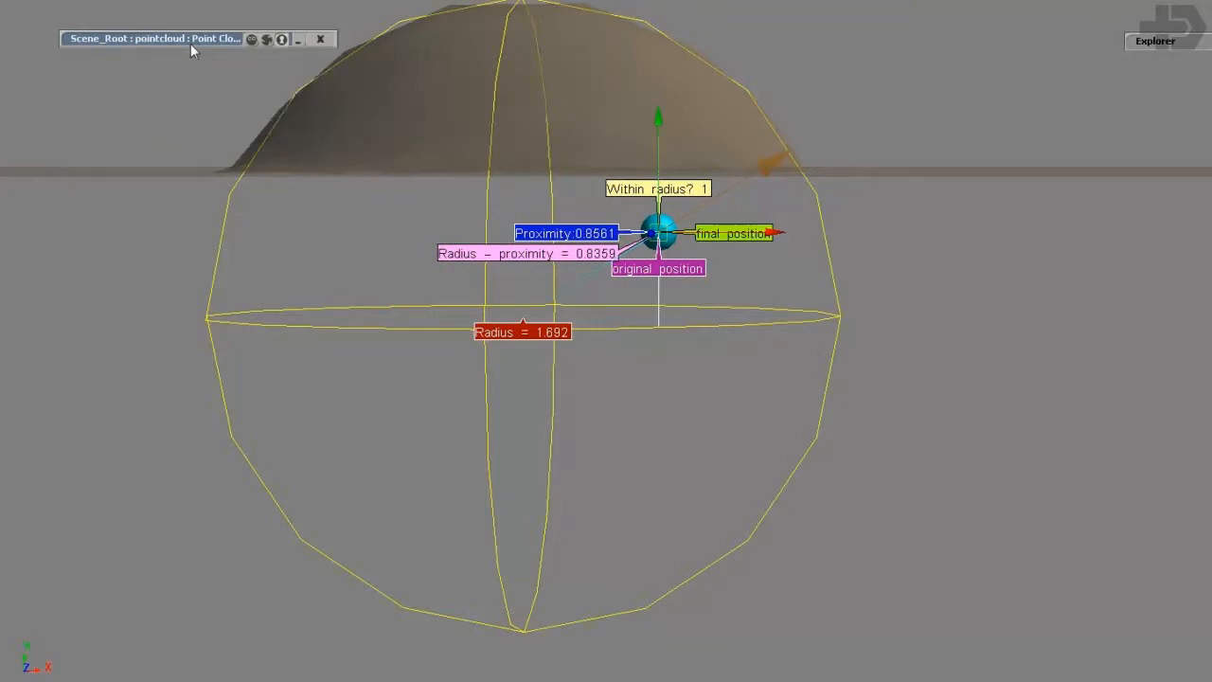
left_click(523, 332)
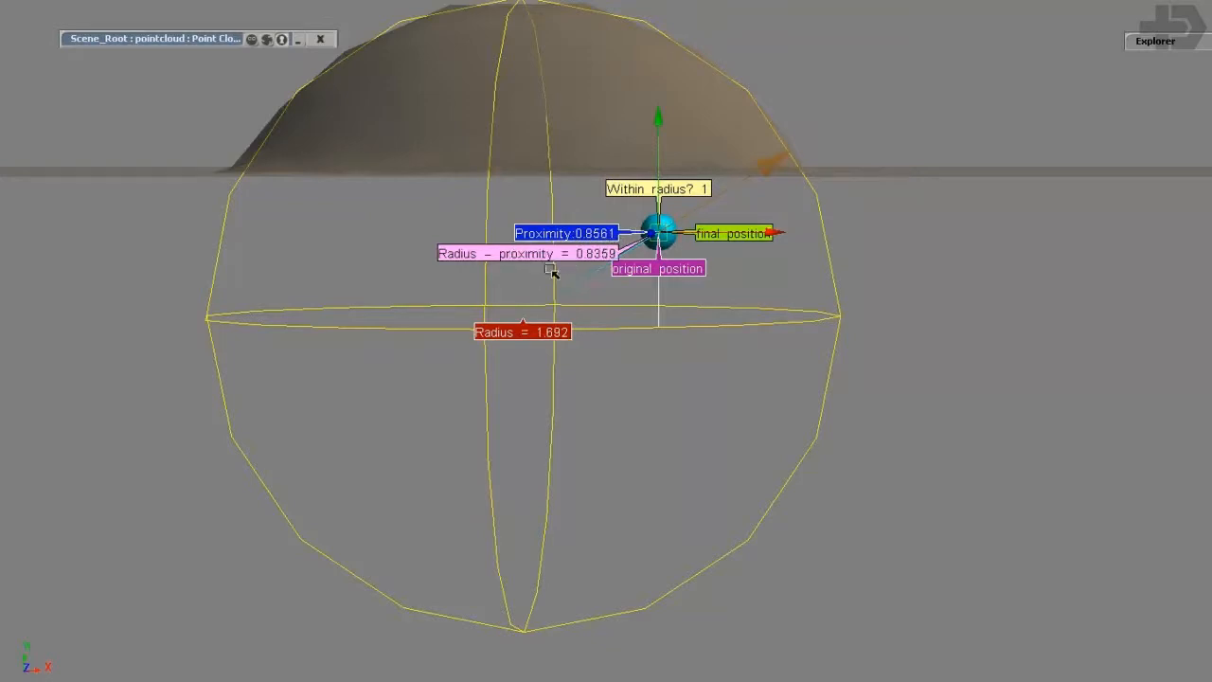
mouse_move(735, 182)
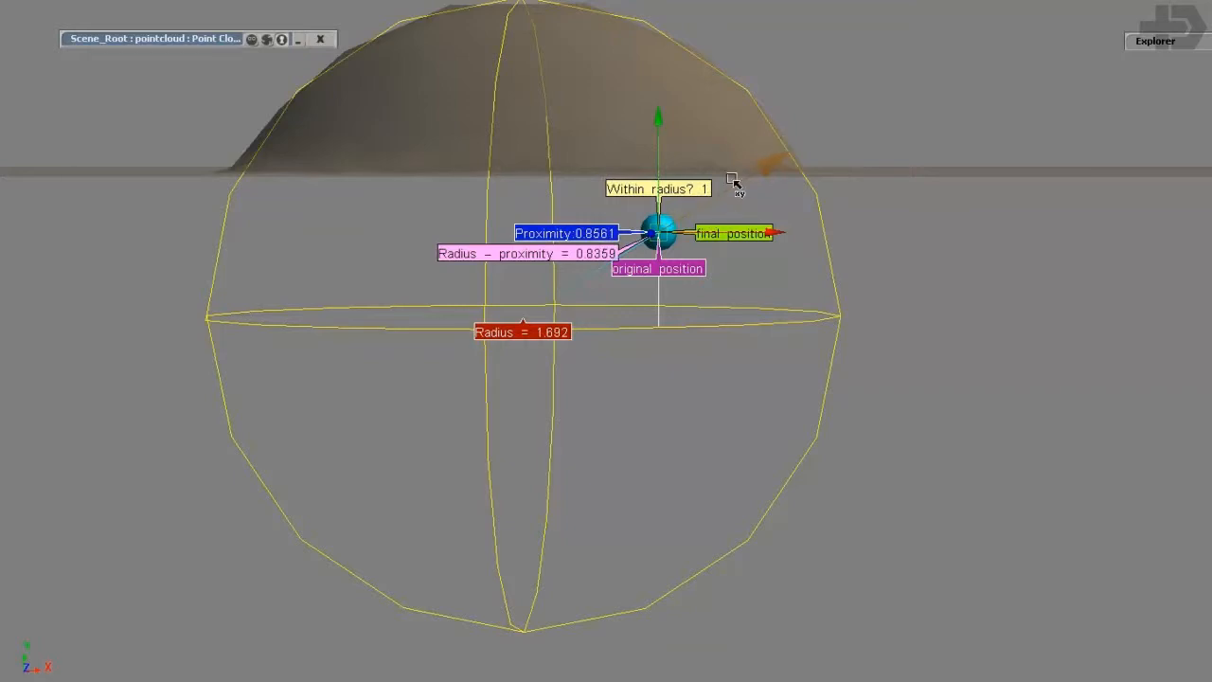
mouse_move(673, 250)
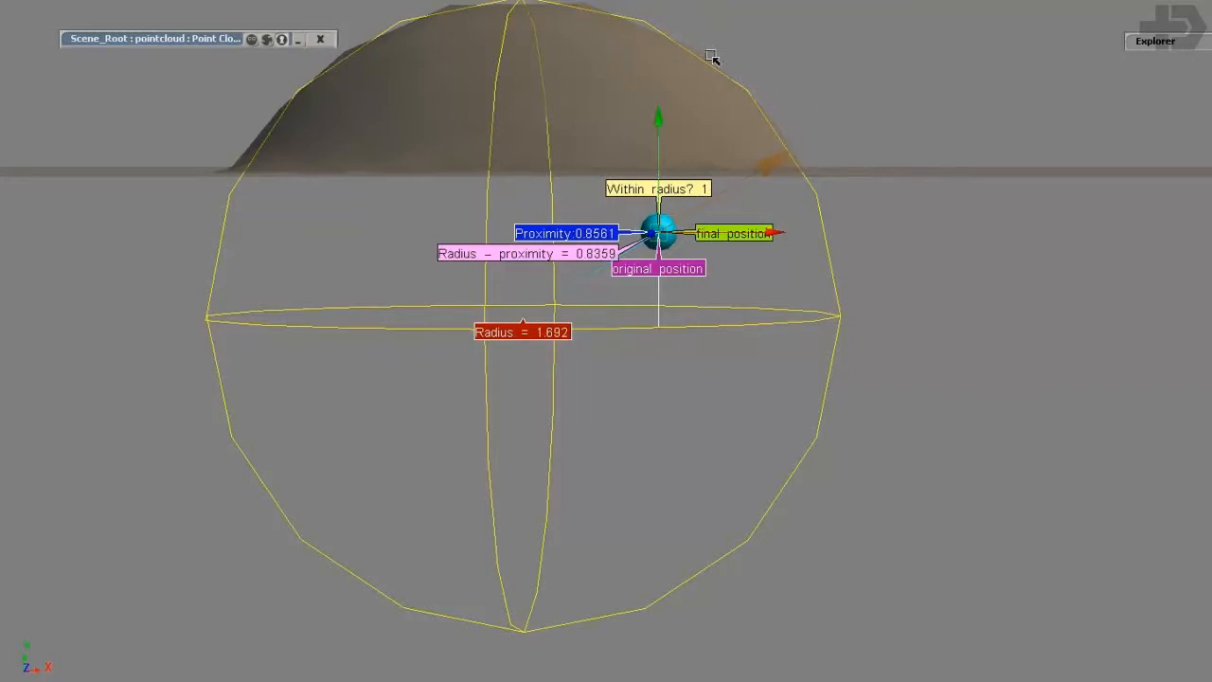
mouse_move(793, 245)
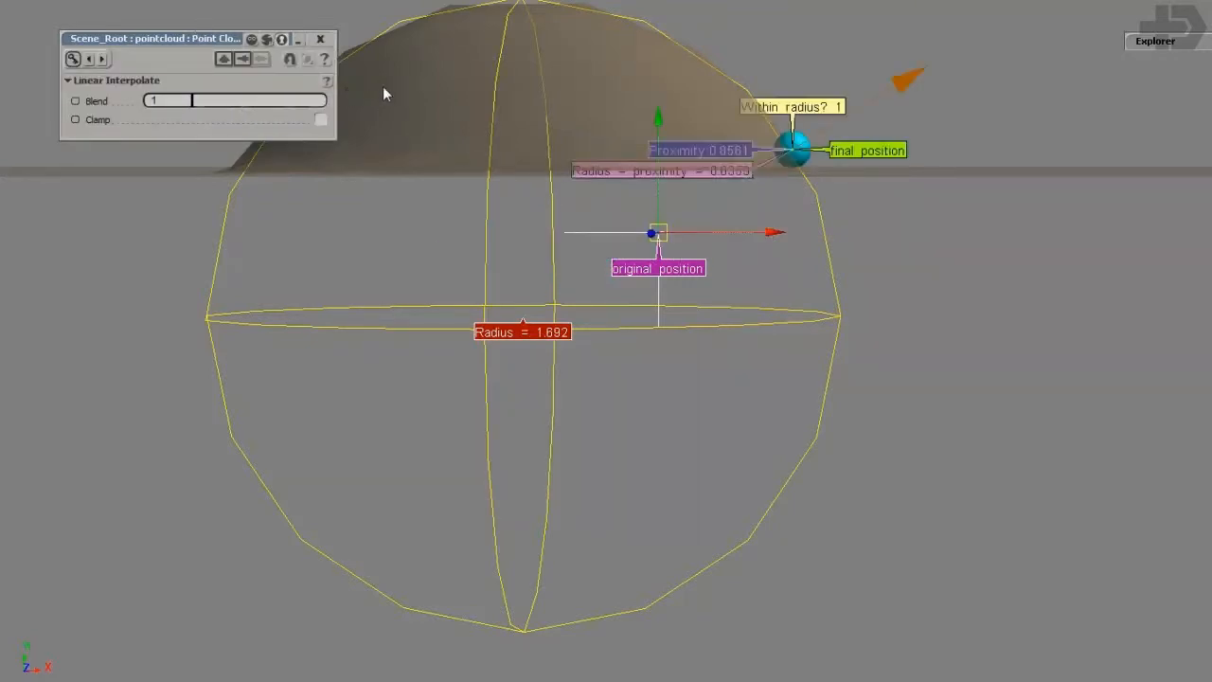
Move the test point around inside the sphere, then set the Linear Interpolate Blend to 0.01
left_click_drag(796, 150, 720, 64)
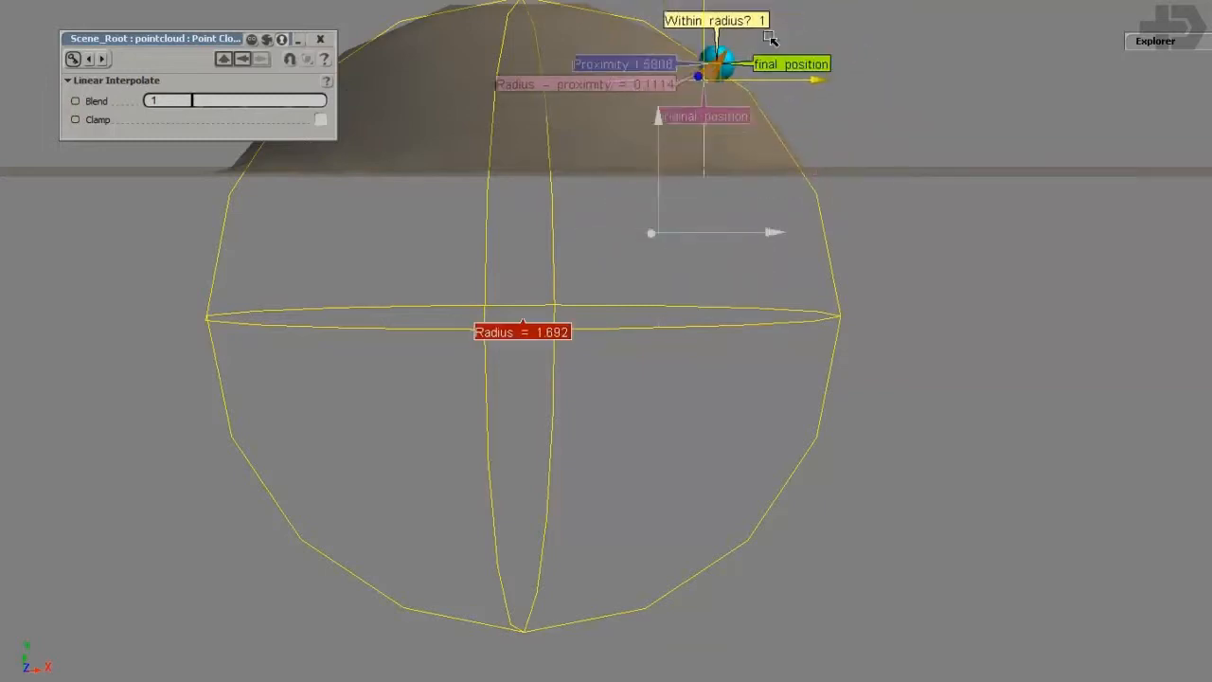
left_click_drag(712, 65, 818, 199)
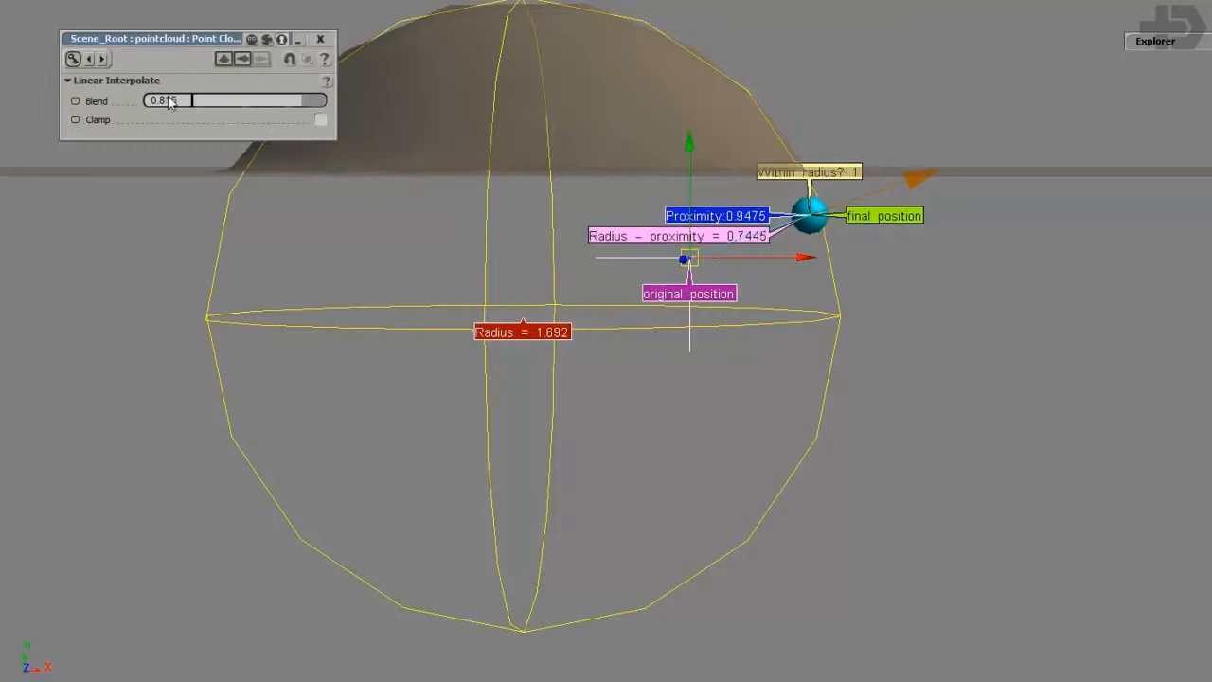
left_click_drag(167, 100, 152, 100)
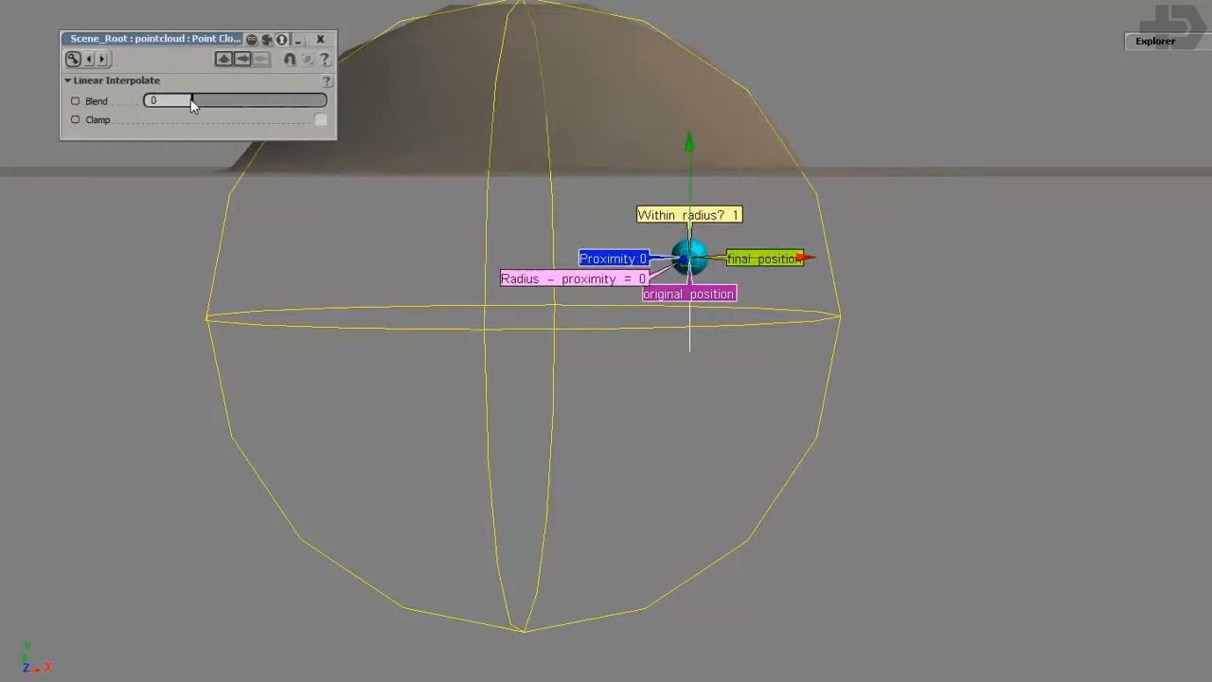
left_click_drag(151, 100, 189, 101)
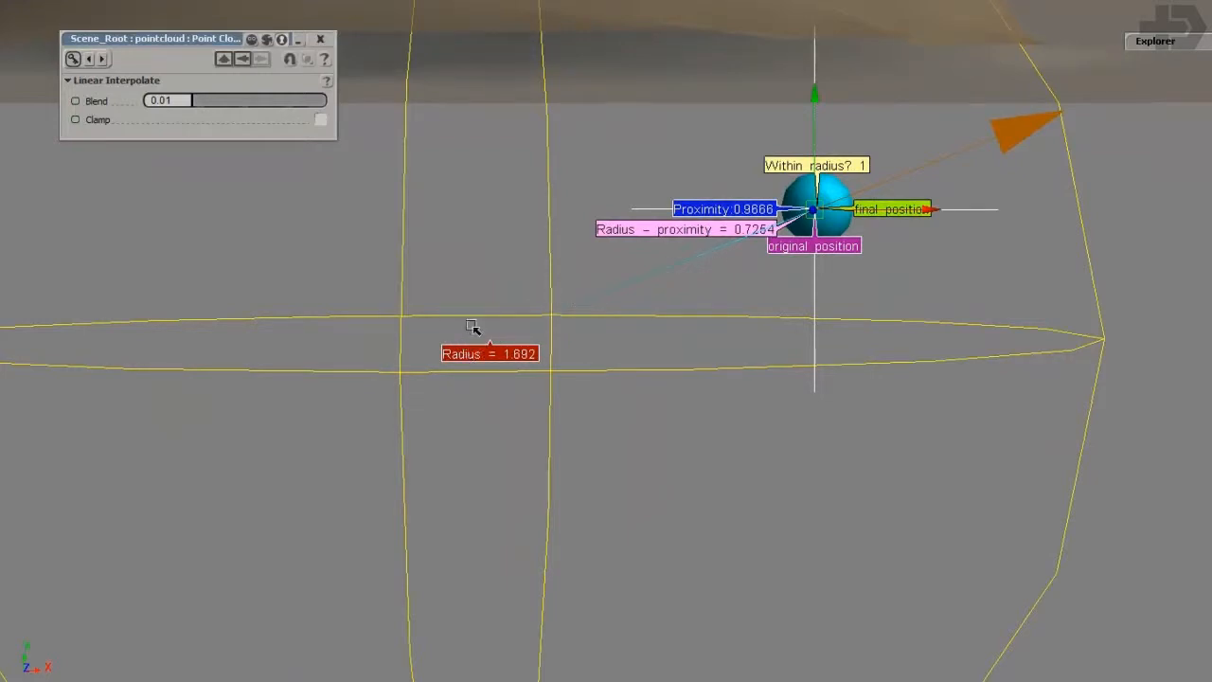
mouse_move(667, 247)
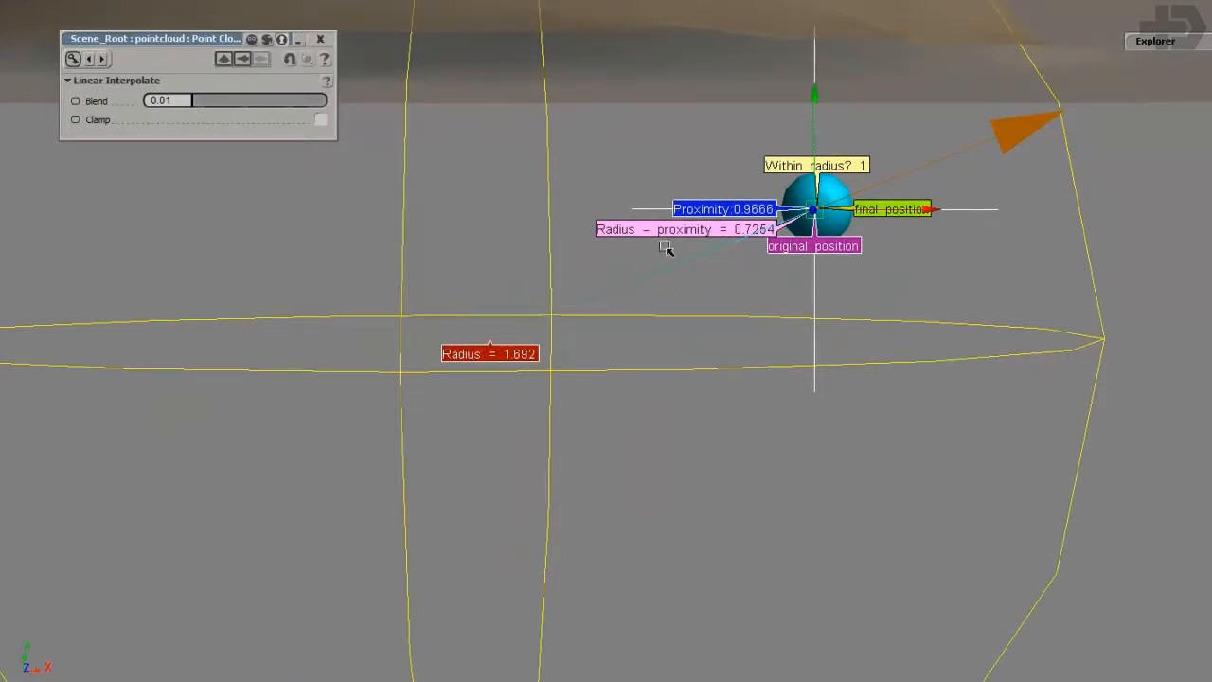
mouse_move(881, 167)
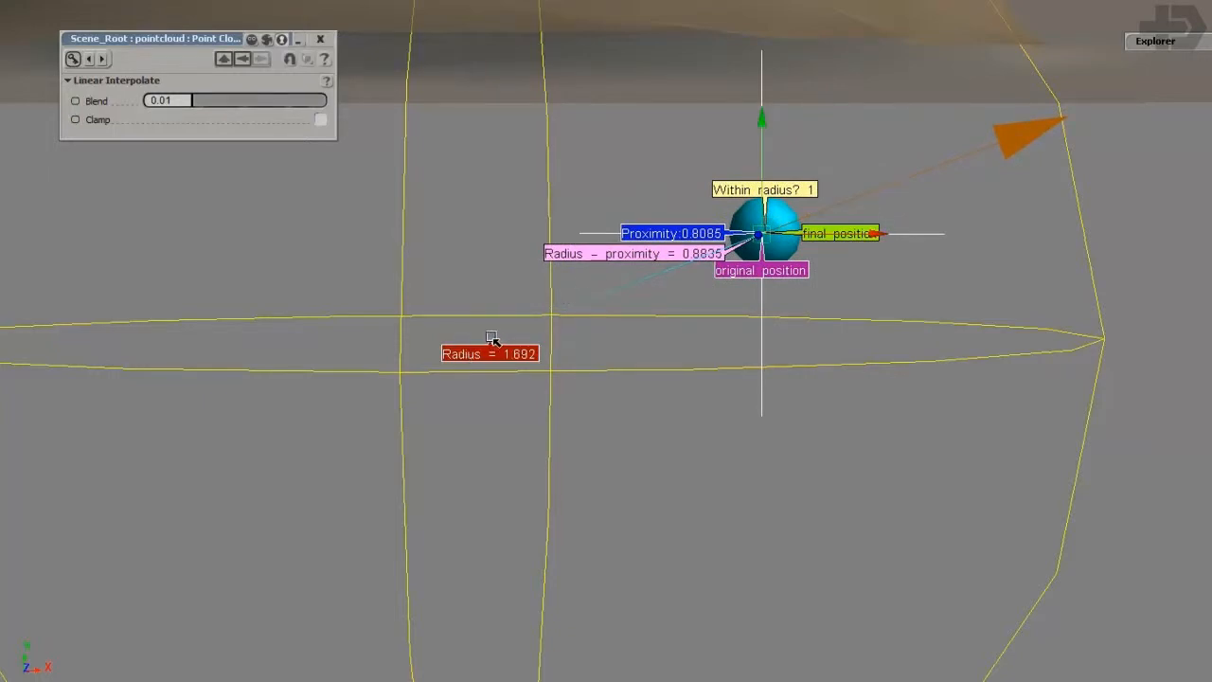
mouse_move(426, 379)
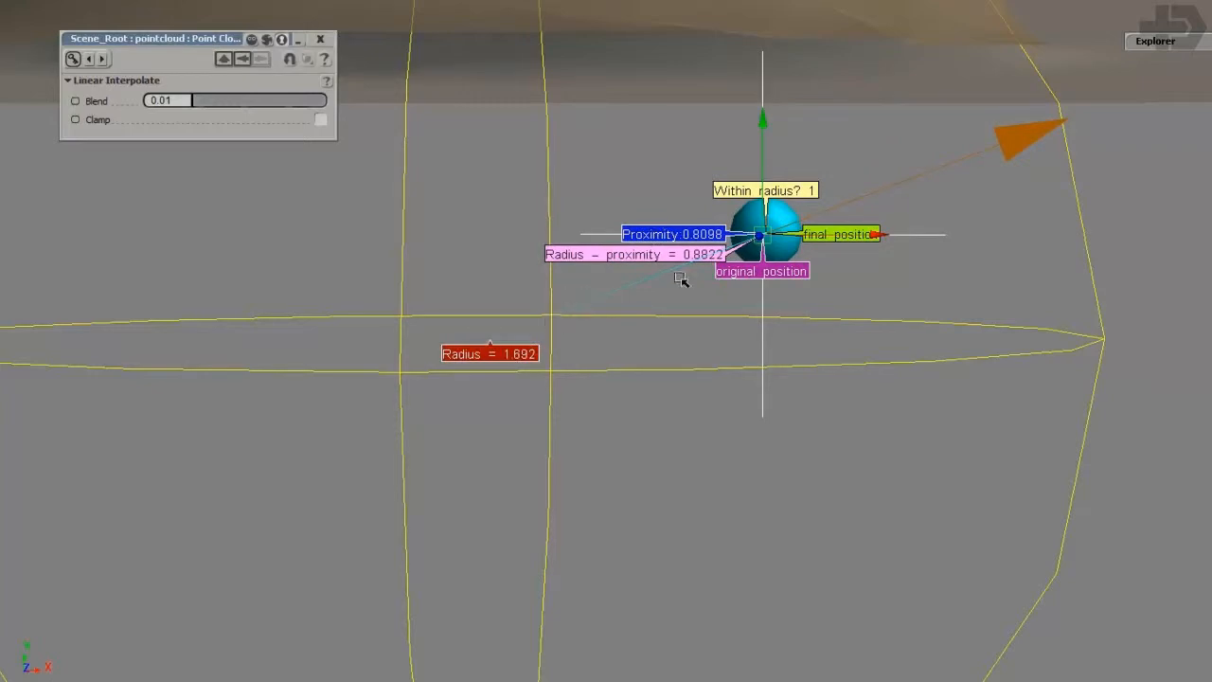
mouse_move(557, 345)
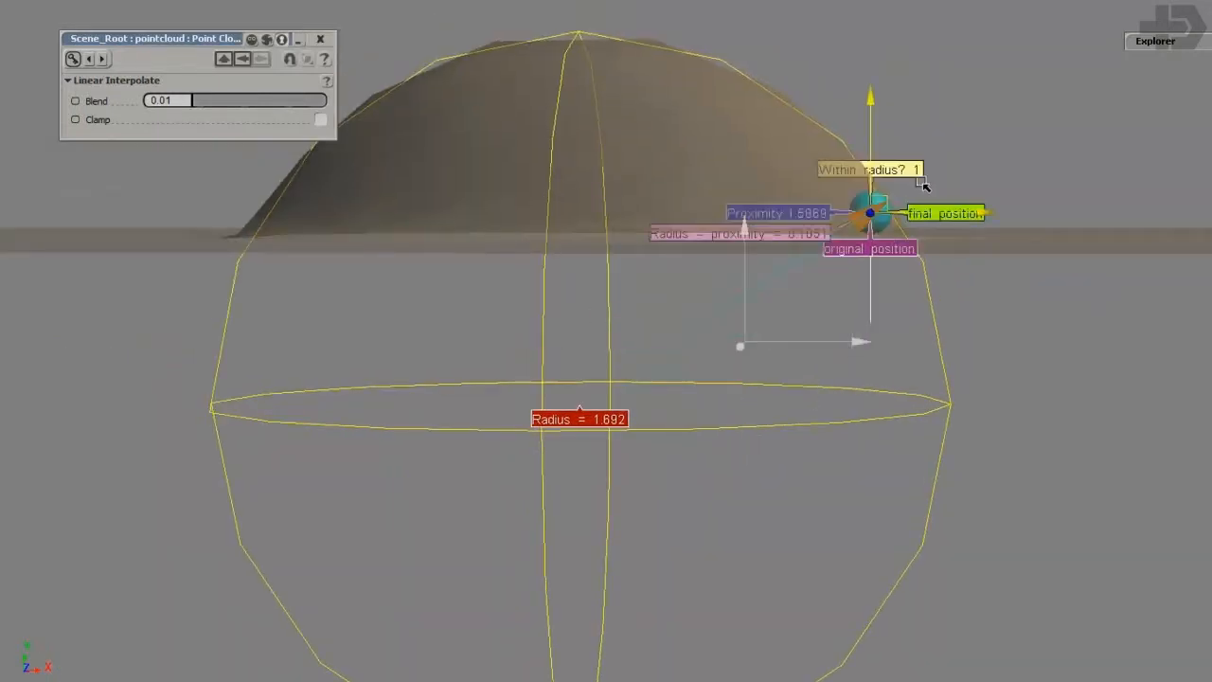
left_click_drag(167, 101, 274, 100)
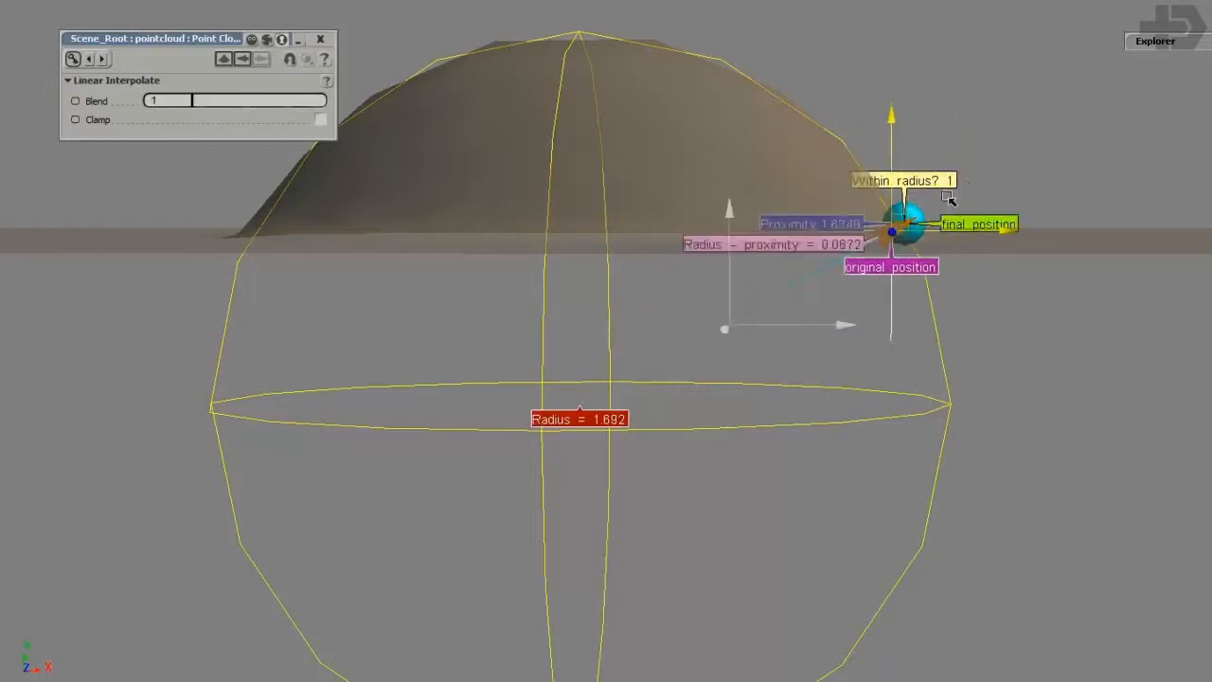
left_click_drag(894, 231, 947, 326)
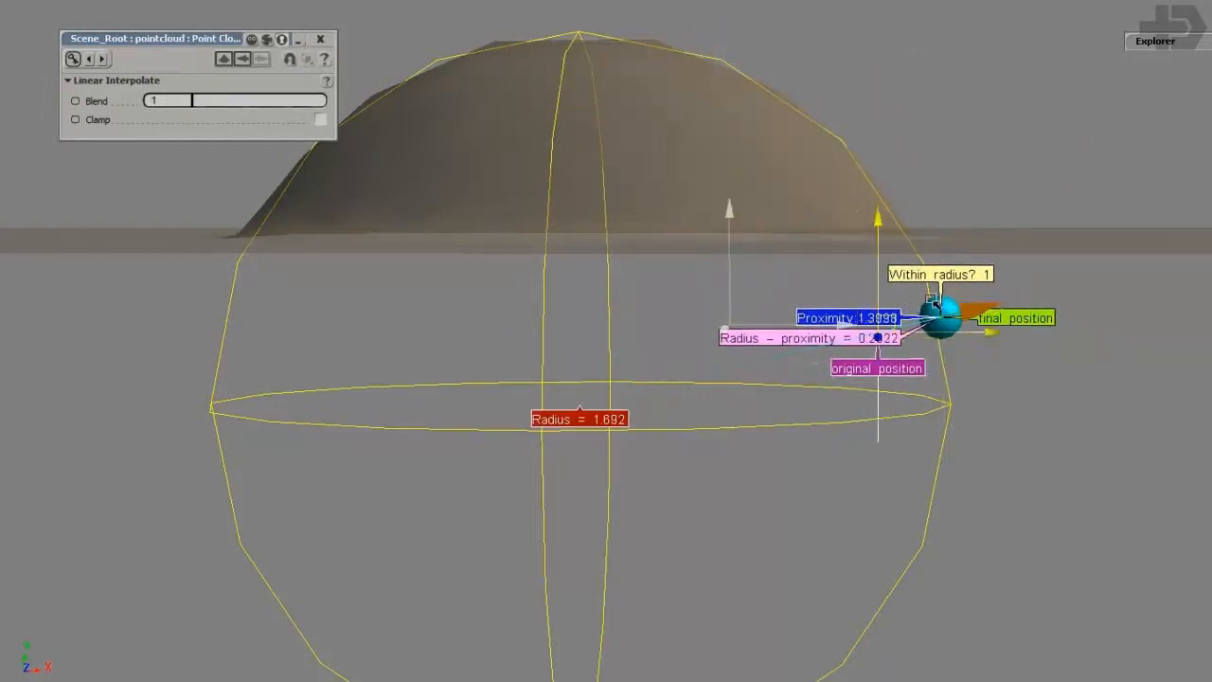
left_click_drag(938, 326, 924, 284)
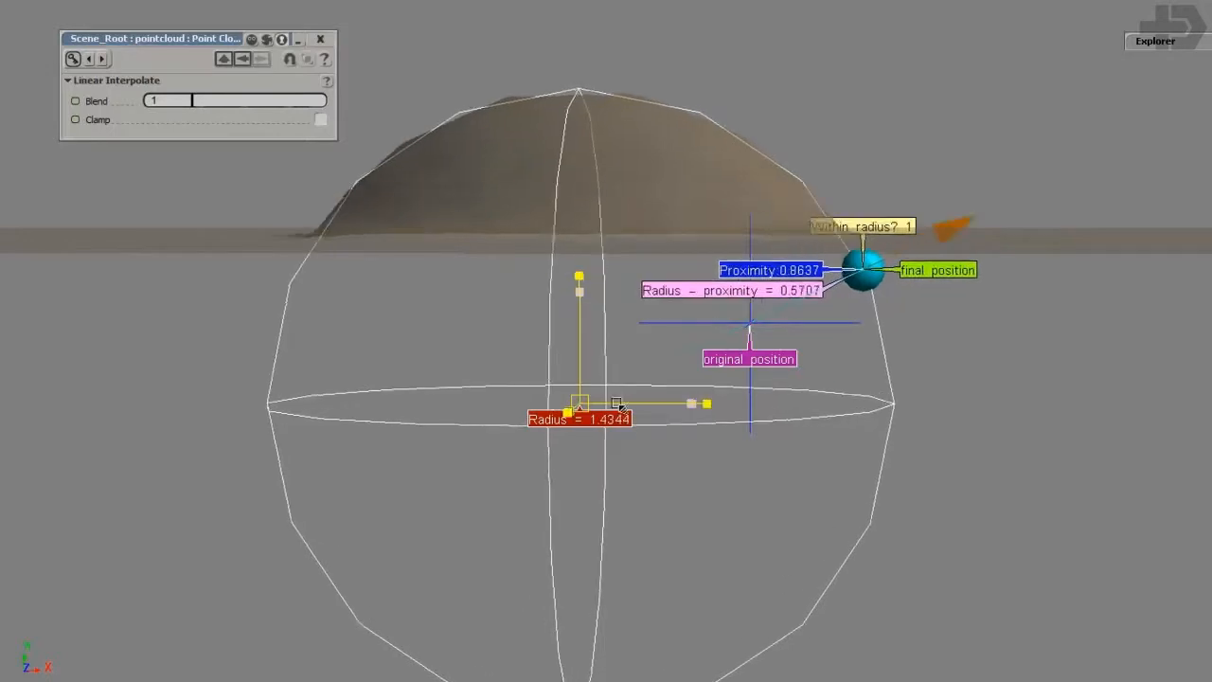
left_click_drag(614, 403, 692, 403)
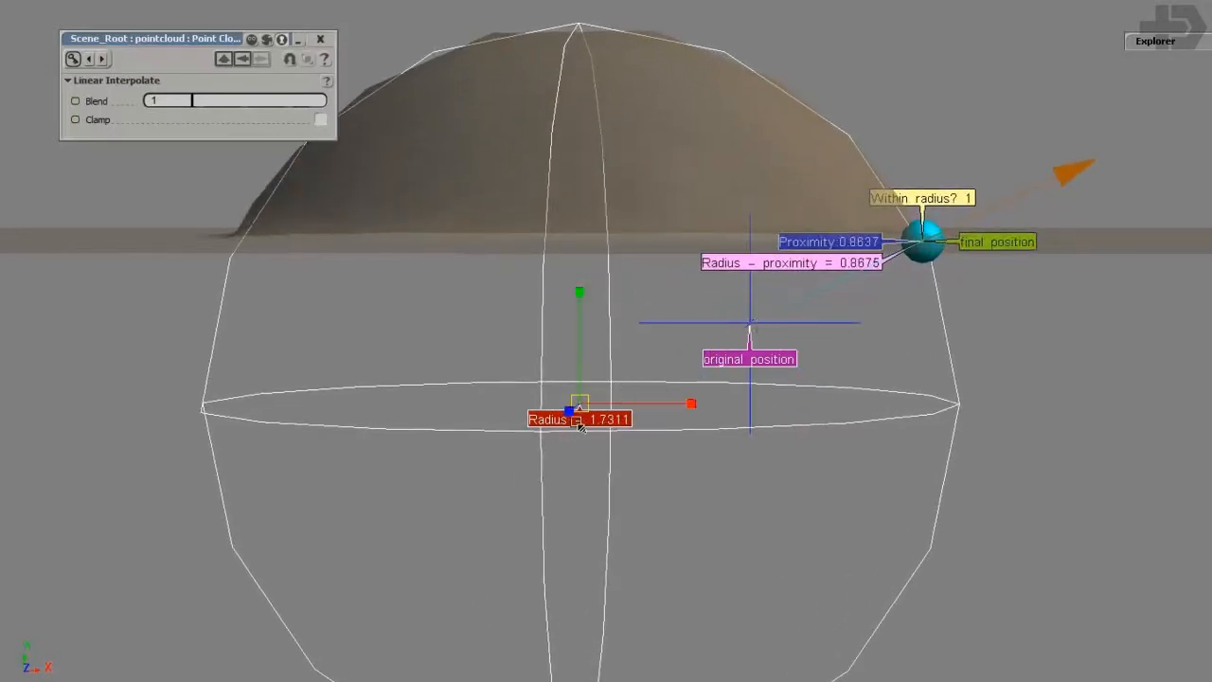
left_click_drag(691, 404, 661, 404)
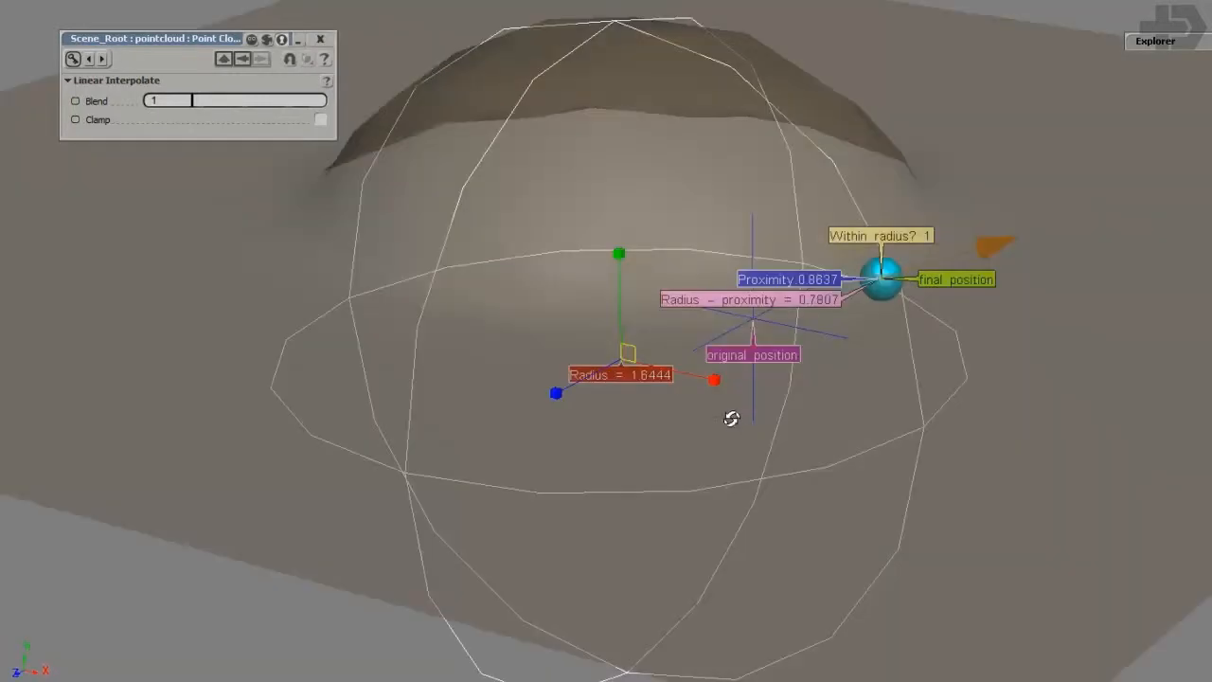
left_click_drag(729, 420, 805, 341)
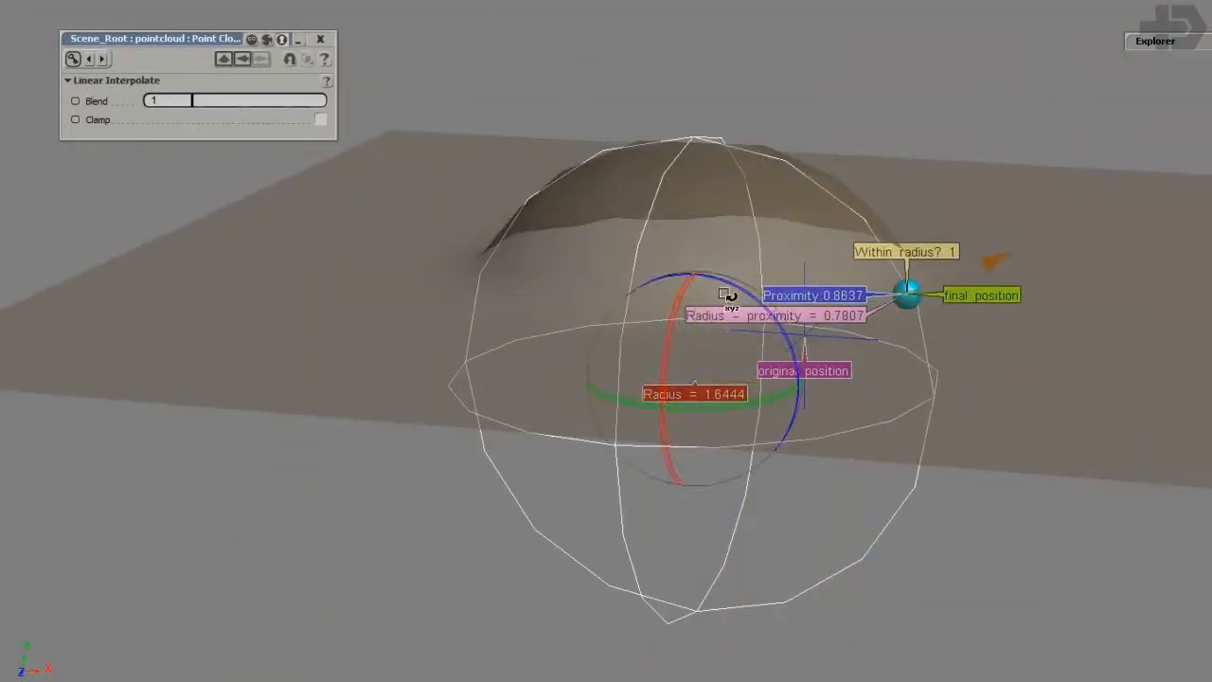
left_click_drag(724, 294, 754, 421)
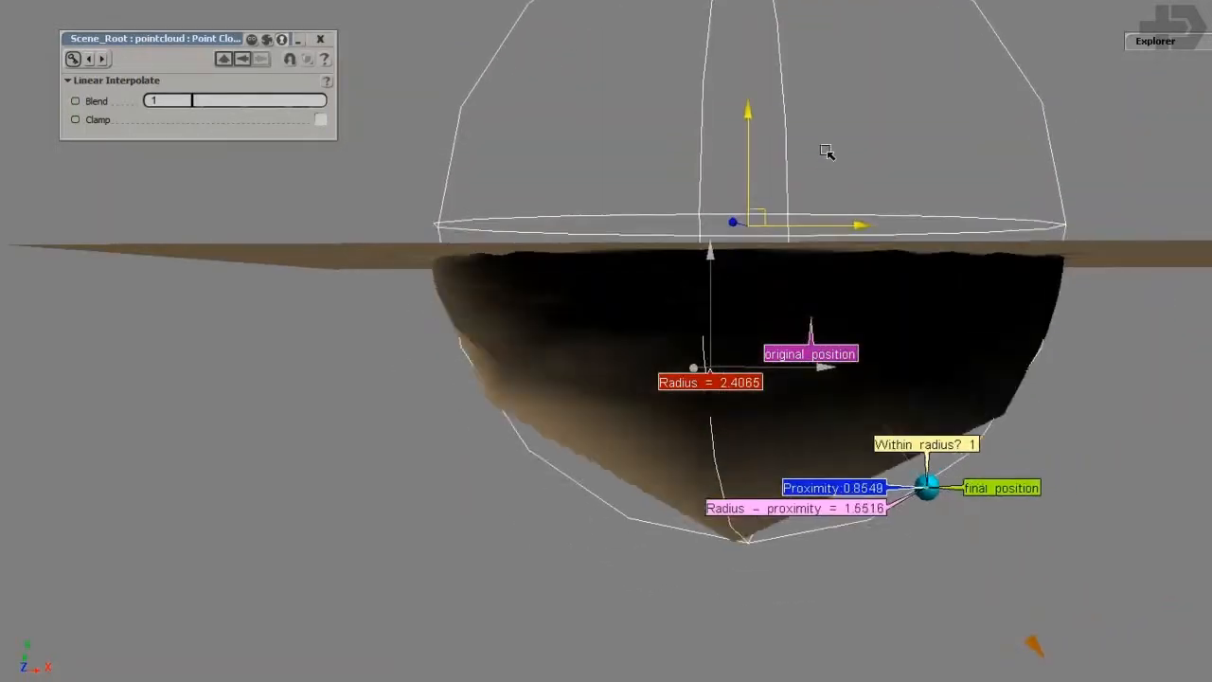
Bring up the scene Explorer while orbiting over the grid's smooth dome bulge
left_click_drag(824, 151, 818, 85)
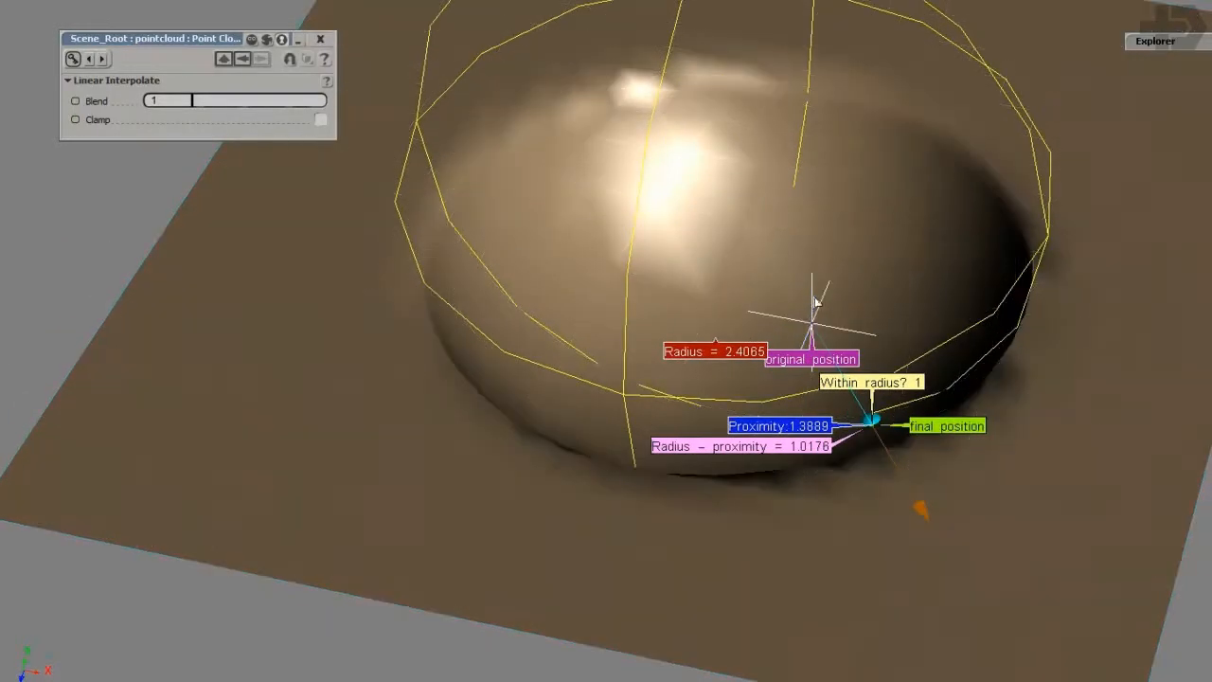
left_click_drag(815, 303, 937, 246)
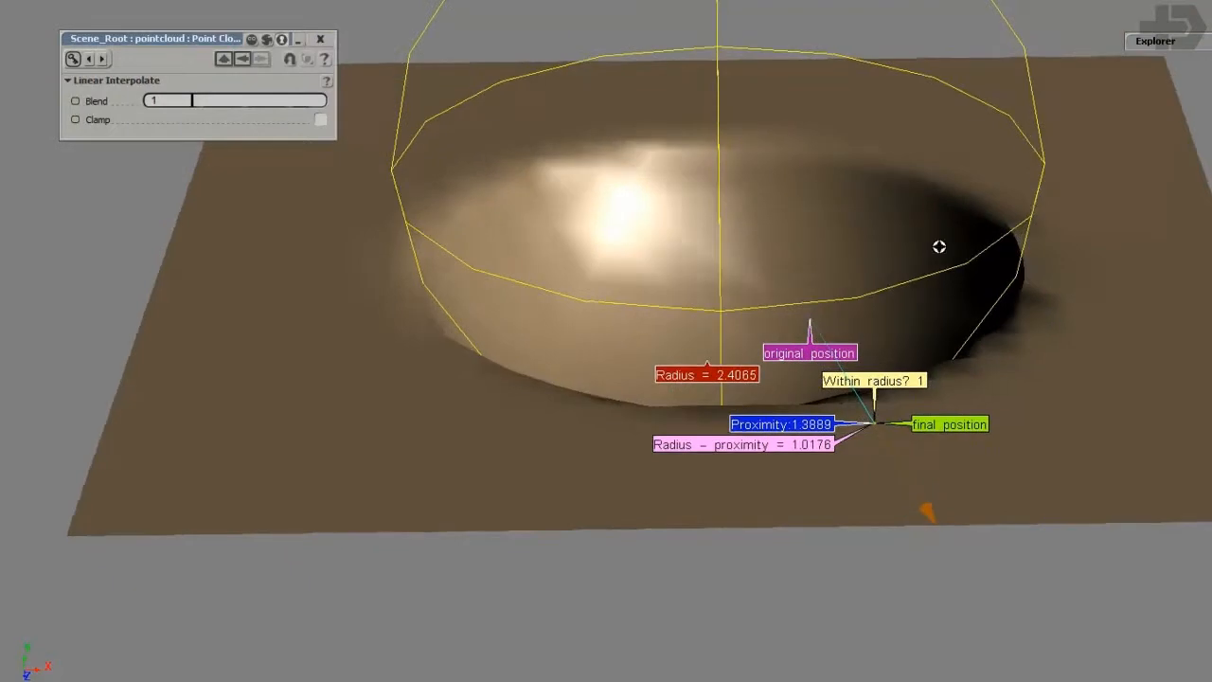
left_click(1154, 41)
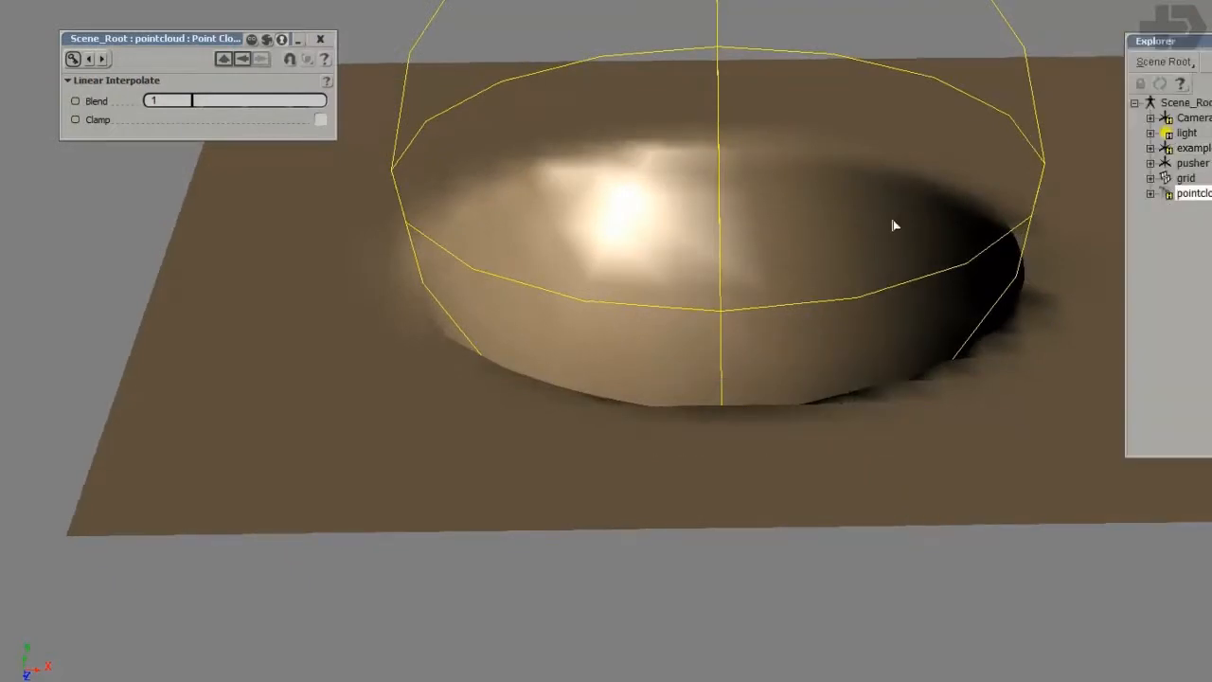
left_click_drag(894, 226, 875, 344)
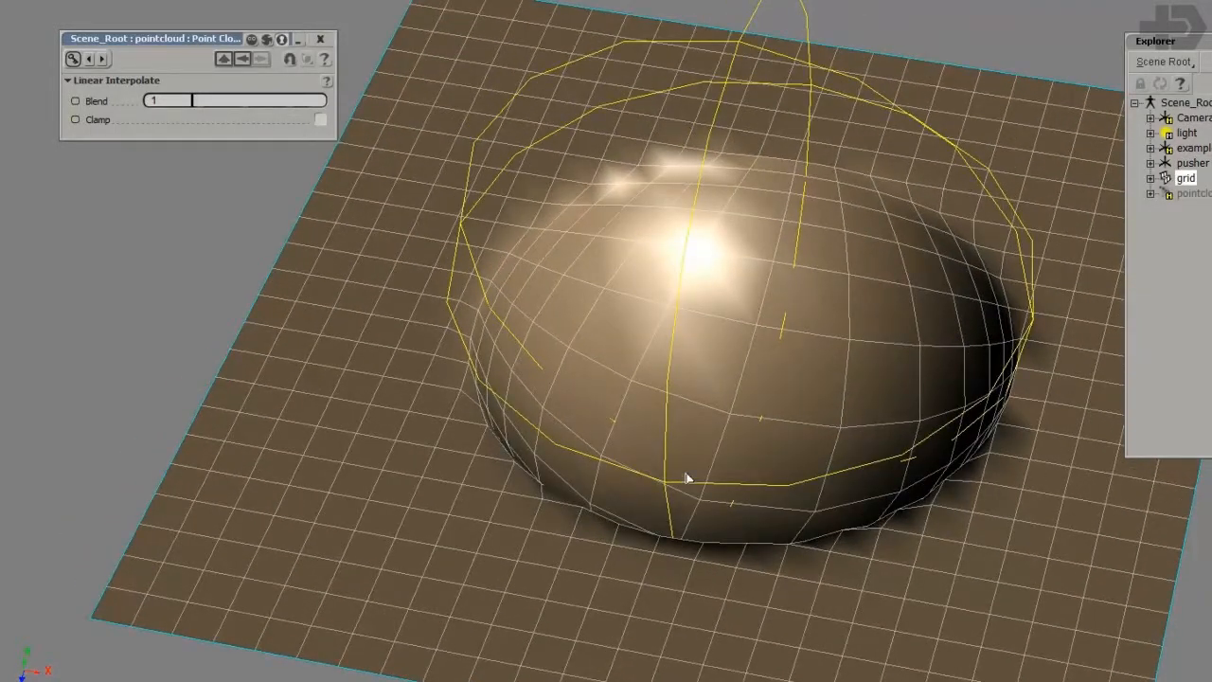
left_click_drag(685, 477, 909, 370)
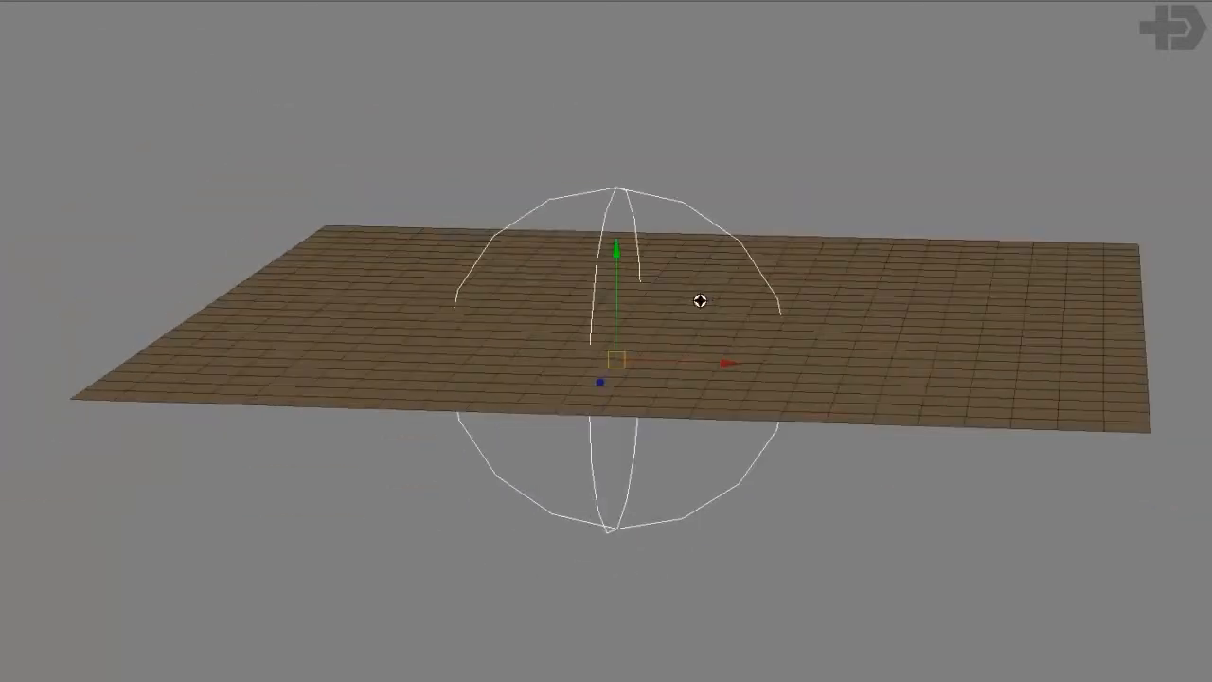
Select the flat grid and enlarge the ICE Tree editor opened on it
left_click(550, 305)
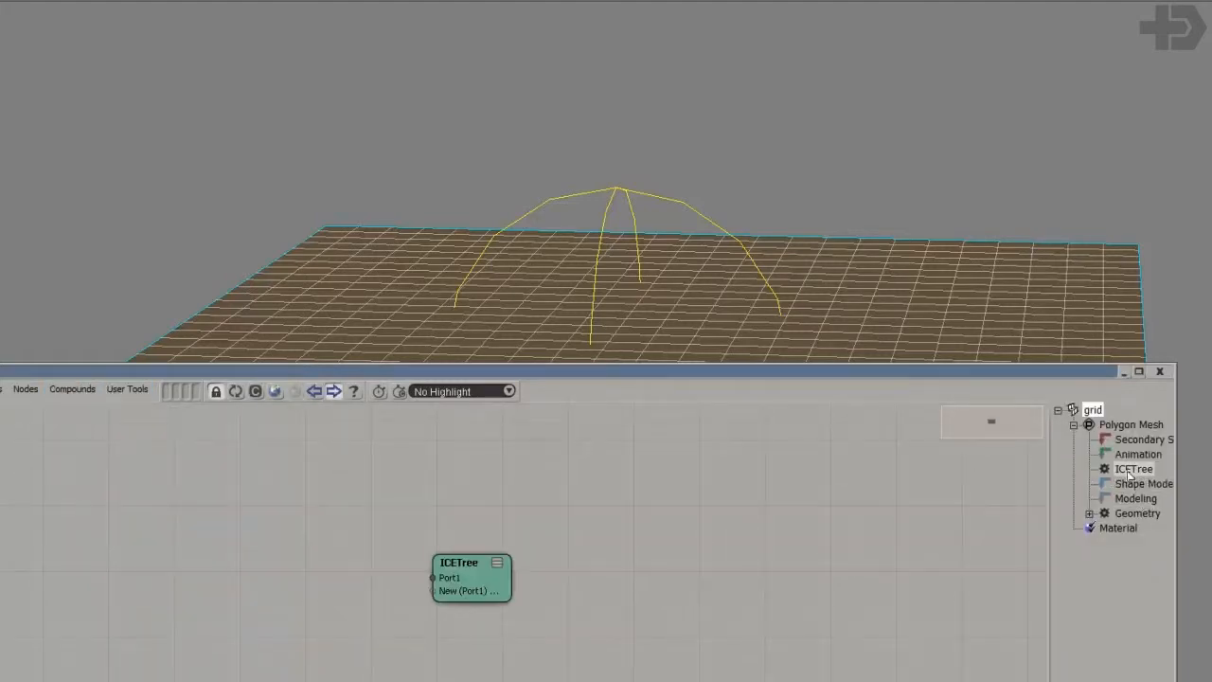
left_click_drag(471, 575, 818, 541)
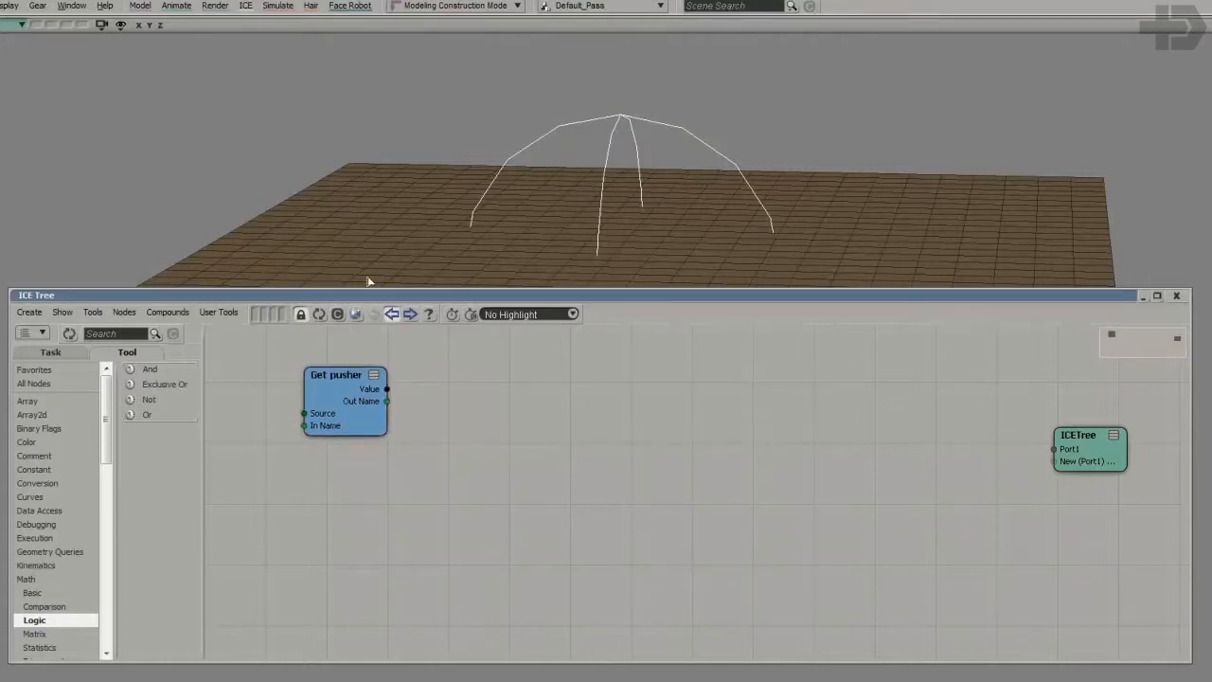
Add Get Point Position, Set Point Position and If nodes and arrange them in the graph
type("get poi")
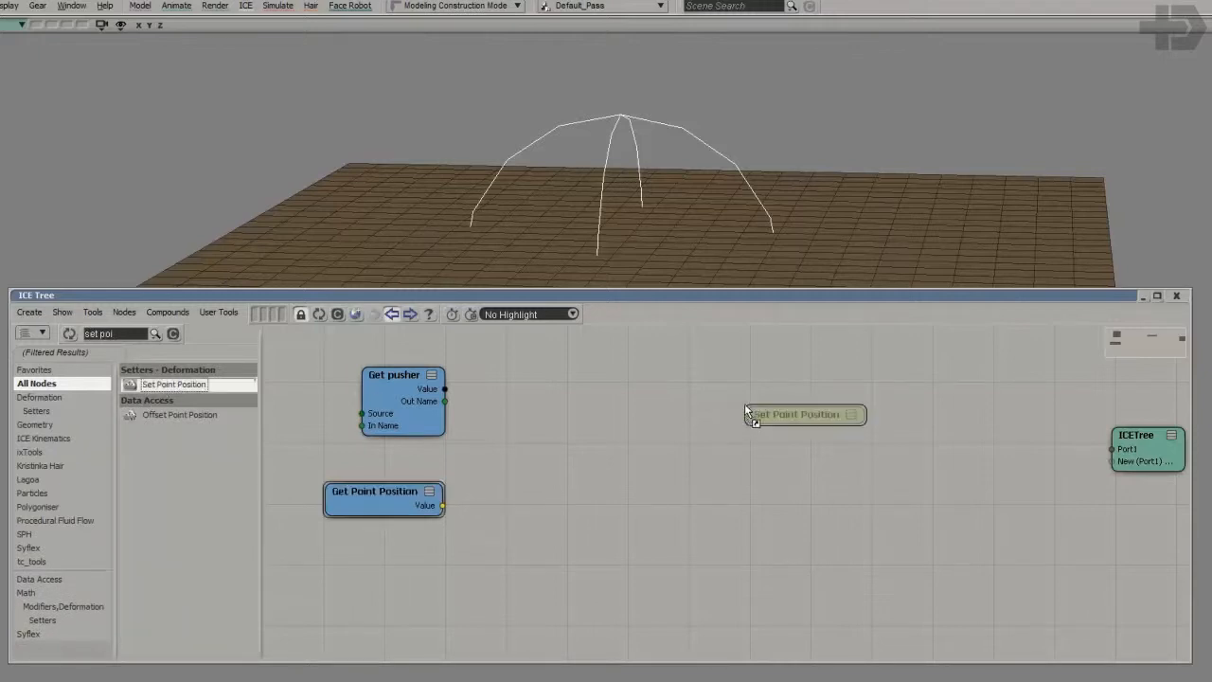
left_click_drag(805, 413, 867, 489)
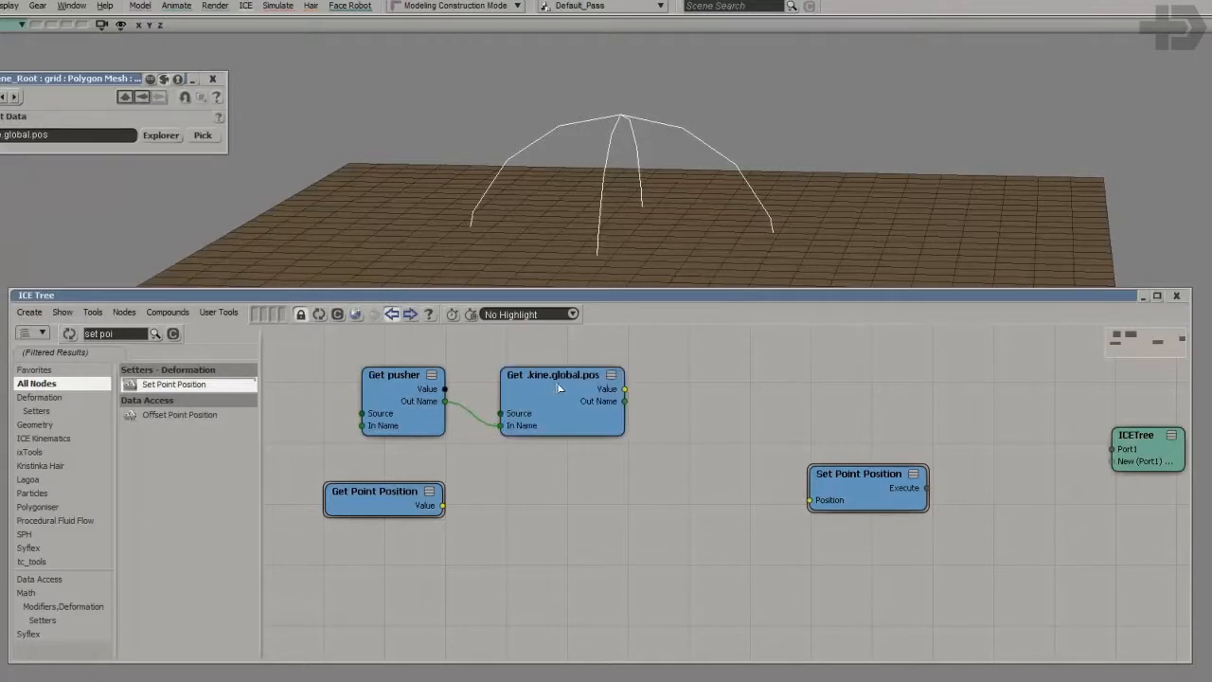
left_click_drag(559, 388, 528, 407)
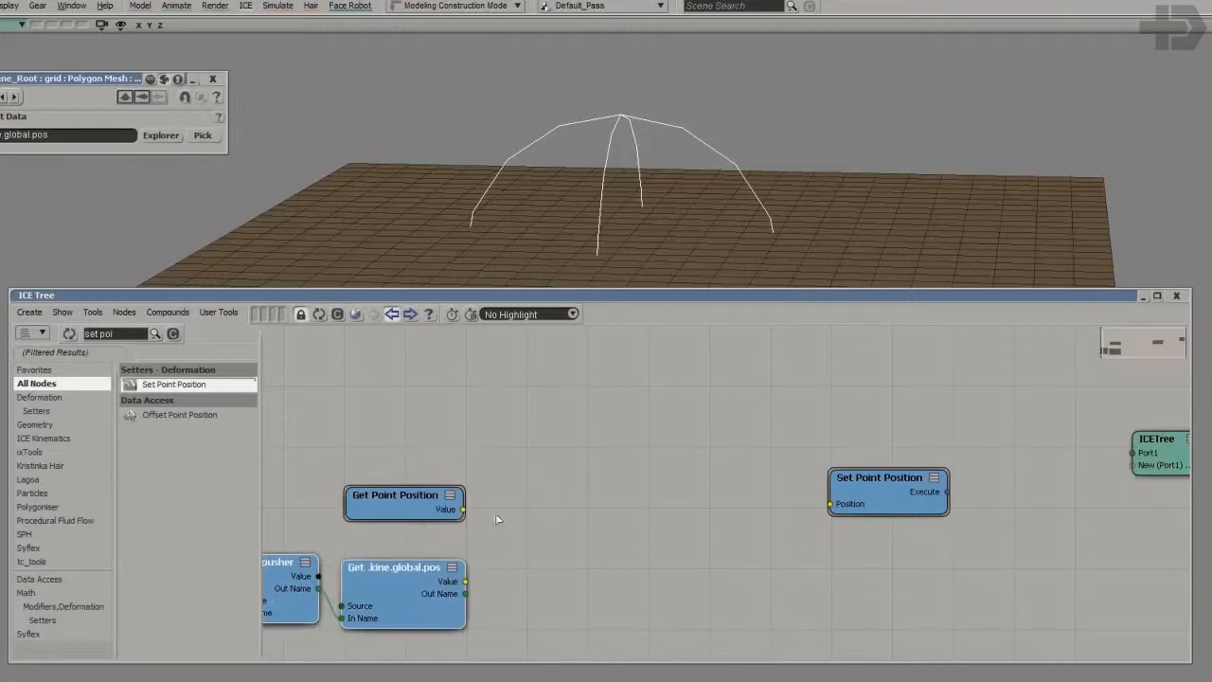
left_click_drag(405, 502, 436, 413)
type("if")
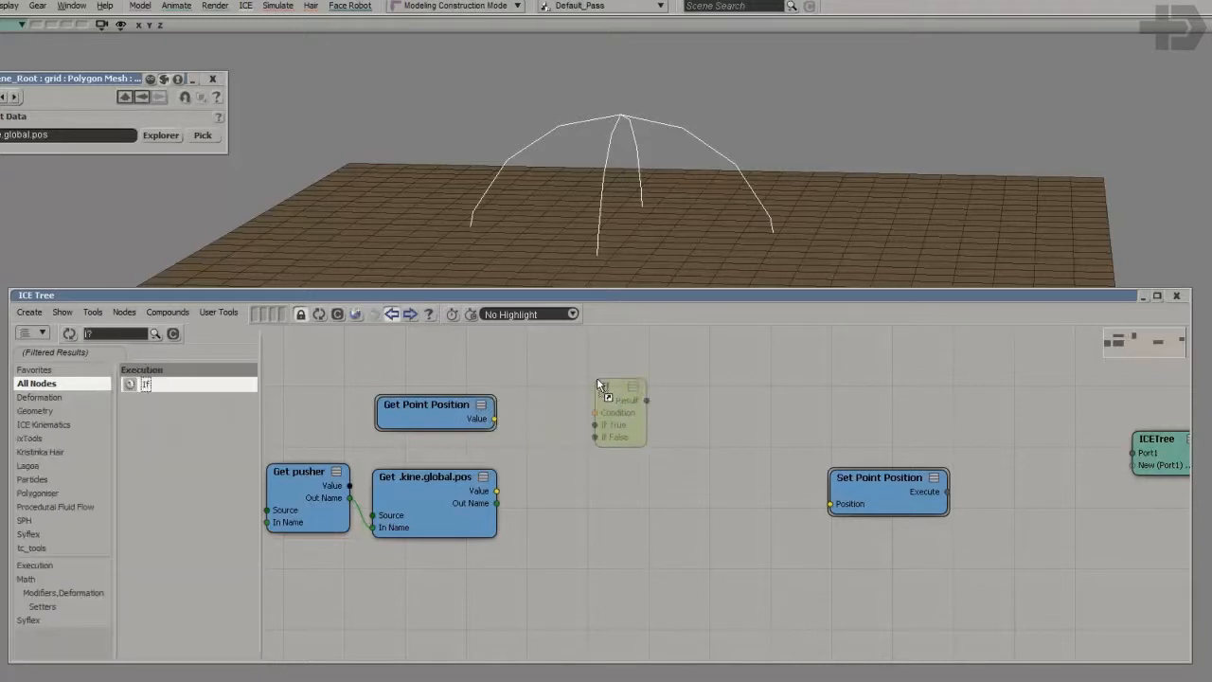
left_click_drag(621, 413, 781, 367)
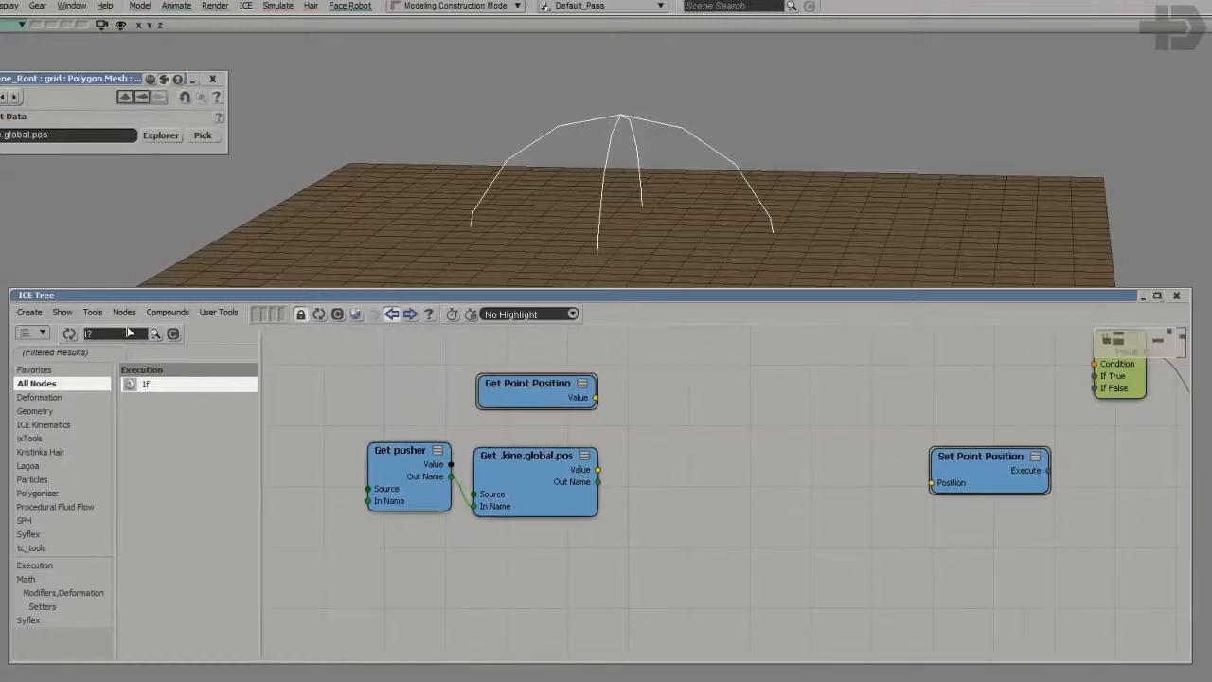
Add a Subtract node fed by the point position and the pusher's global position
triple_click(114, 333)
type("subtract")
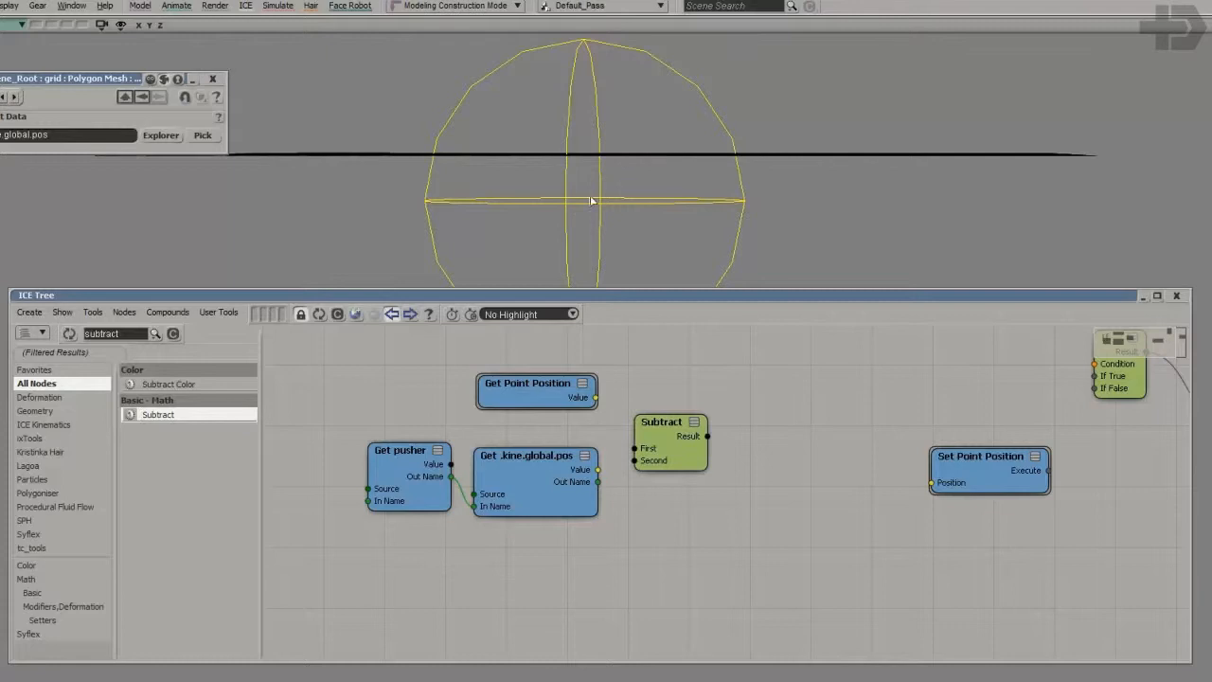
mouse_move(633, 178)
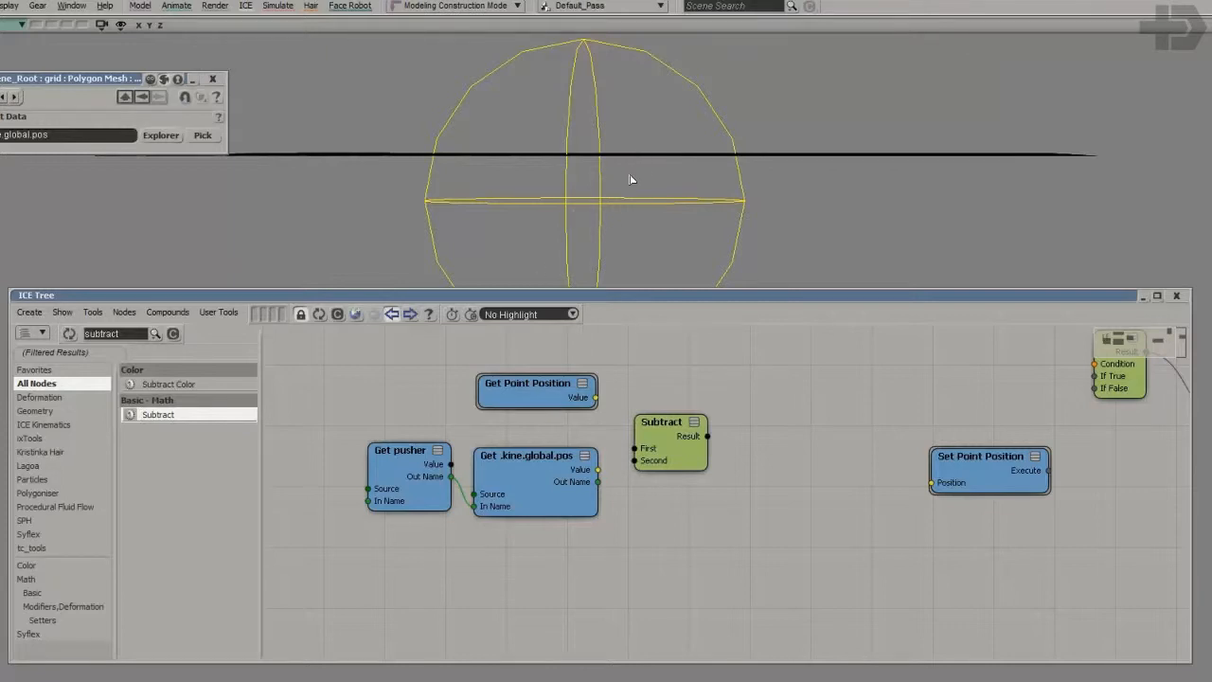
mouse_move(625, 171)
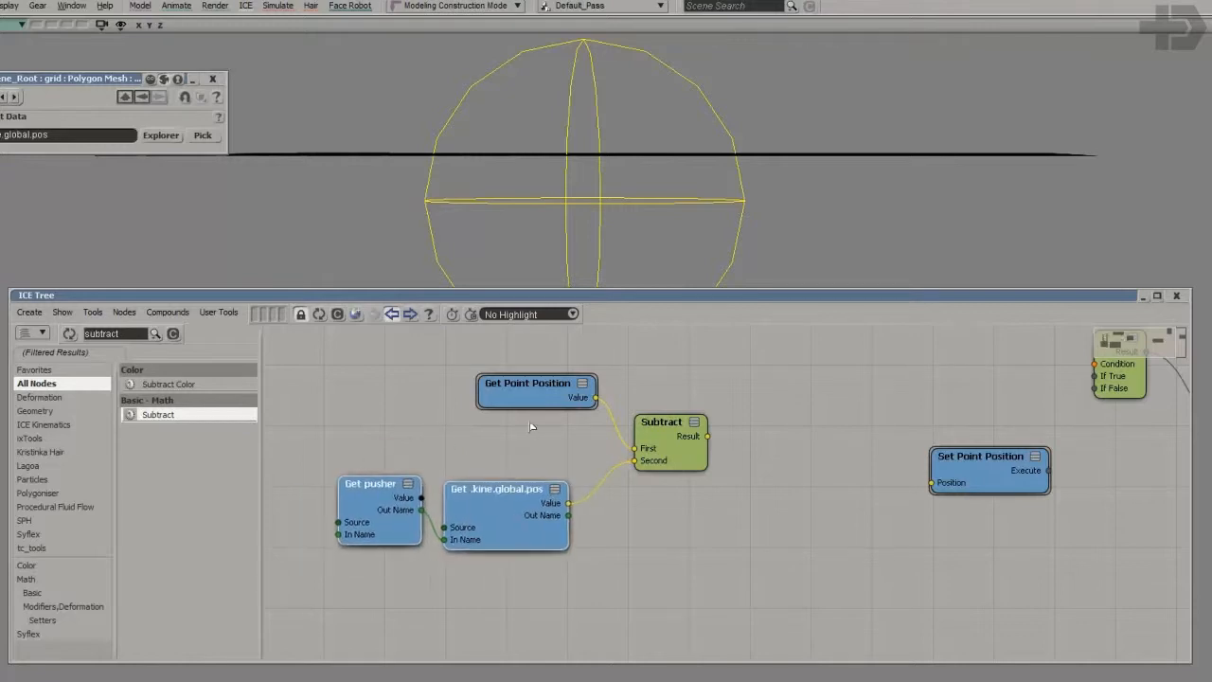
left_click_drag(538, 383, 493, 392)
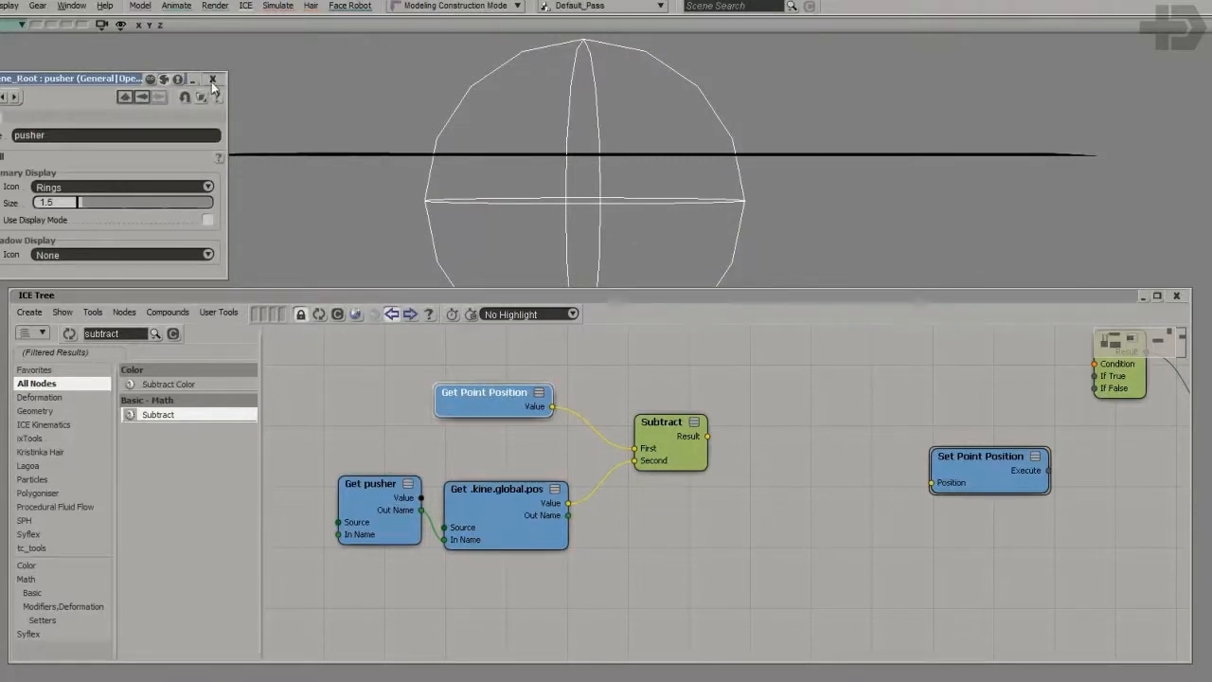
left_click(212, 80)
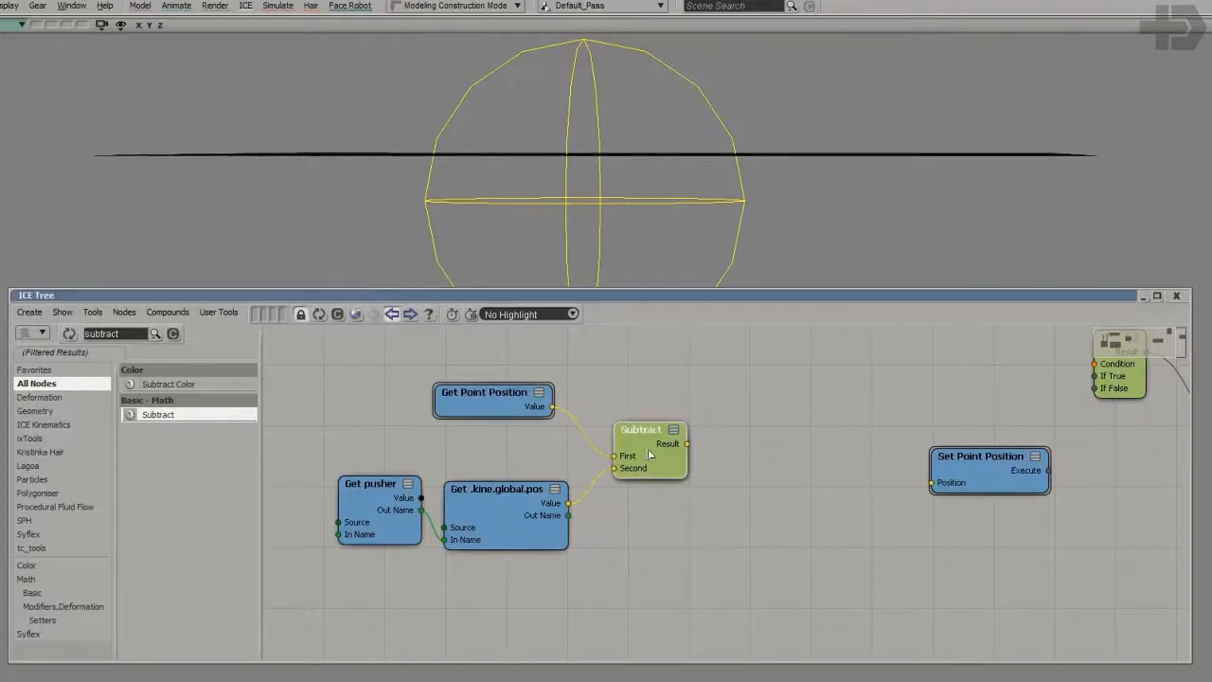
mouse_move(781, 148)
type("length")
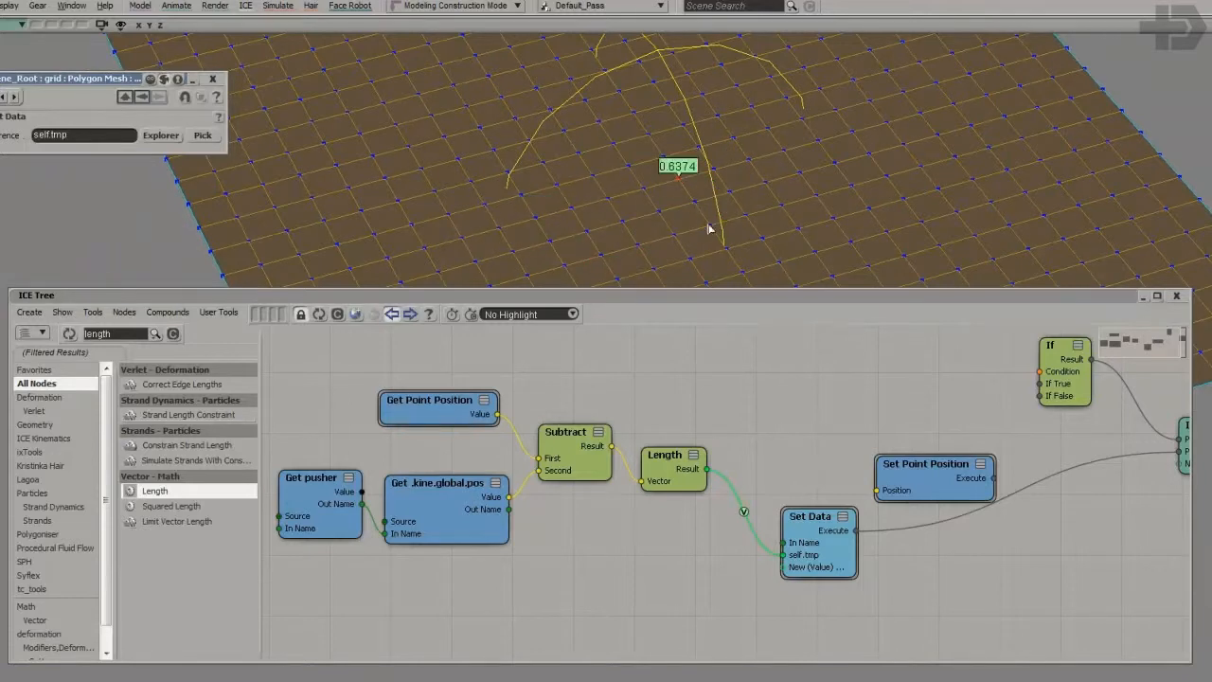
Feed Subtract through Length into a Set Data self.tmp shown on the grid
left_click_drag(710, 229, 761, 137)
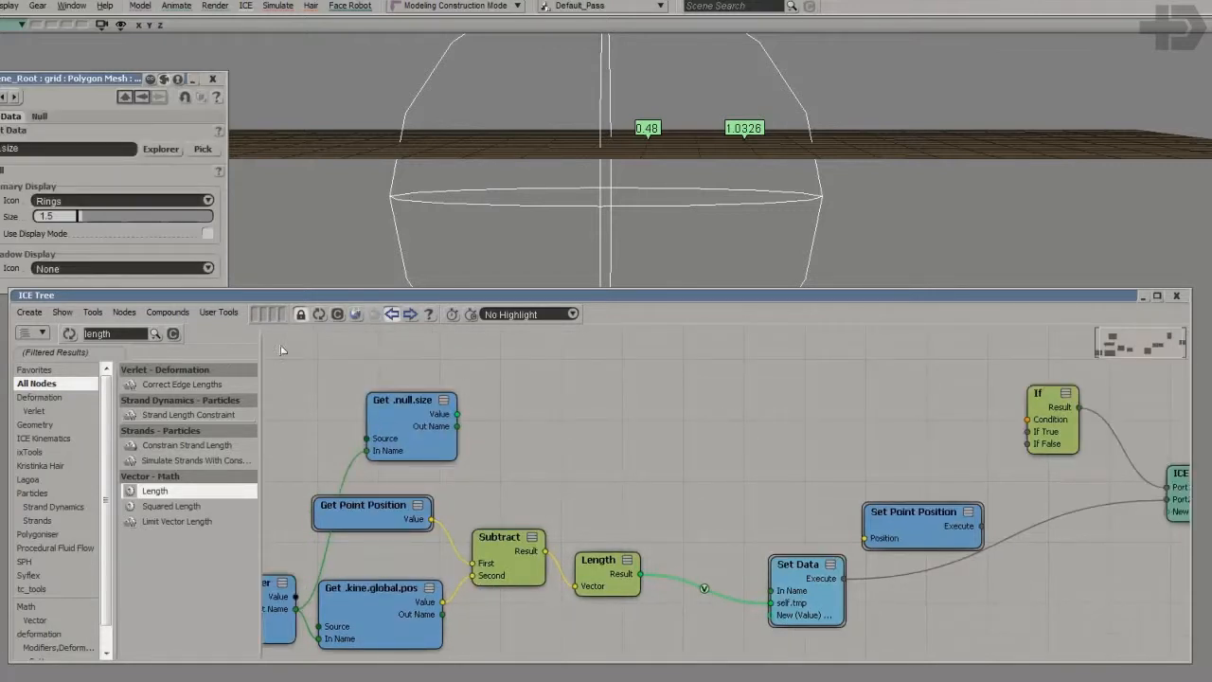
mouse_move(690, 140)
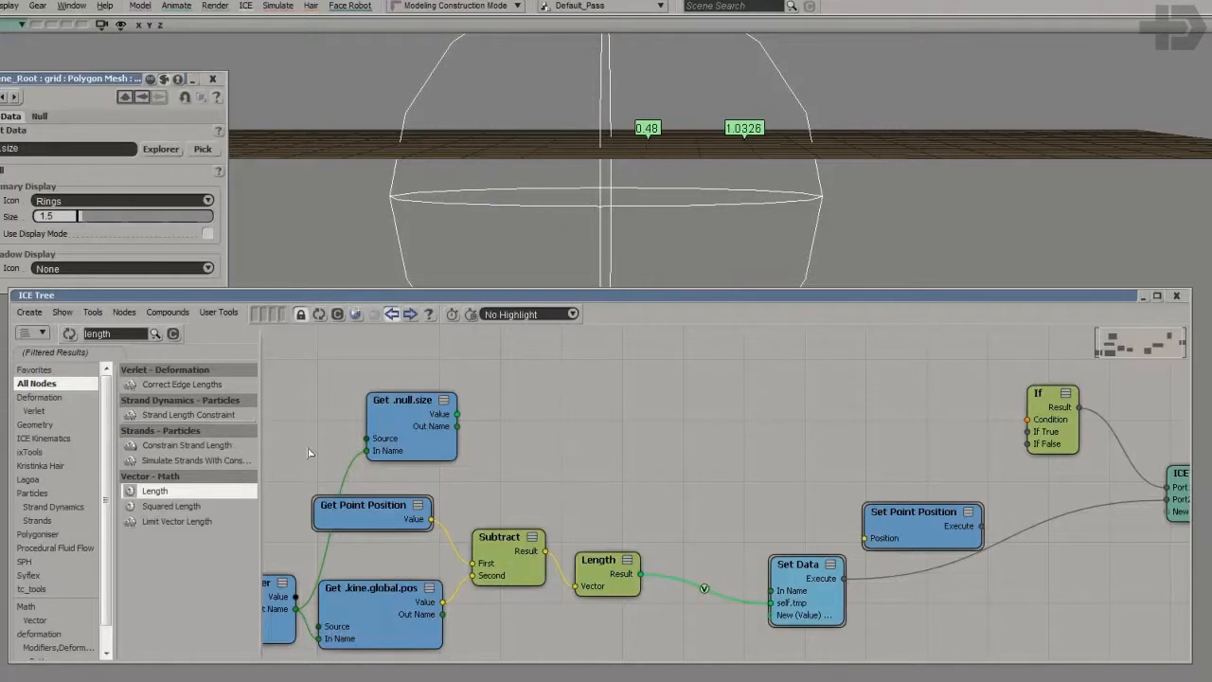
mouse_move(140, 345)
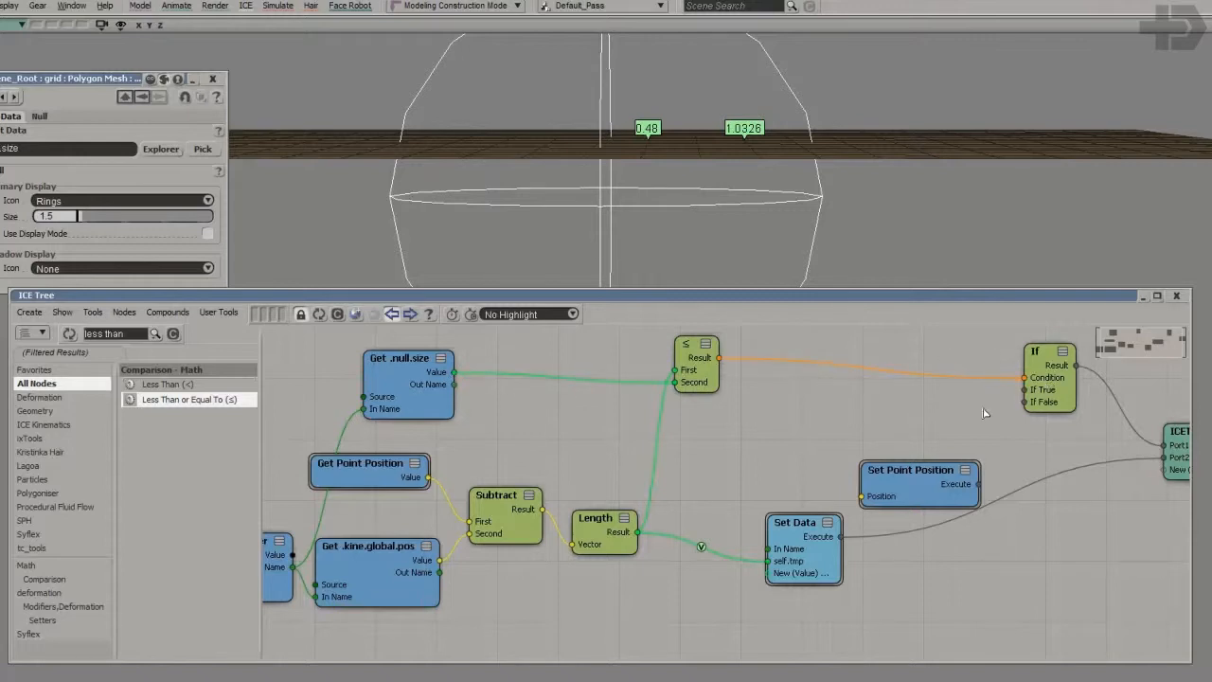
Feed the Less Than result of null.size versus Length into the If node's Condition
left_click_drag(918, 483, 919, 454)
type("add")
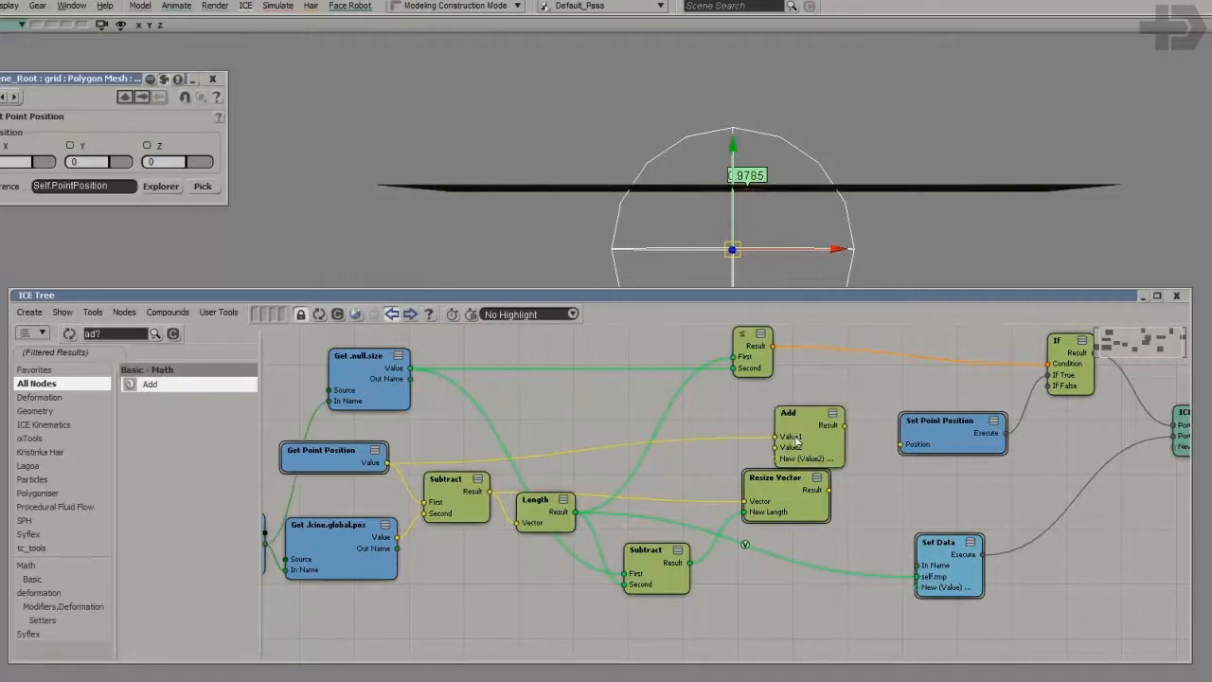
Inspect the dome bulging on the grid and tidy the push network's node layout
left_click_drag(811, 436, 811, 417)
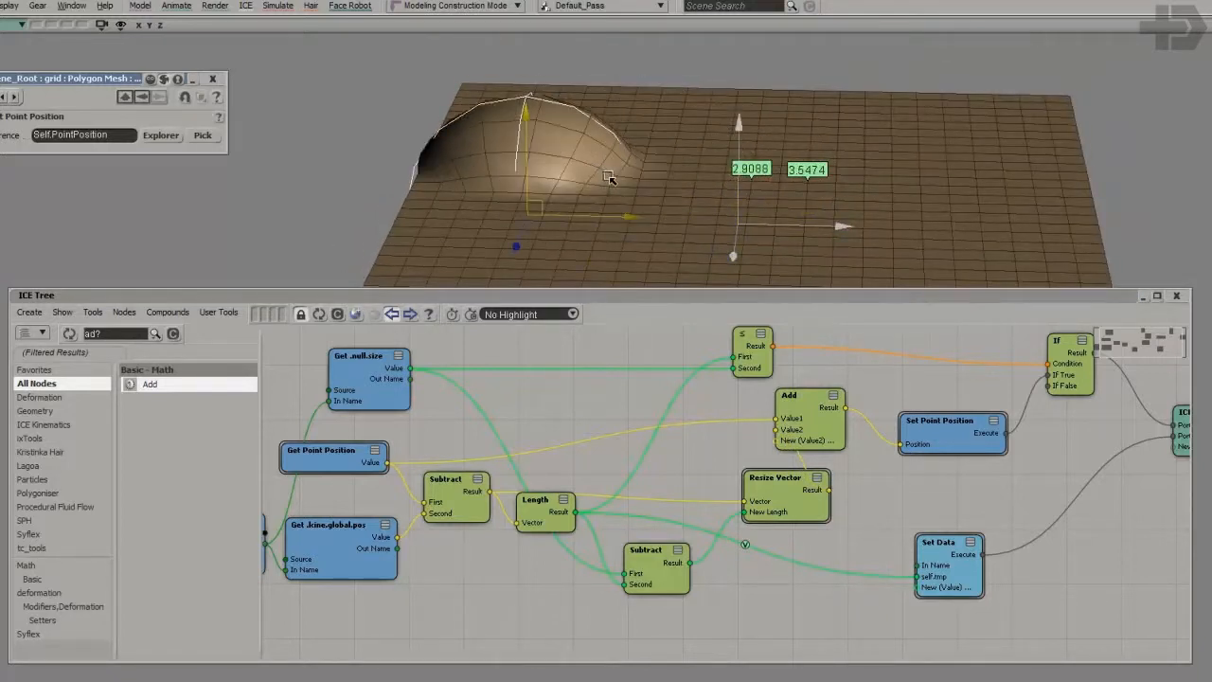
left_click_drag(610, 180, 830, 193)
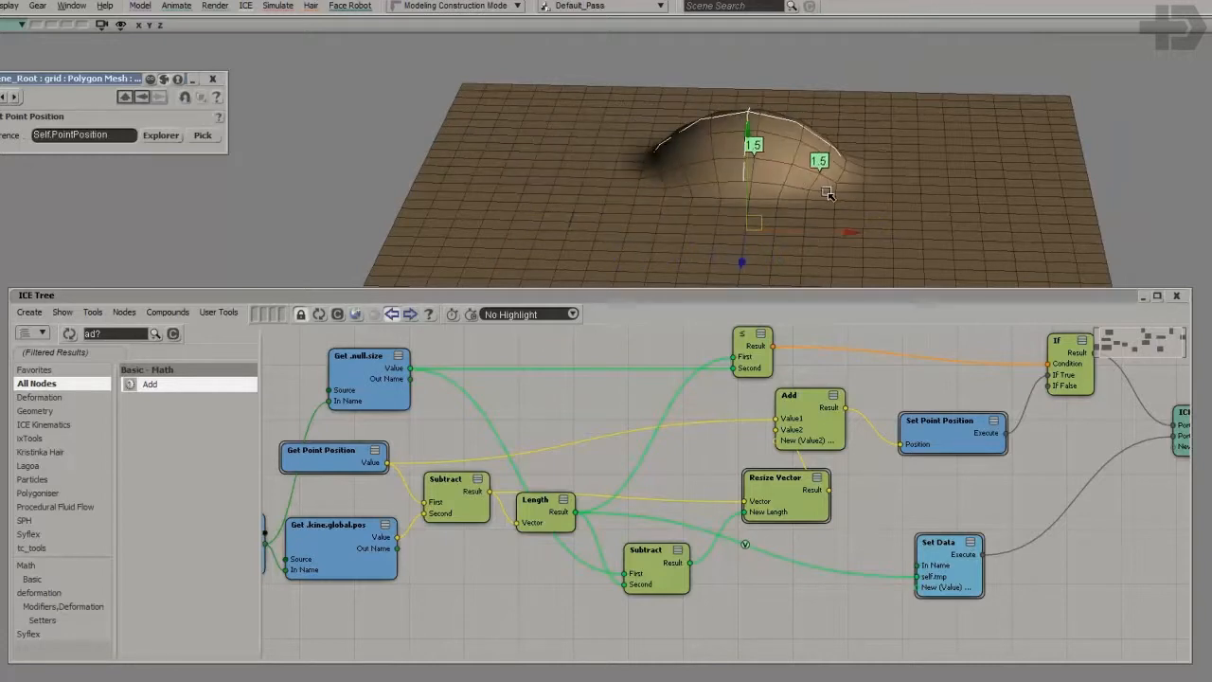
left_click_drag(663, 473, 558, 426)
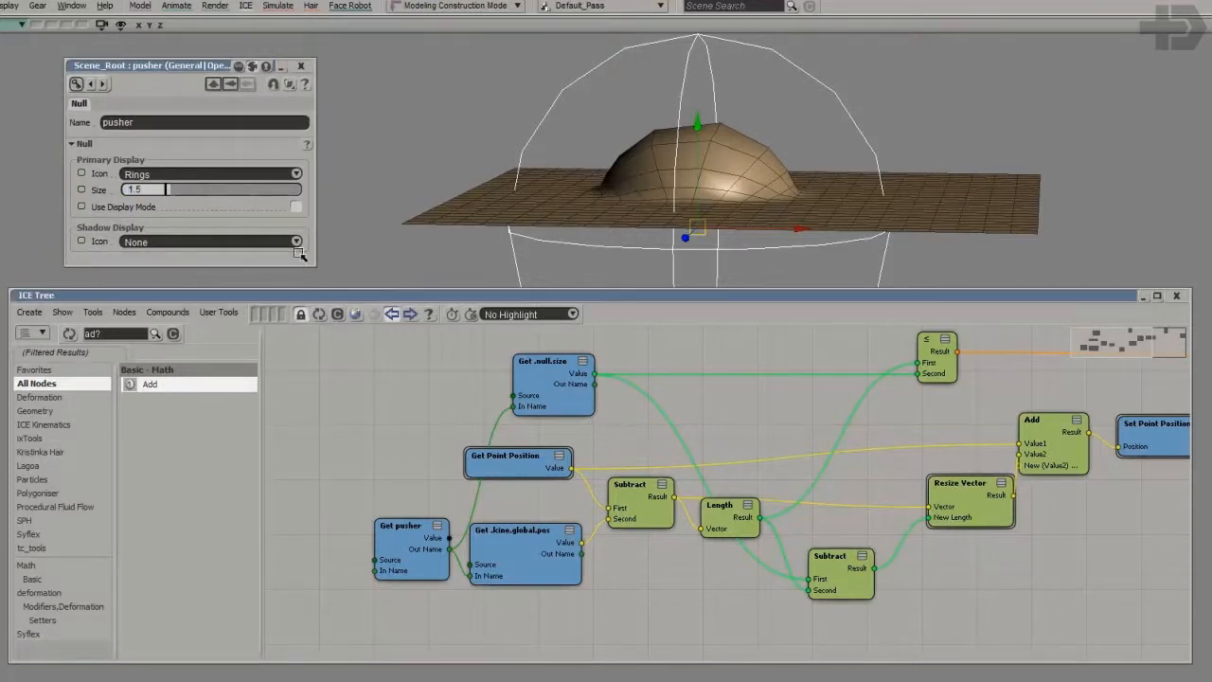
Set the Get Data reference to kine.global.scl, link it to the pusher and into the Multiply node
triple_click(142, 190)
type("multiply")
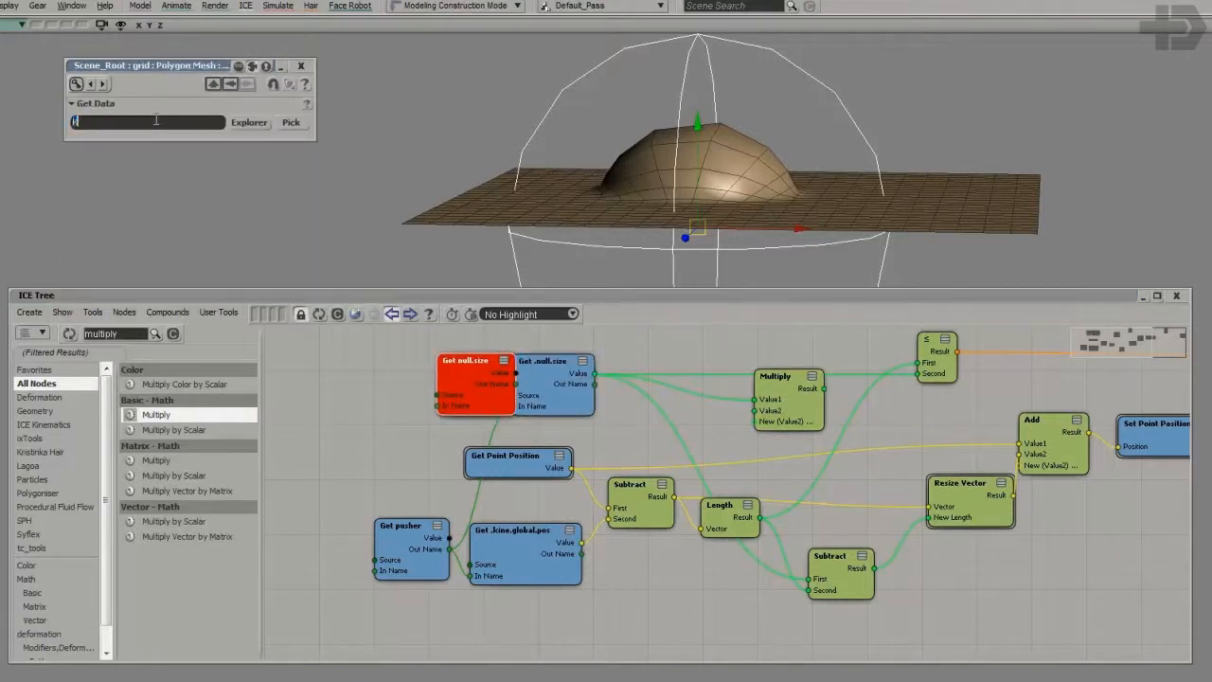
type("kine.global.sclx")
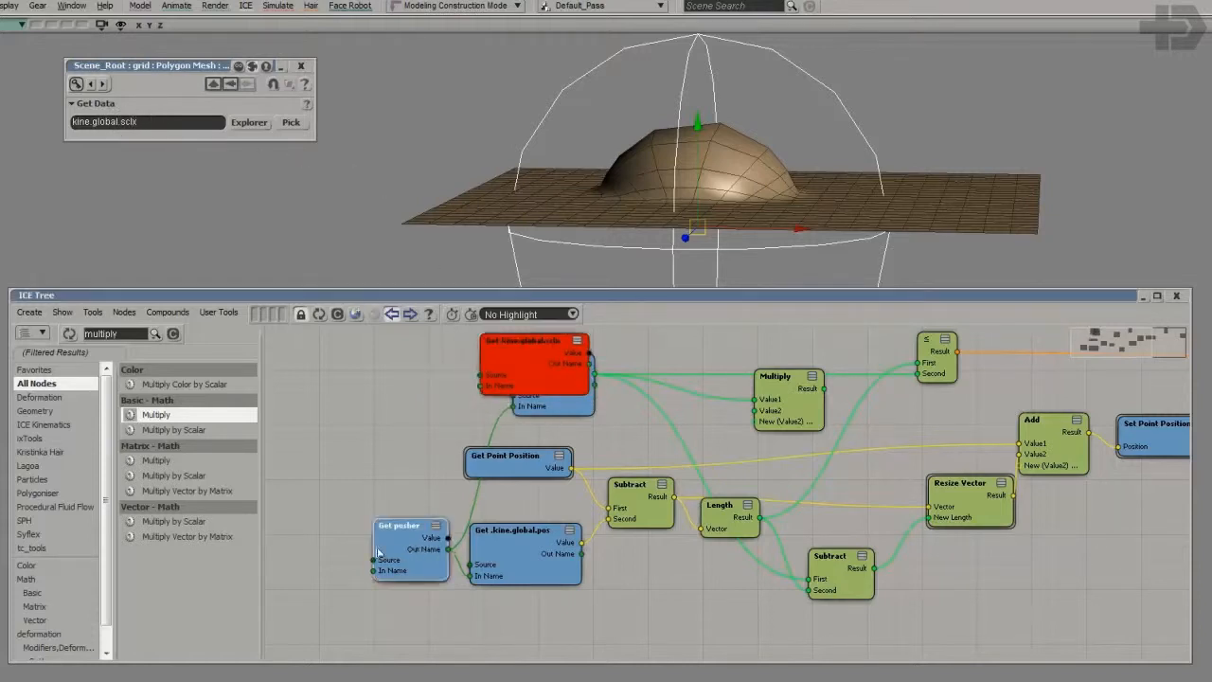
left_click_drag(408, 549, 284, 527)
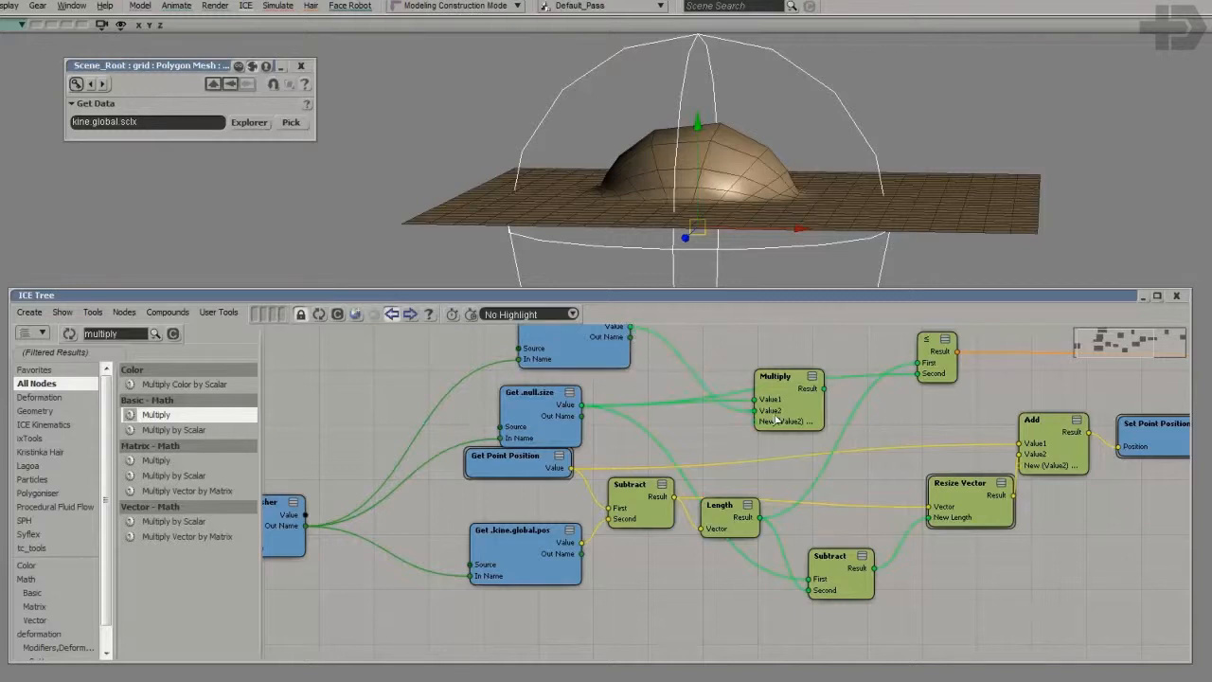
left_click_drag(788, 398, 747, 360)
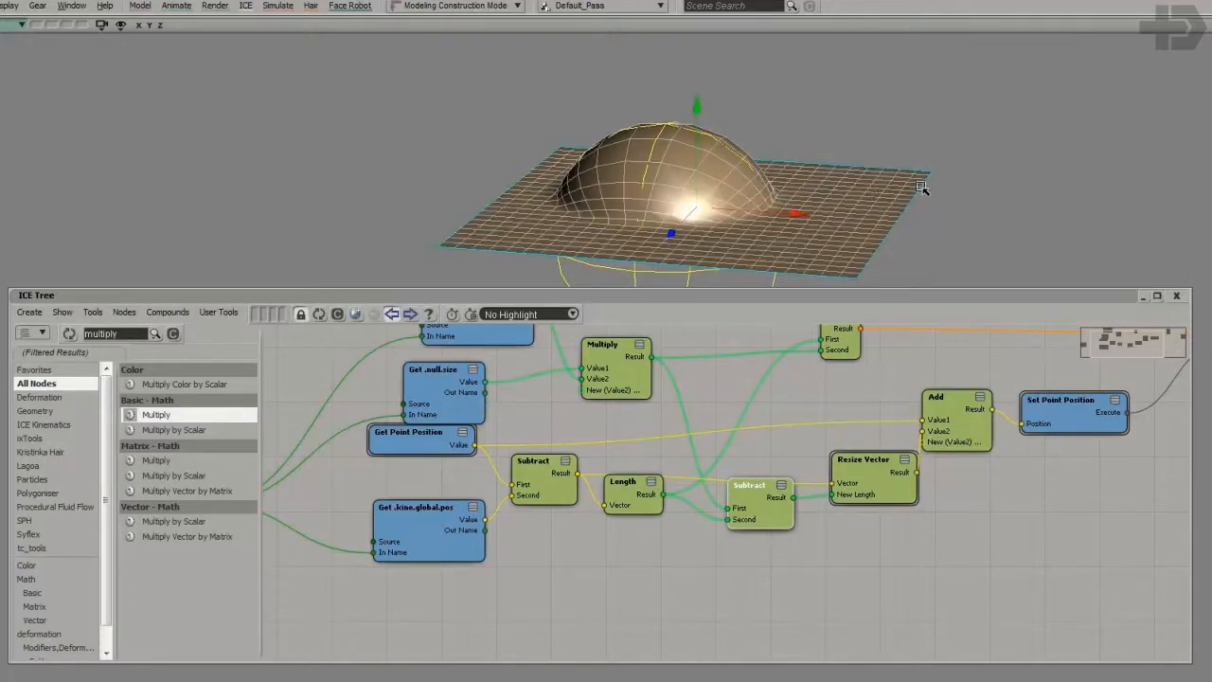
Enlarge the pusher null to widen the dome, then move it across the grid to shift the bulge
left_click_drag(919, 190, 862, 189)
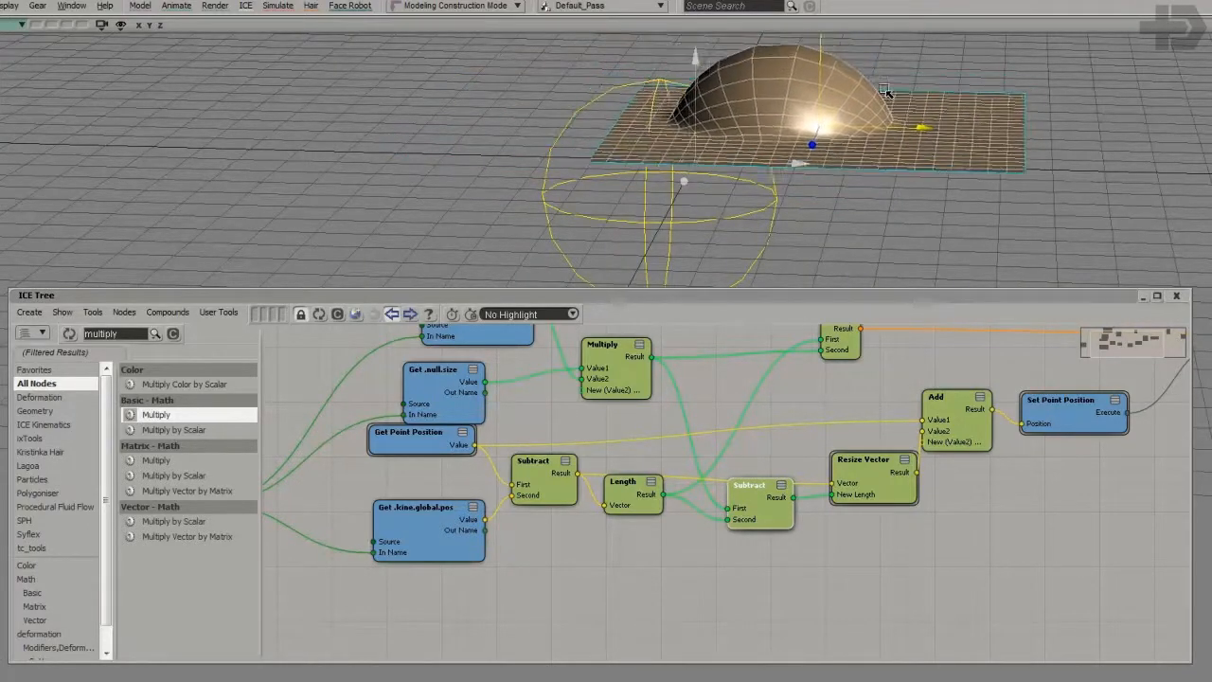
left_click_drag(886, 91, 837, 102)
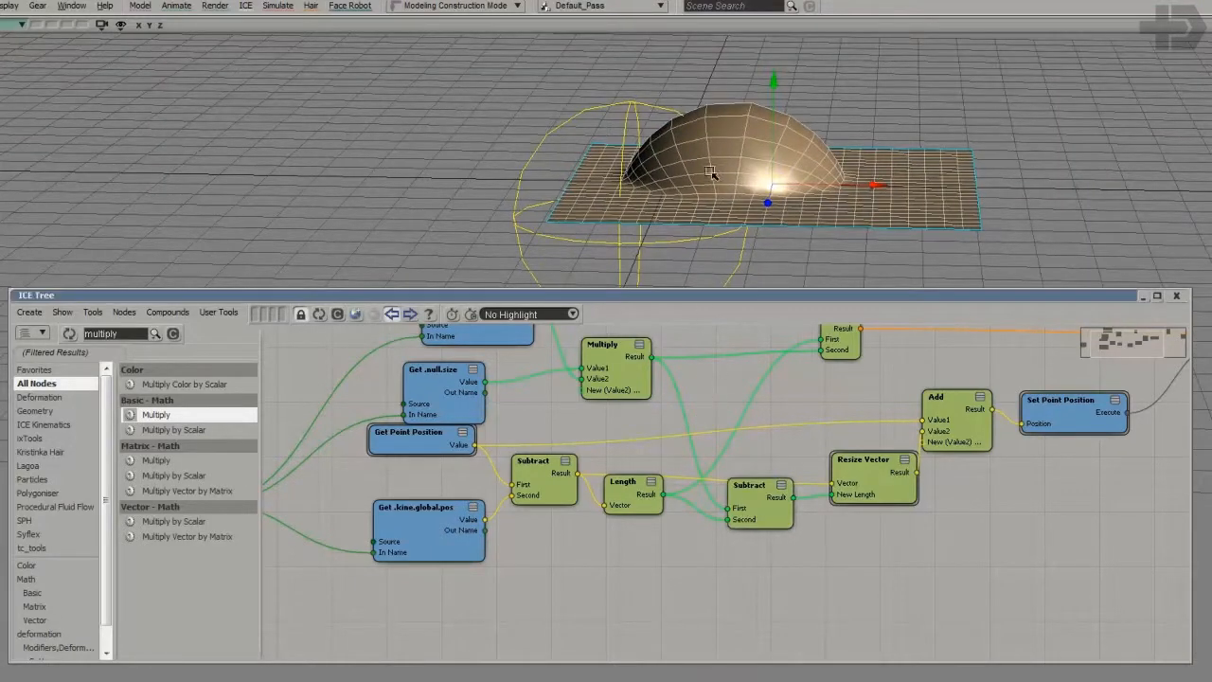
mouse_move(705, 206)
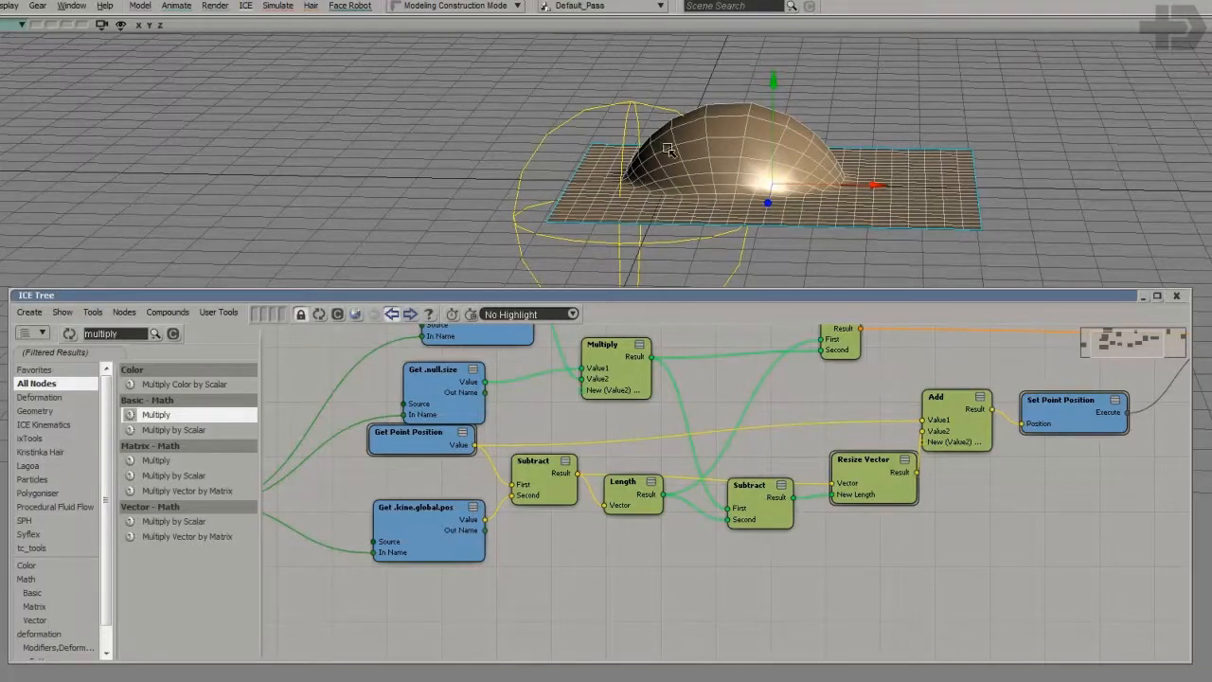
left_click_drag(666, 150, 739, 199)
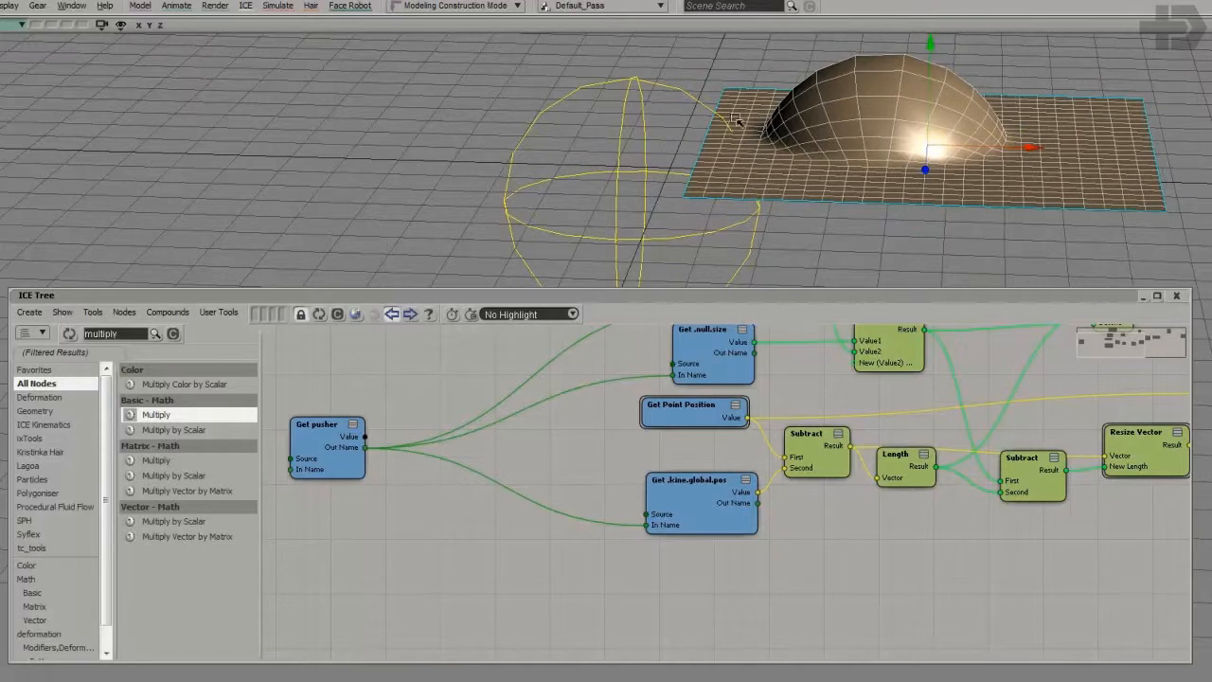
mouse_move(917, 192)
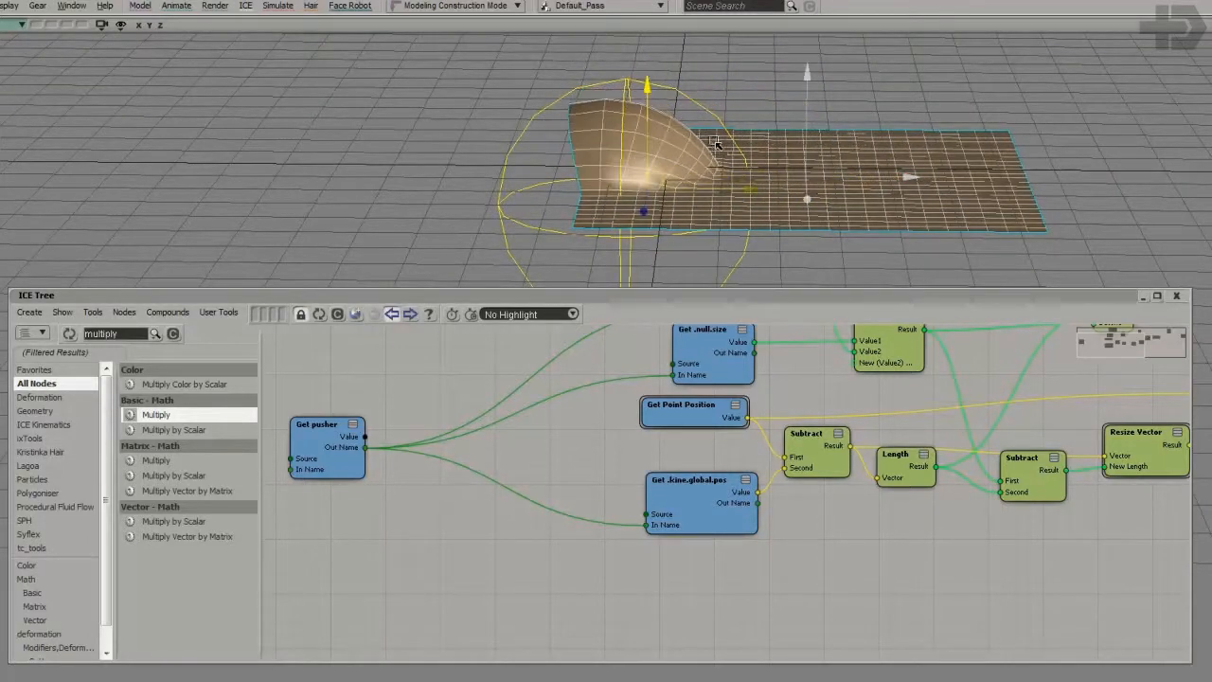
Rotate the pusher null to tilt the bulge and move it toward the grid's edge
left_click_drag(716, 142, 794, 180)
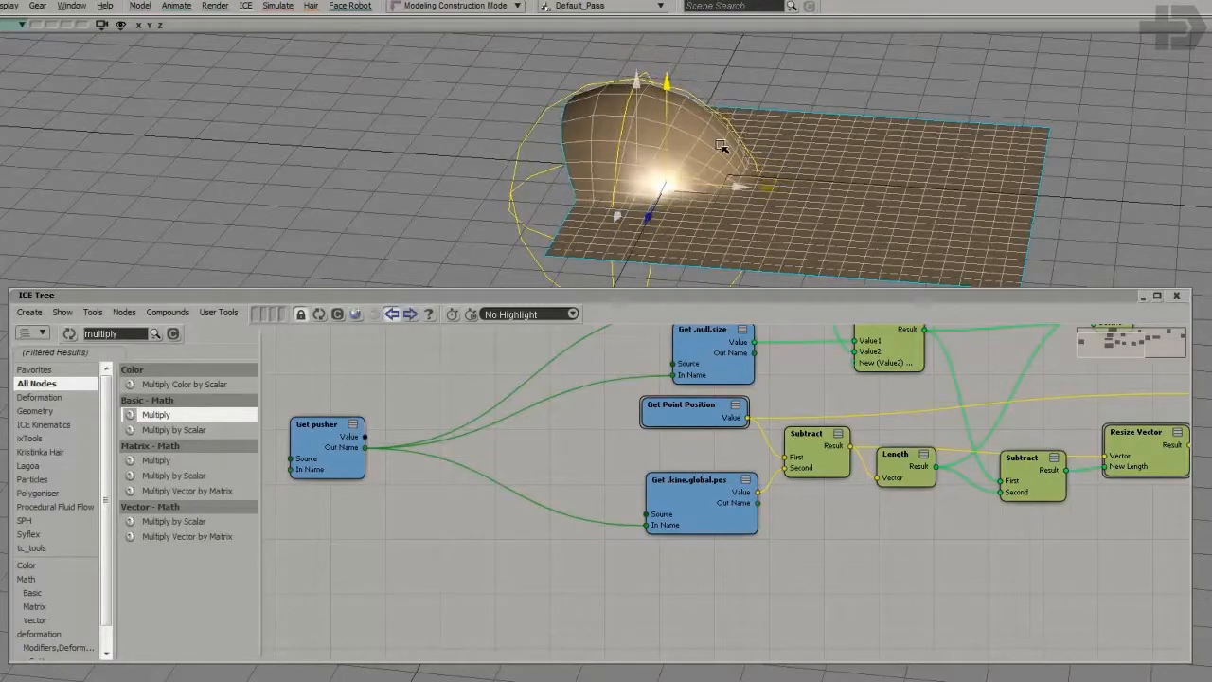
left_click_drag(724, 147, 767, 161)
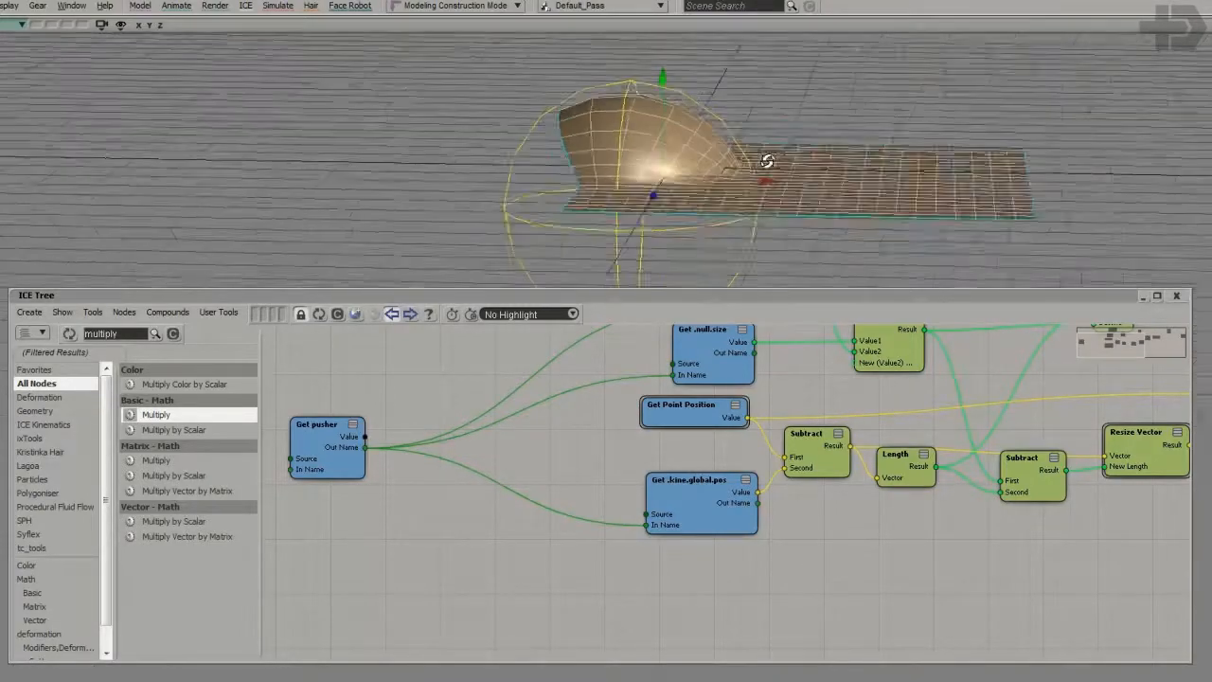
left_click_drag(767, 161, 746, 148)
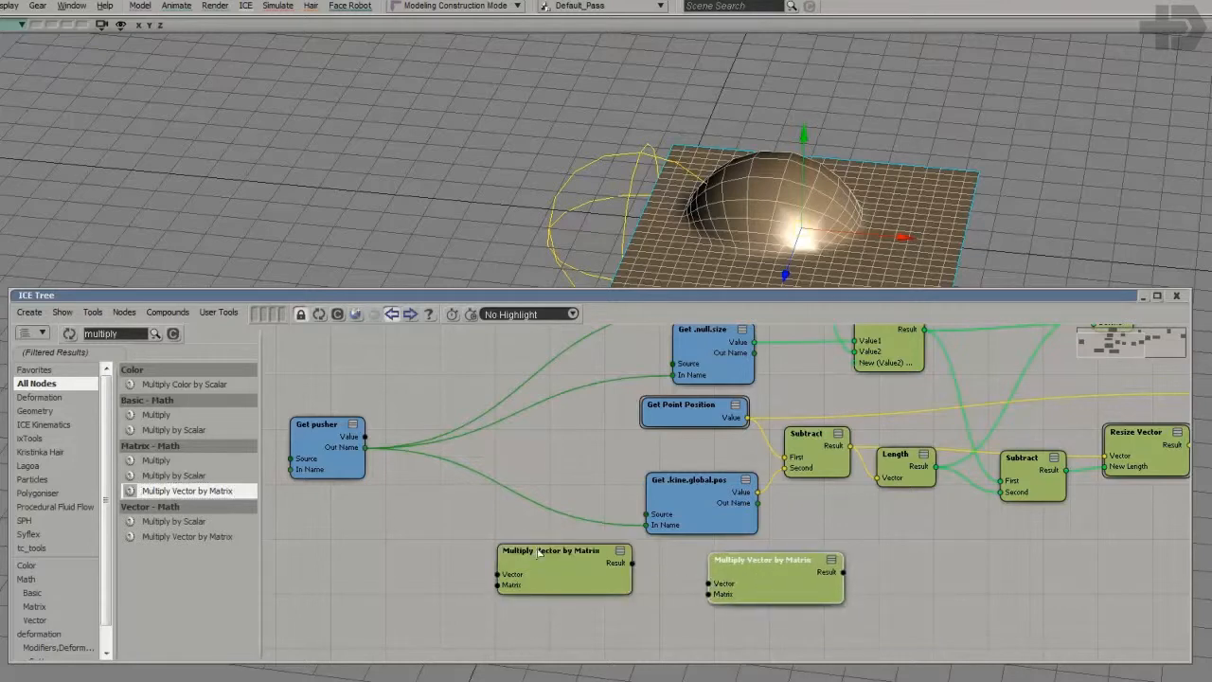
mouse_move(129, 334)
type("invert")
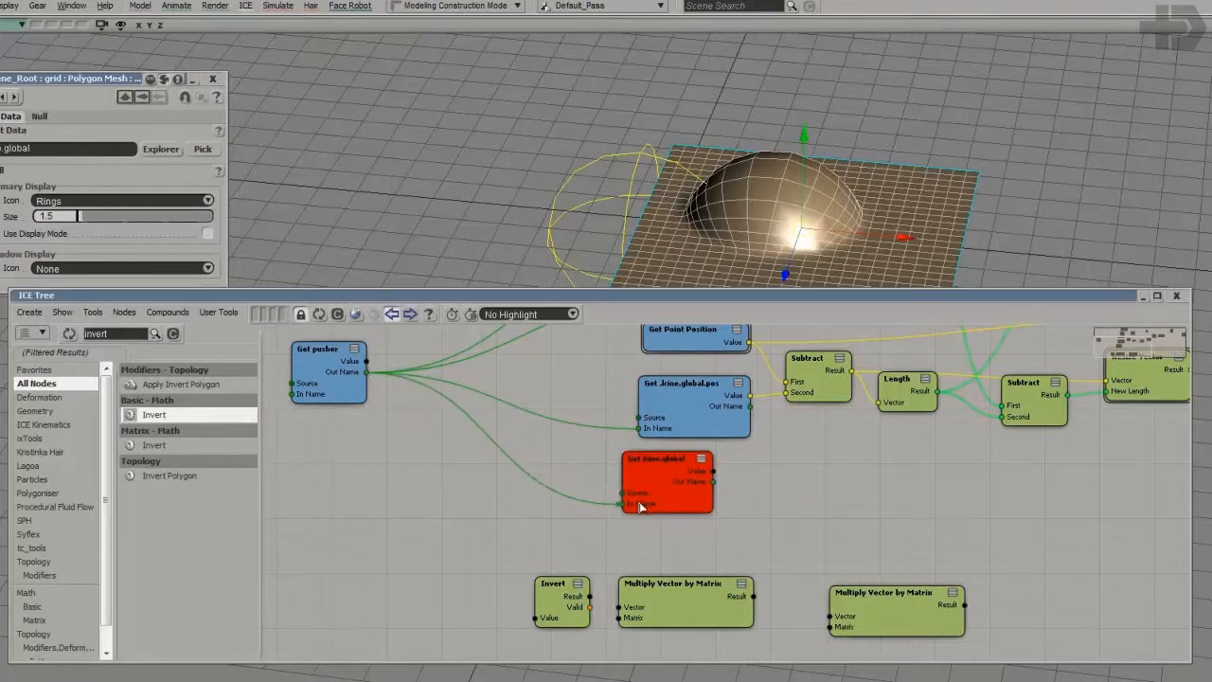
Place the Invert node and the self.kine.global getter beside the push network
left_click_drag(667, 483, 558, 474)
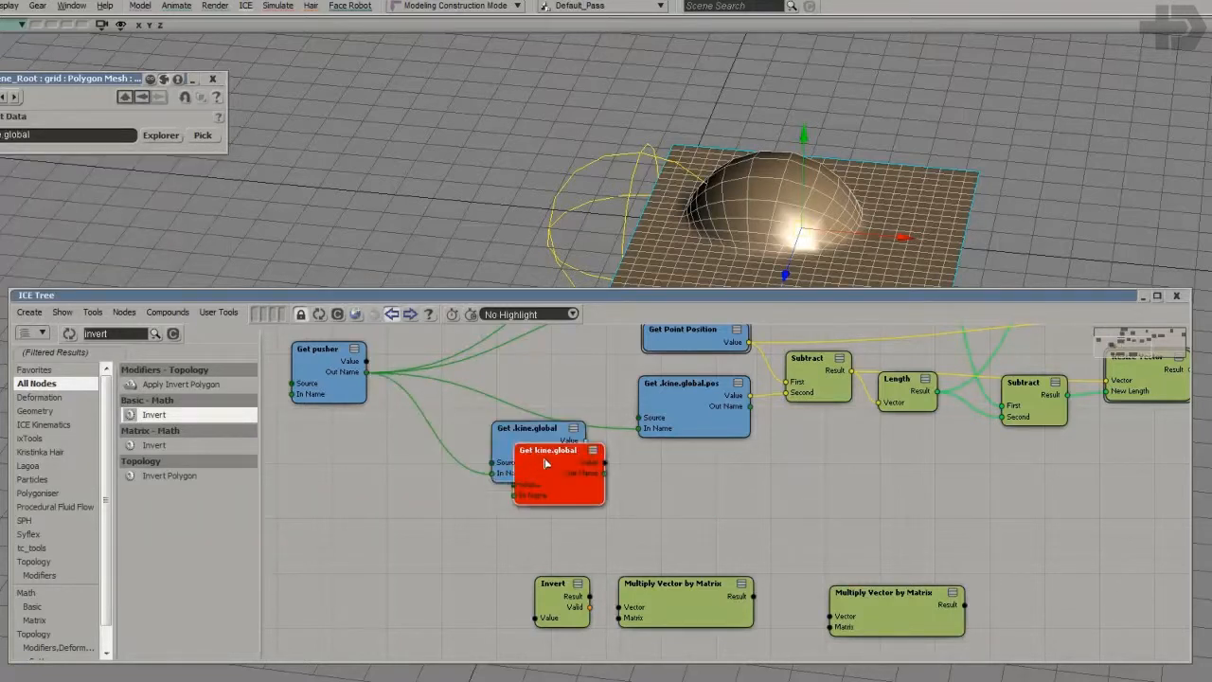
left_click_drag(559, 451, 708, 462)
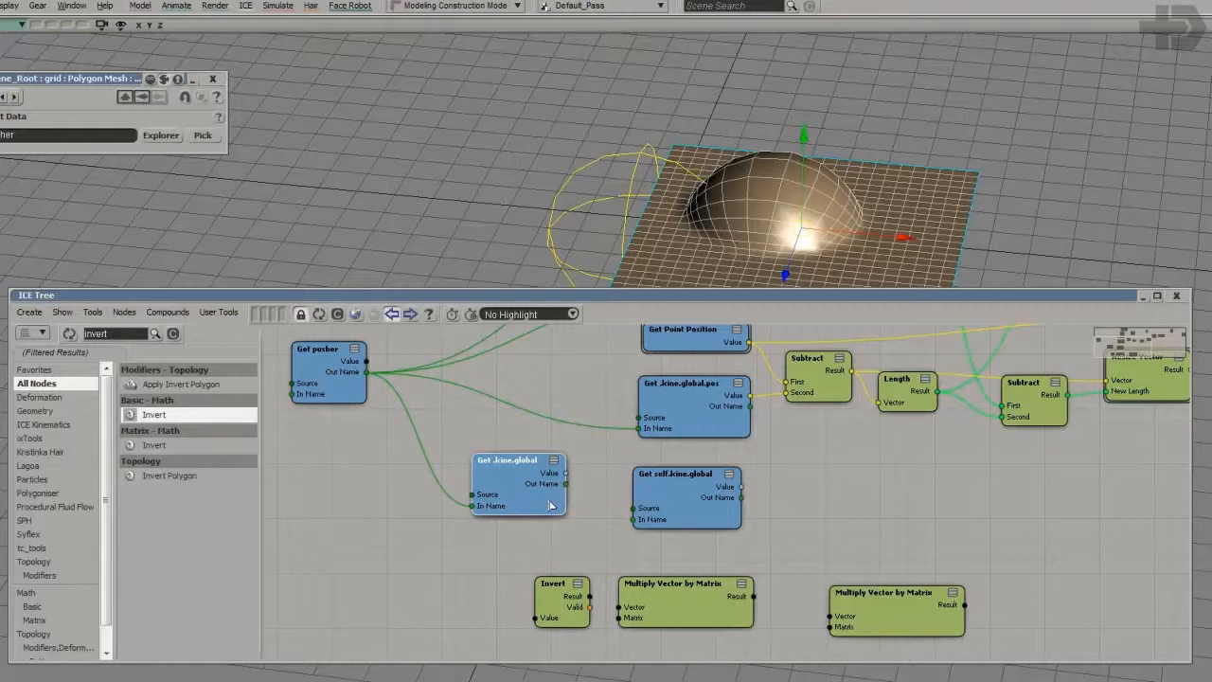
left_click_drag(519, 485, 508, 496)
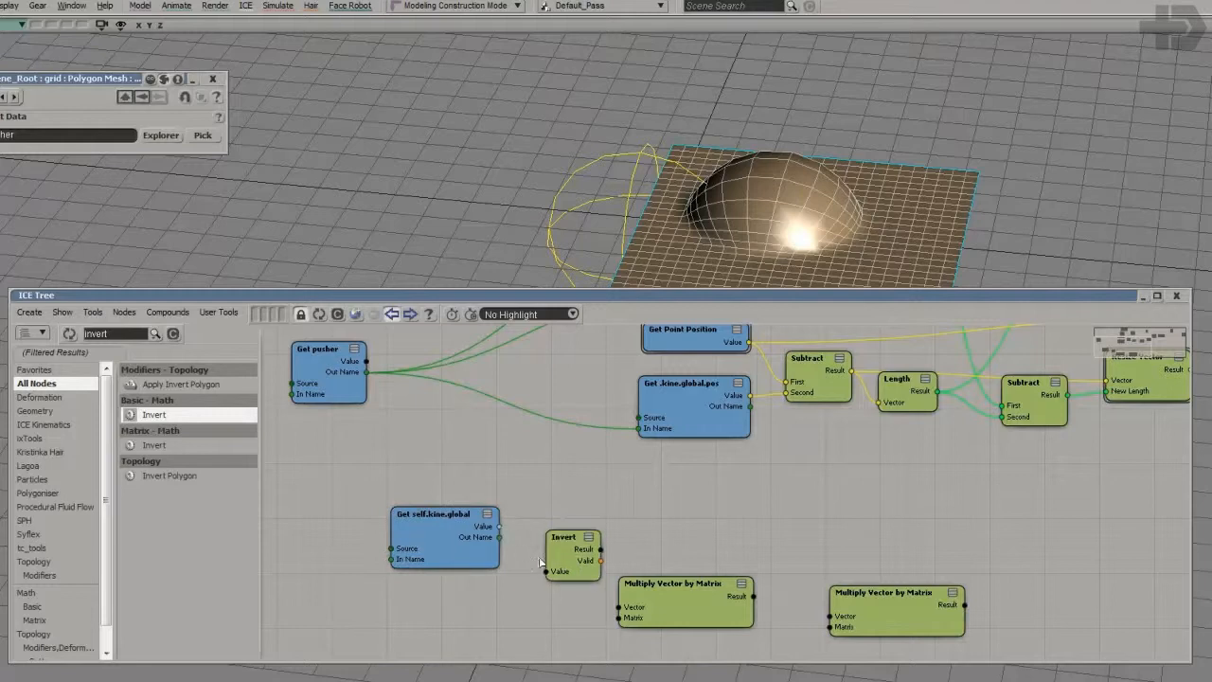
Send Get kine.global.pos through Multiply Vector by Matrix into the Subtract node's First port
left_click_drag(686, 583, 720, 496)
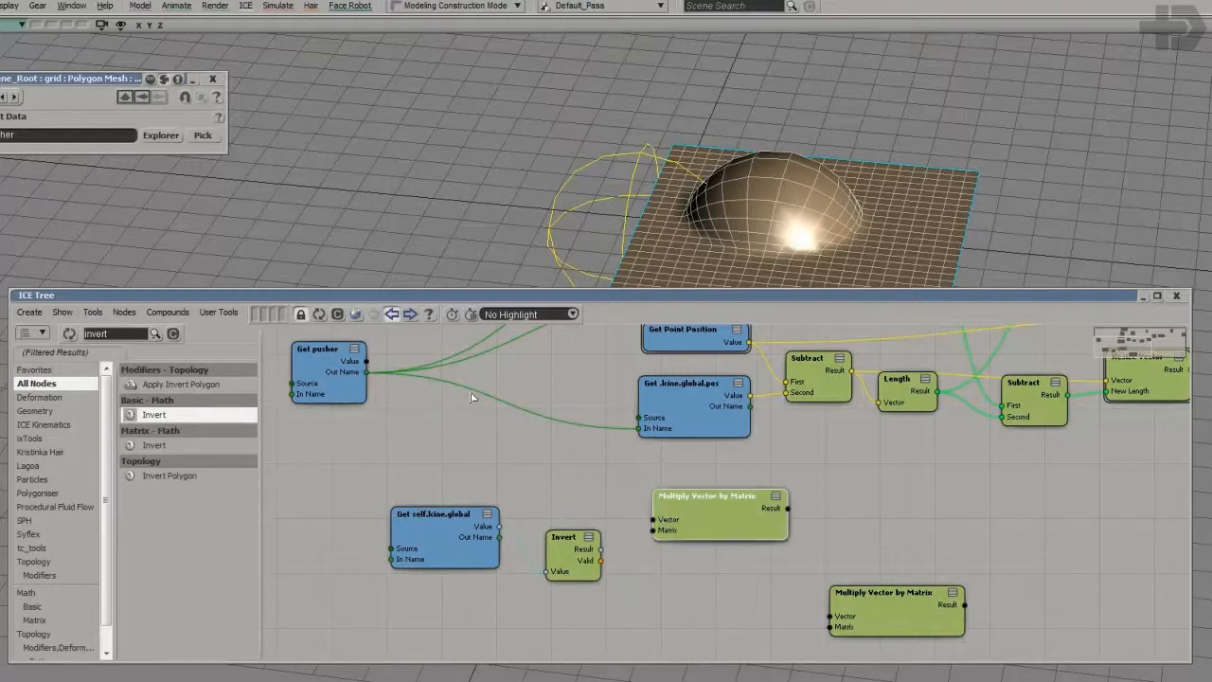
left_click_drag(693, 395, 575, 405)
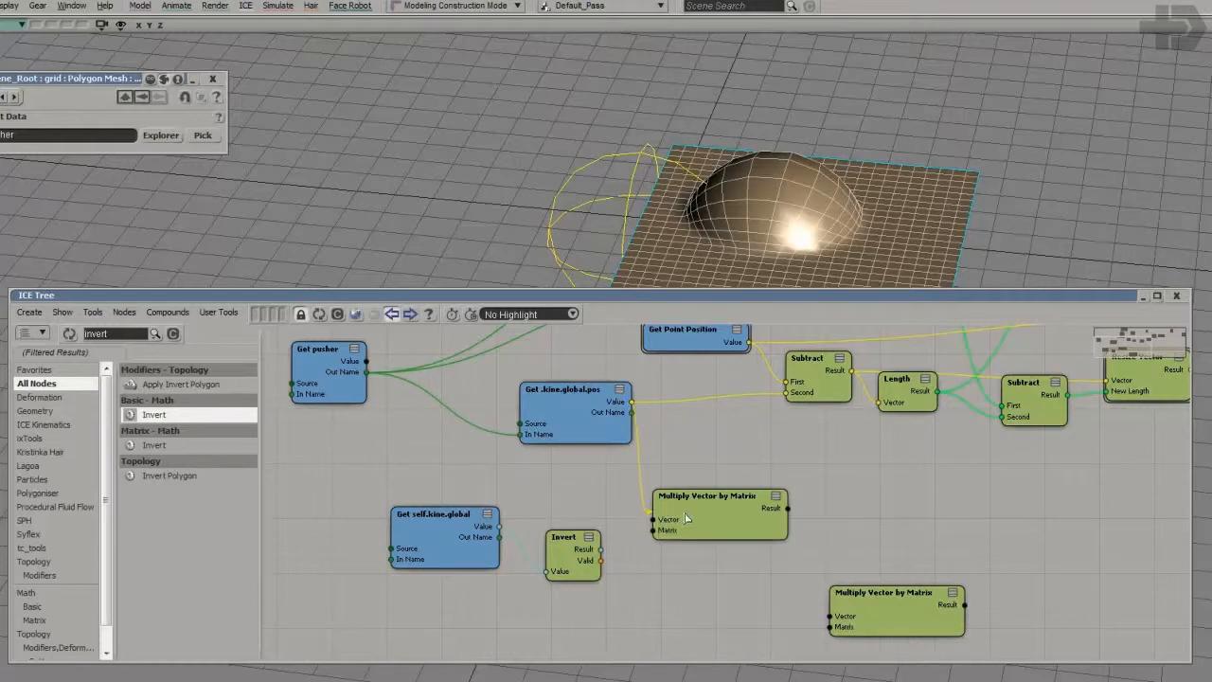
left_click_drag(719, 496, 746, 463)
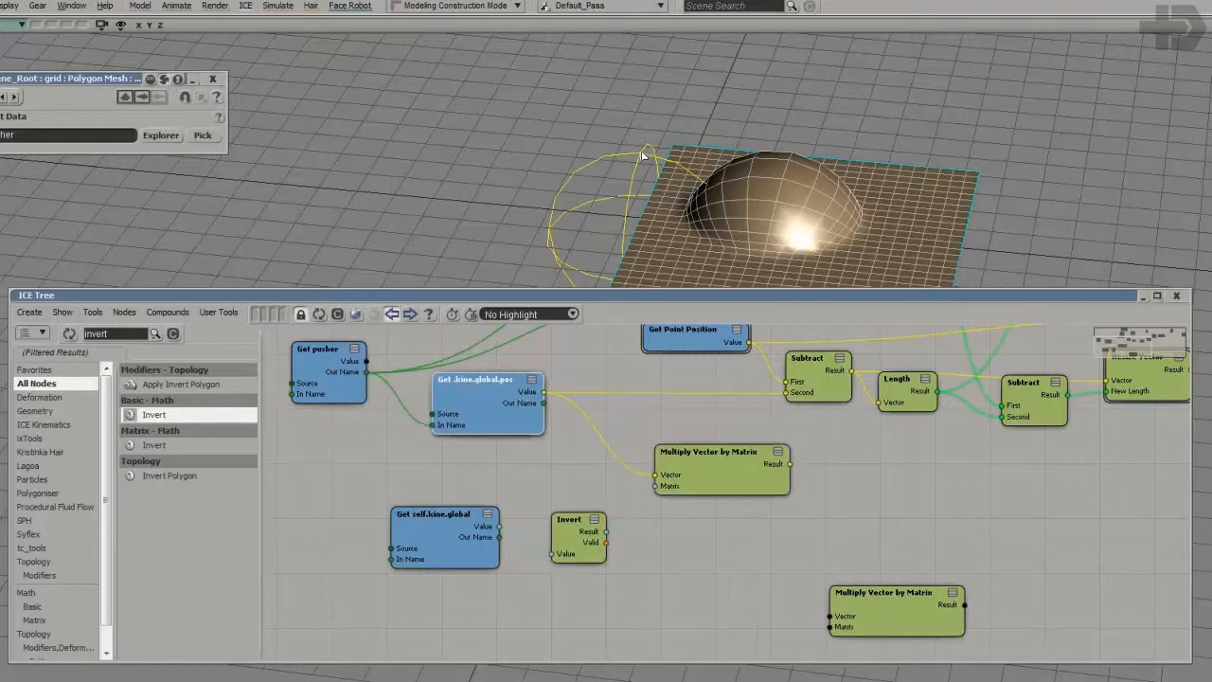
mouse_move(770, 235)
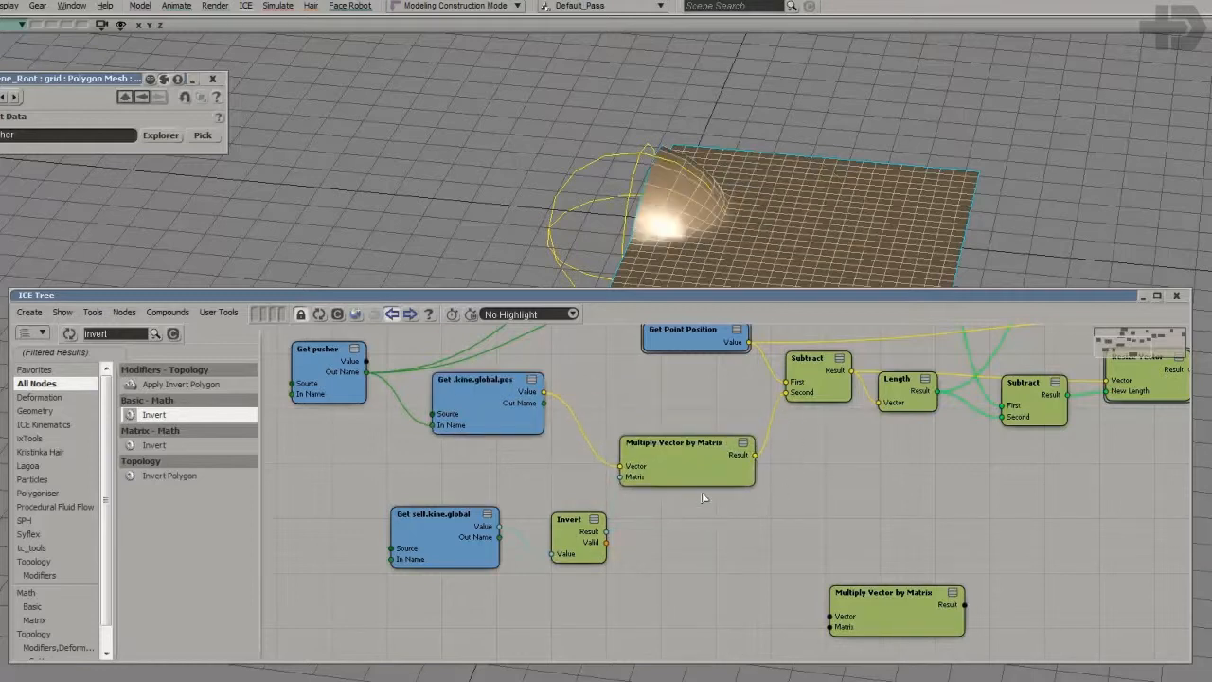
left_click_drag(894, 591, 780, 534)
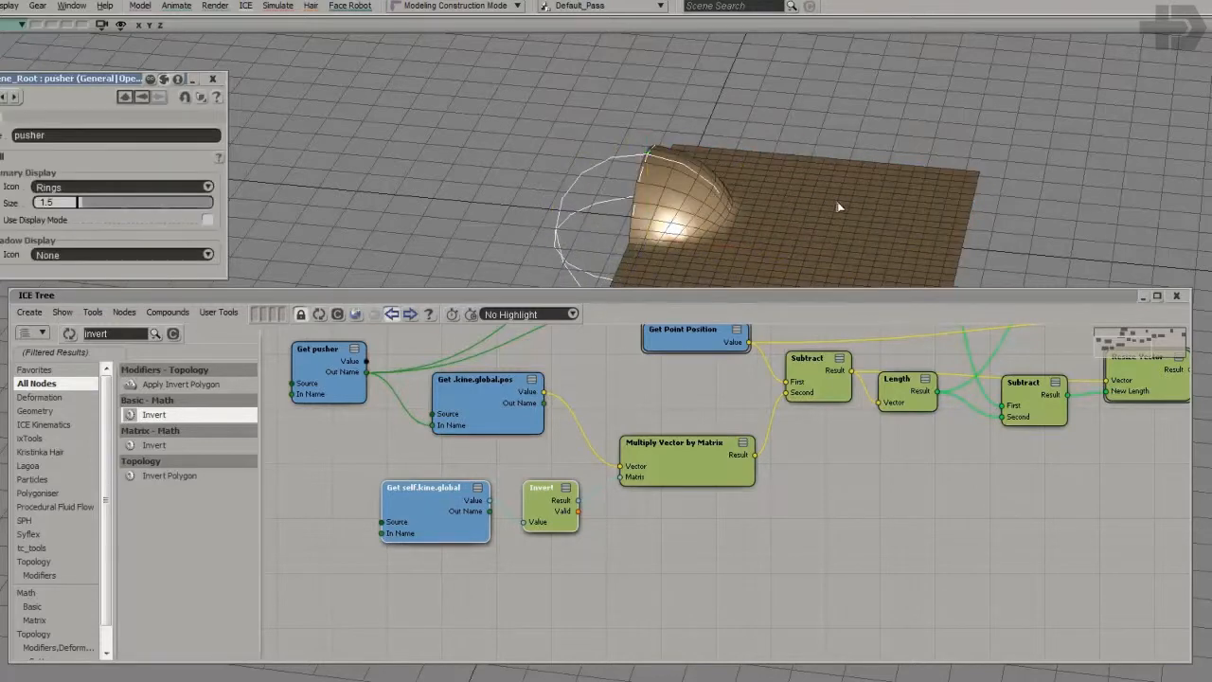
Select the grid object and drag it in the viewport to check the edge bulge
left_click(644, 167)
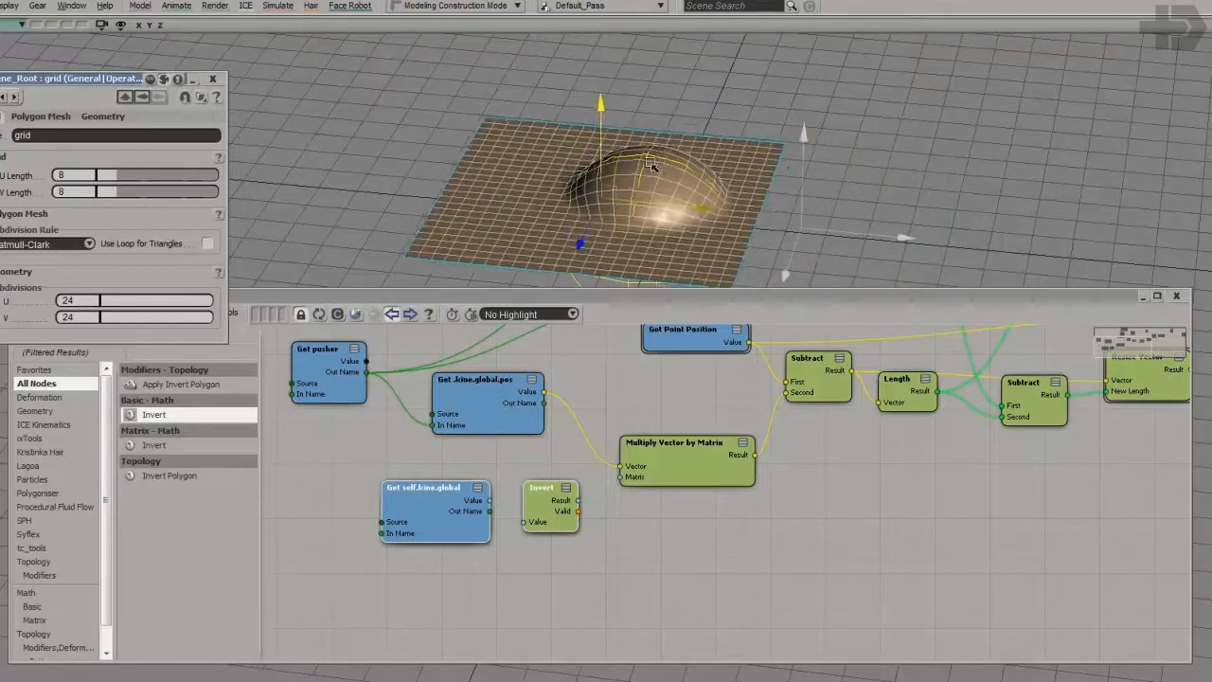
left_click_drag(653, 166, 749, 155)
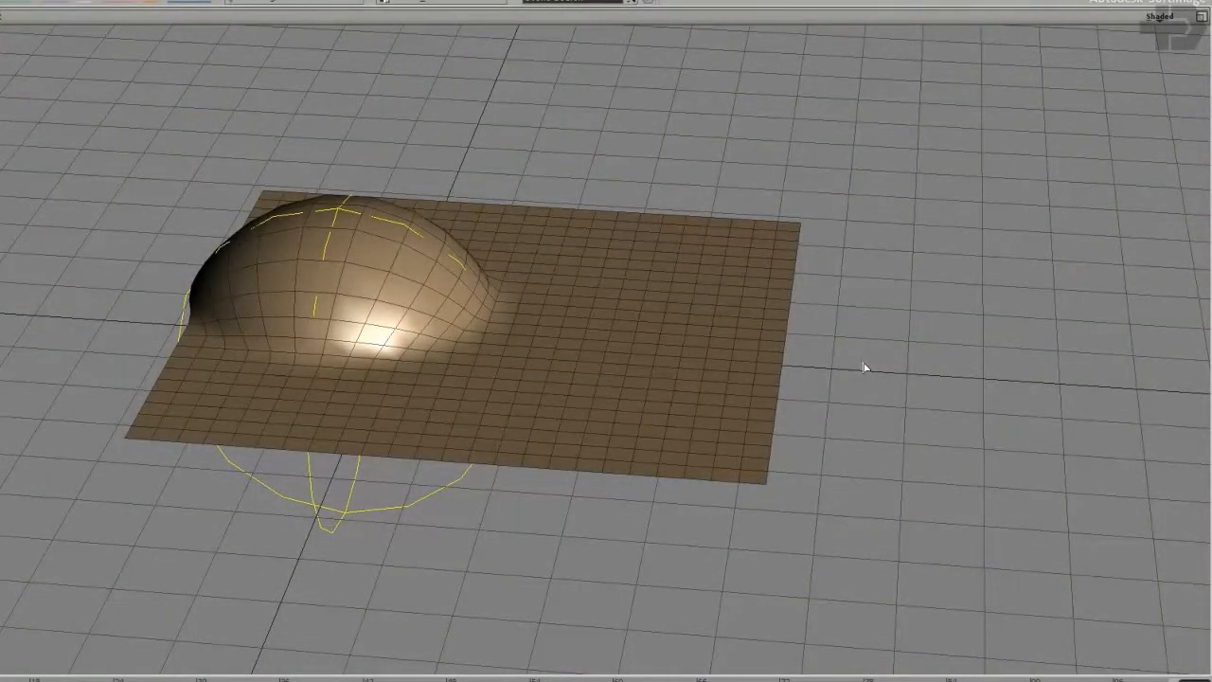
mouse_move(775, 364)
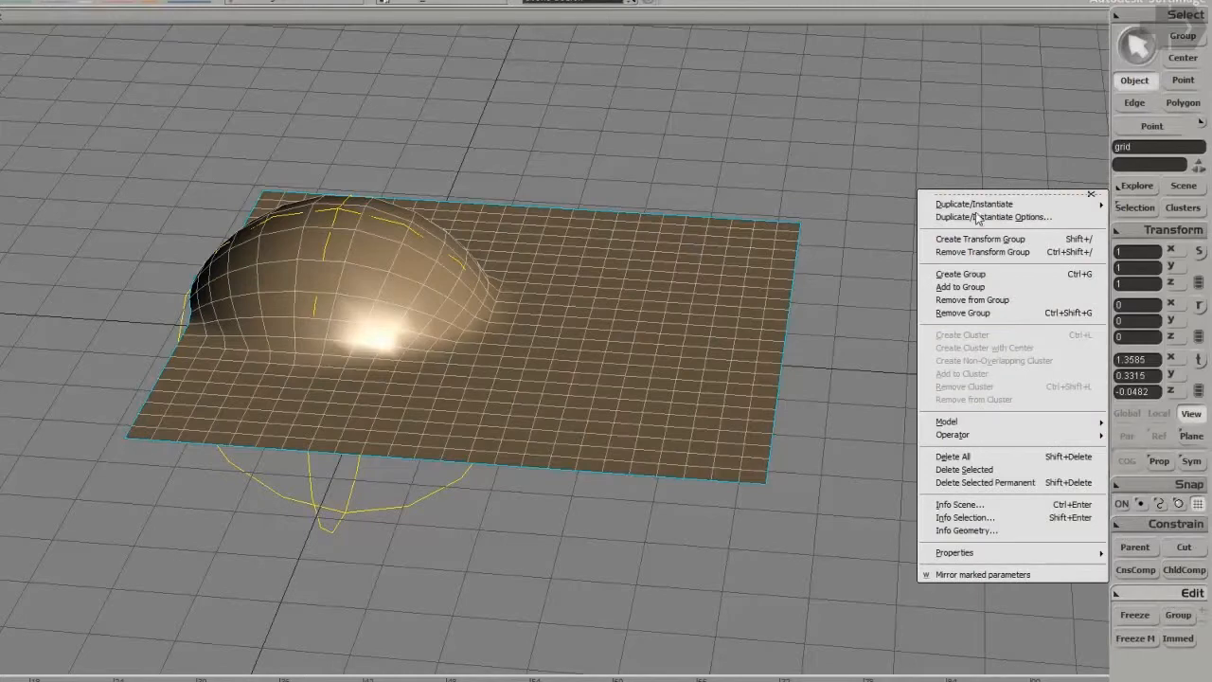
mouse_move(985, 483)
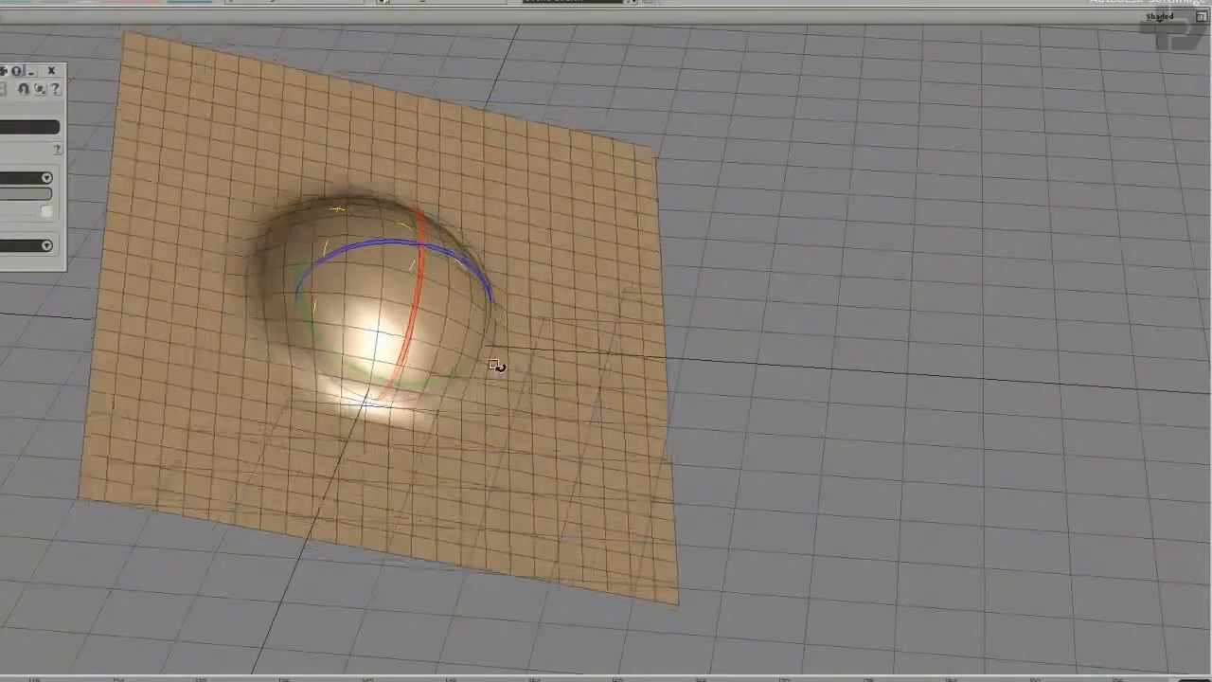
left_click_drag(496, 368, 386, 481)
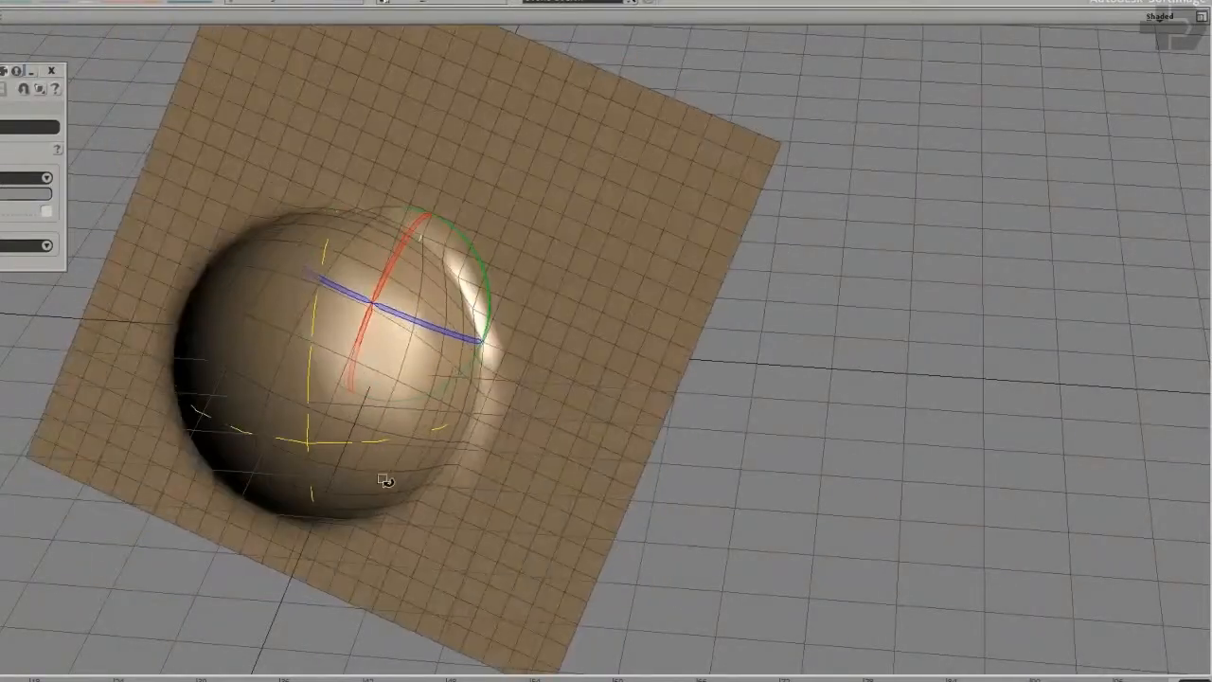
left_click_drag(386, 481, 519, 434)
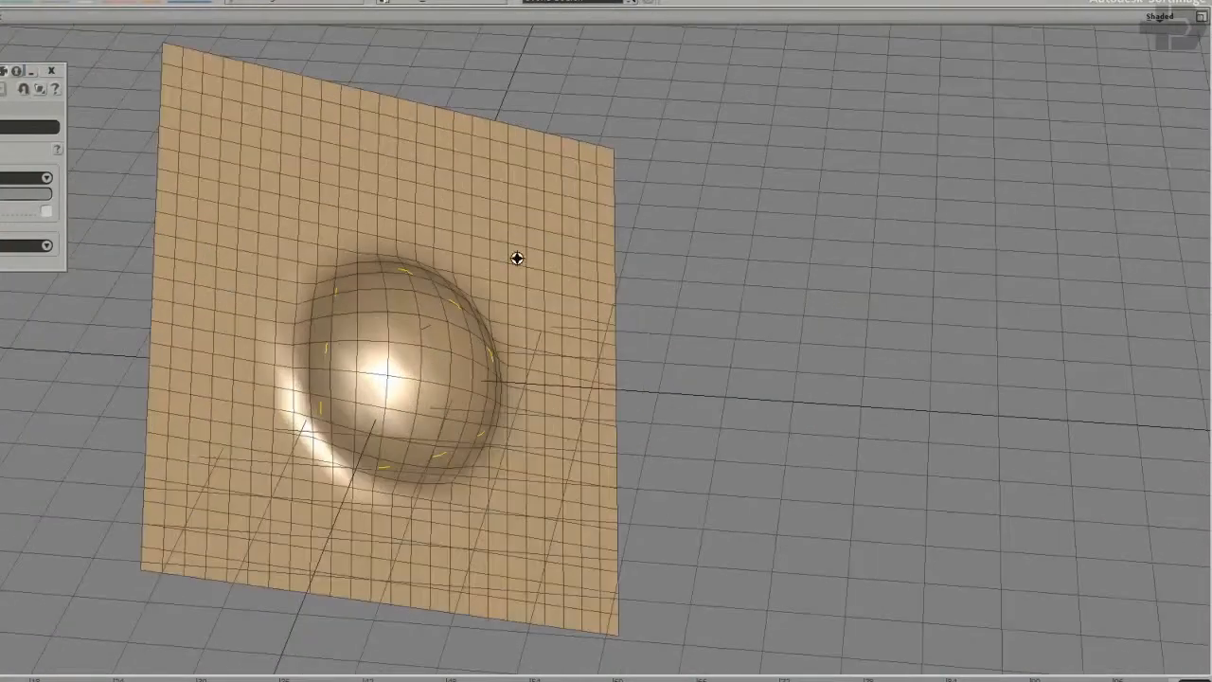
left_click_drag(517, 258, 576, 212)
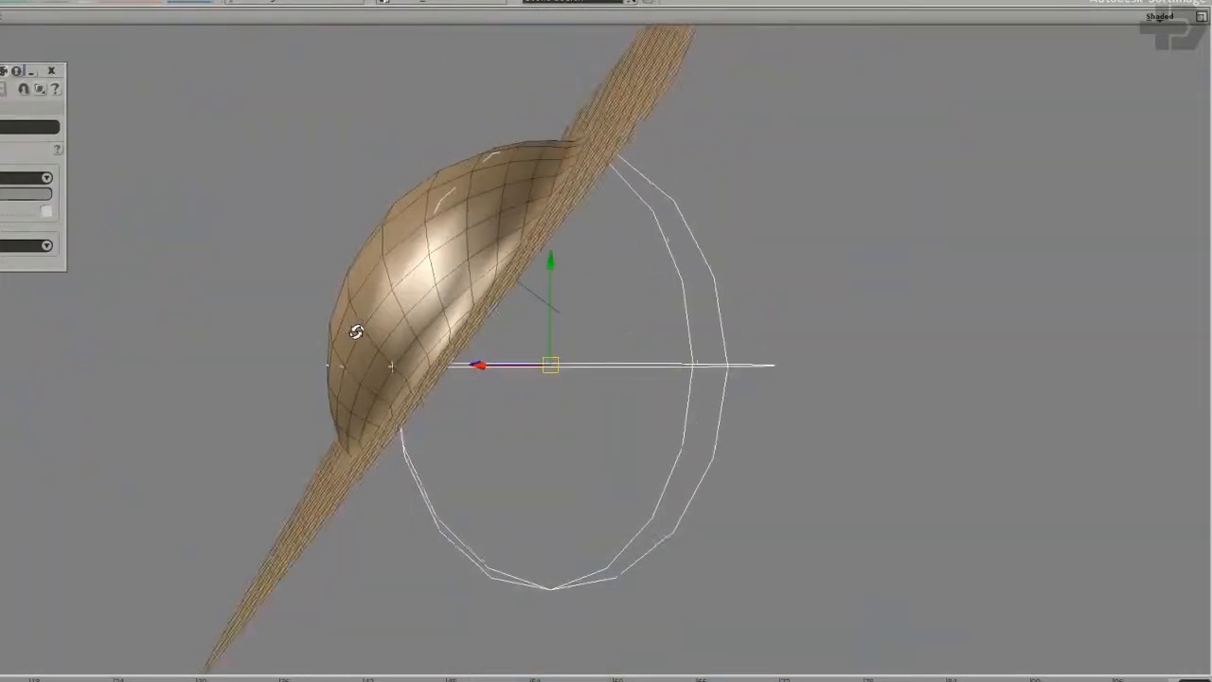
left_click_drag(549, 364, 417, 363)
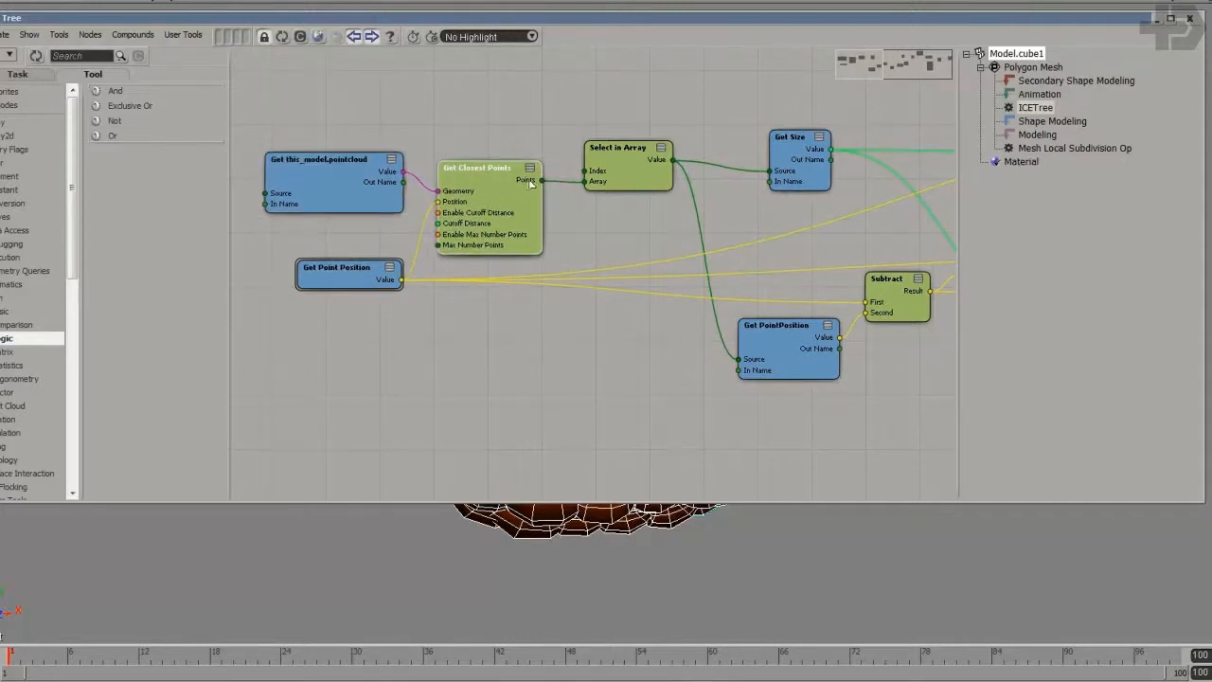
Inspect the Get Closest Points node and move the Length node lower to tidy cube1's graph
double_click(478, 167)
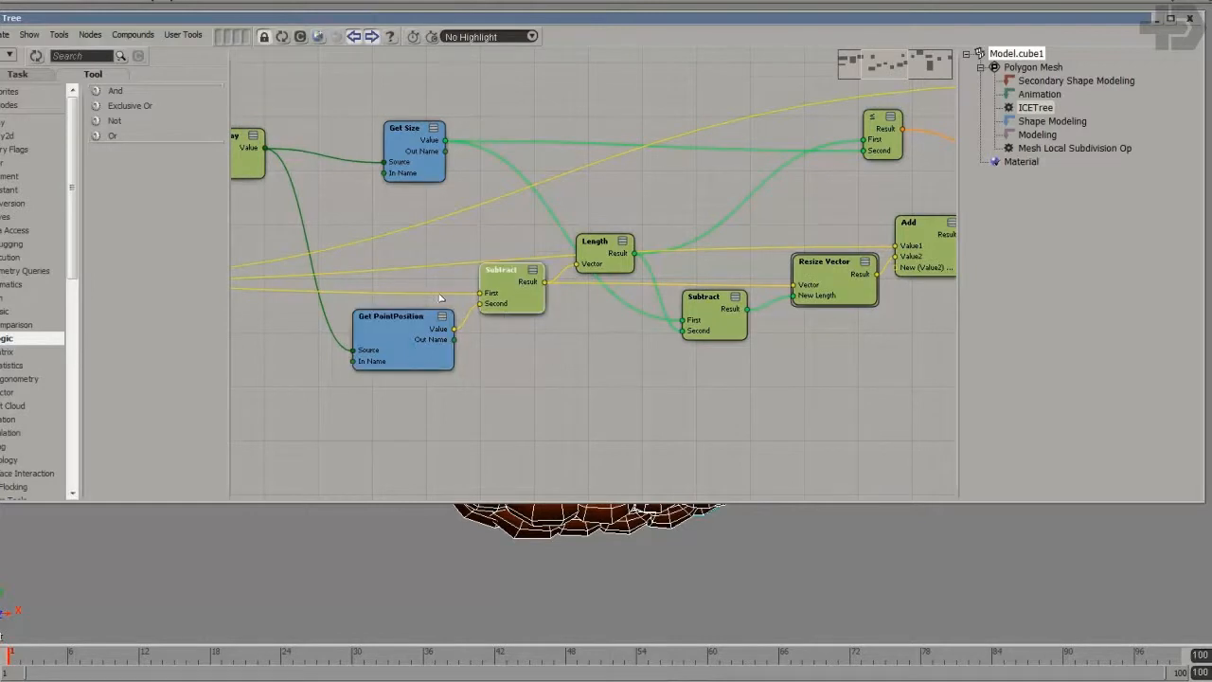
mouse_move(447, 307)
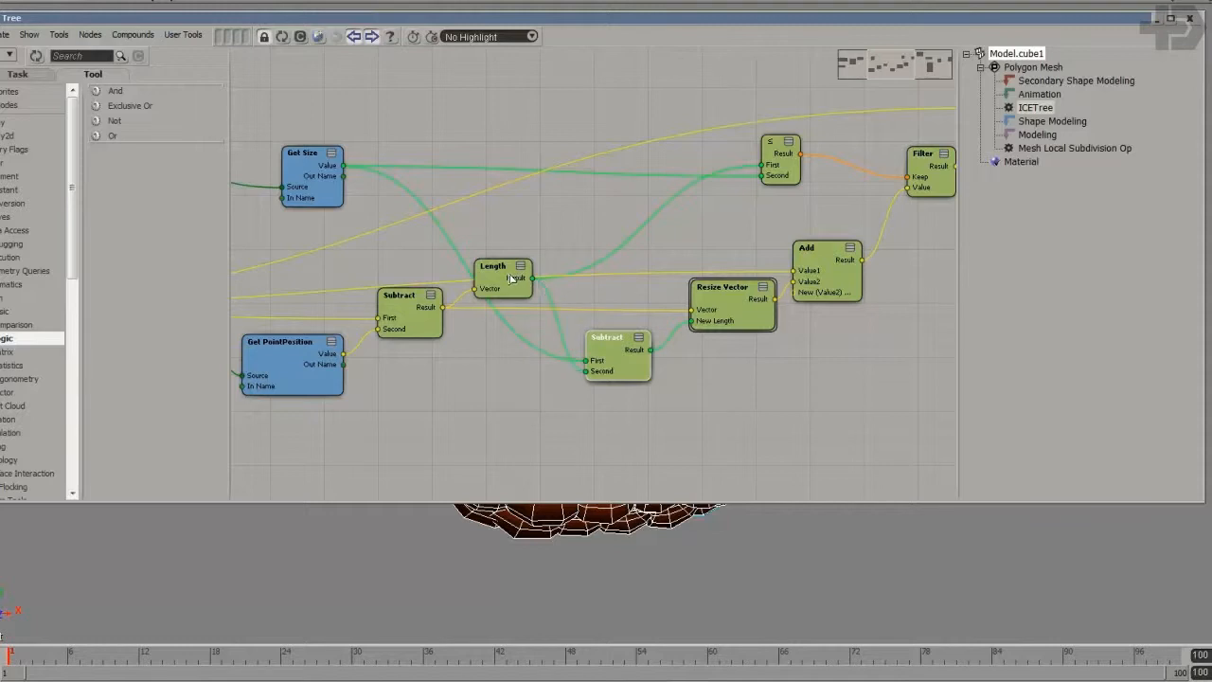
left_click_drag(502, 274, 493, 364)
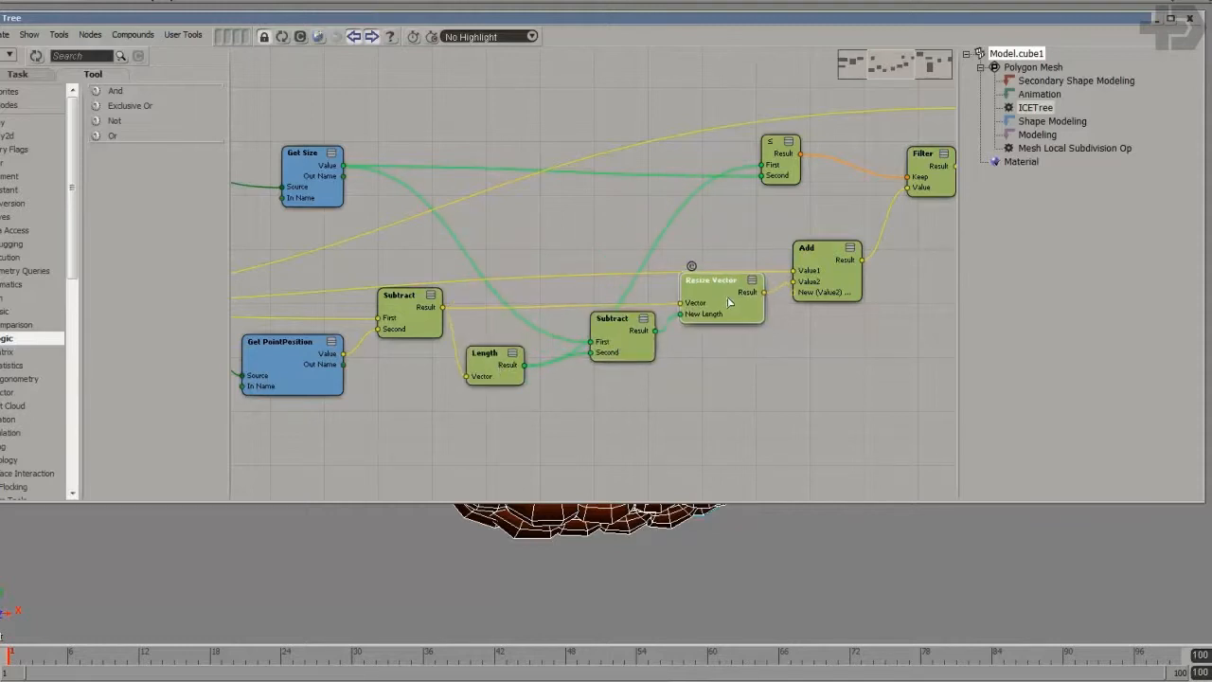
mouse_move(762, 321)
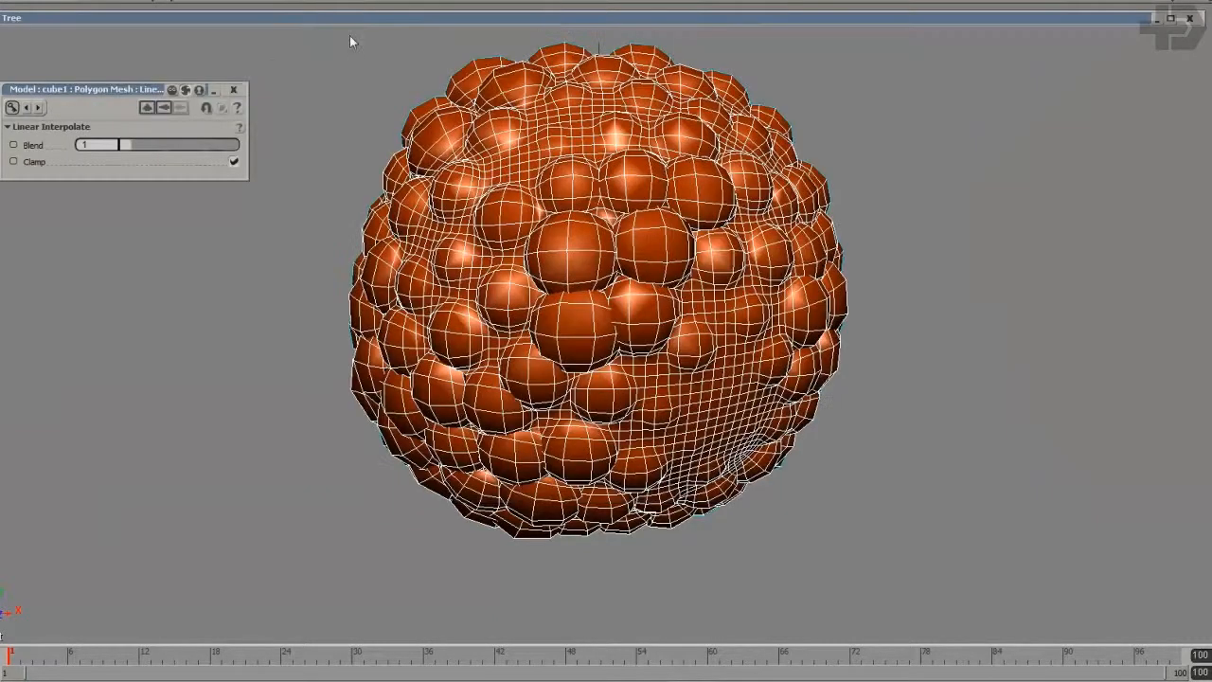
Return to the viewport showing the bubble-covered sphere with Linear Interpolate's Blend at 1
left_click_drag(114, 144, 80, 144)
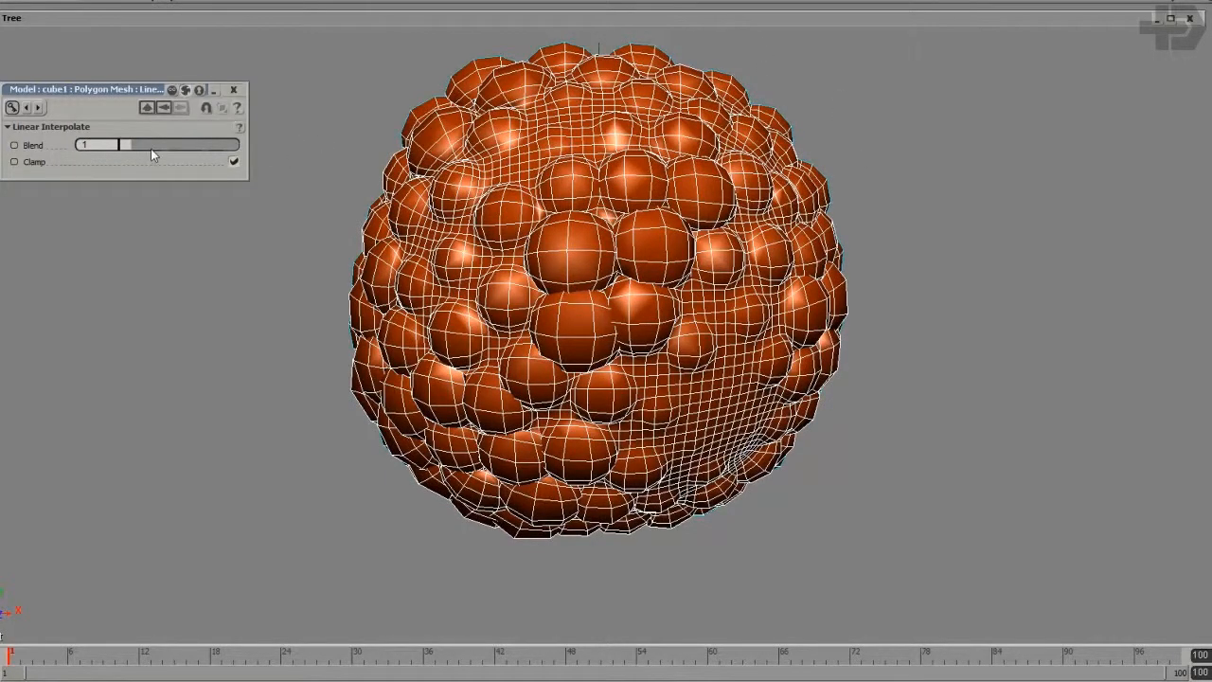
mouse_move(454, 21)
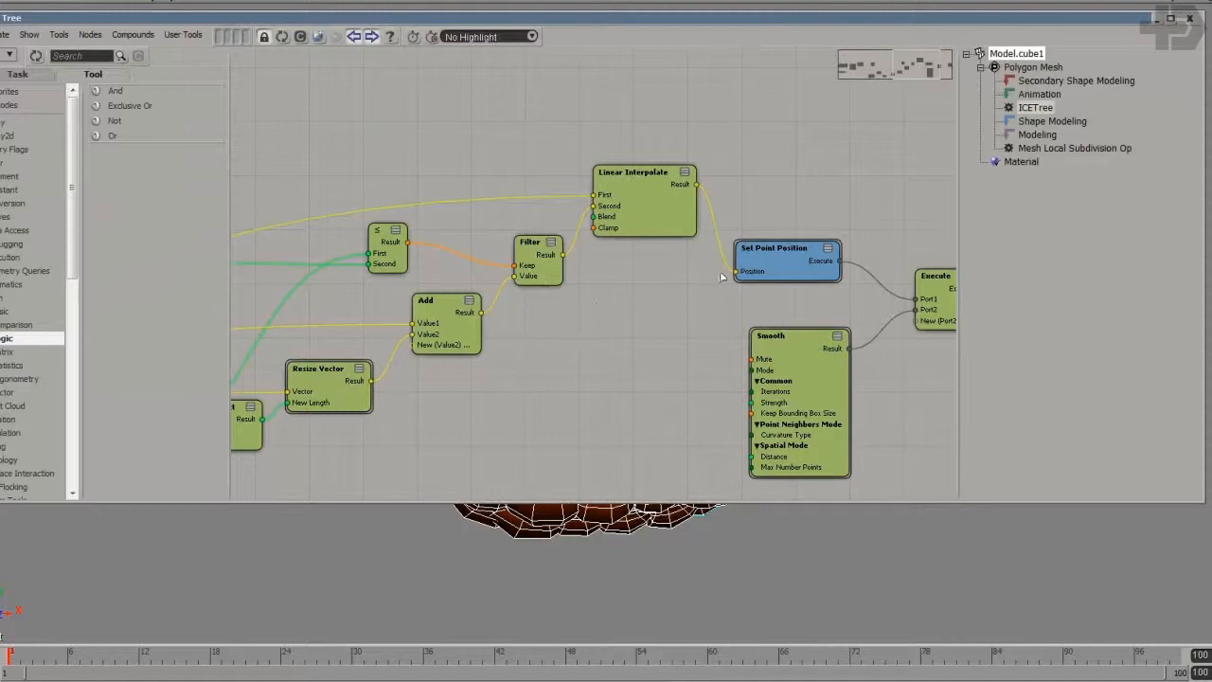
mouse_move(663, 341)
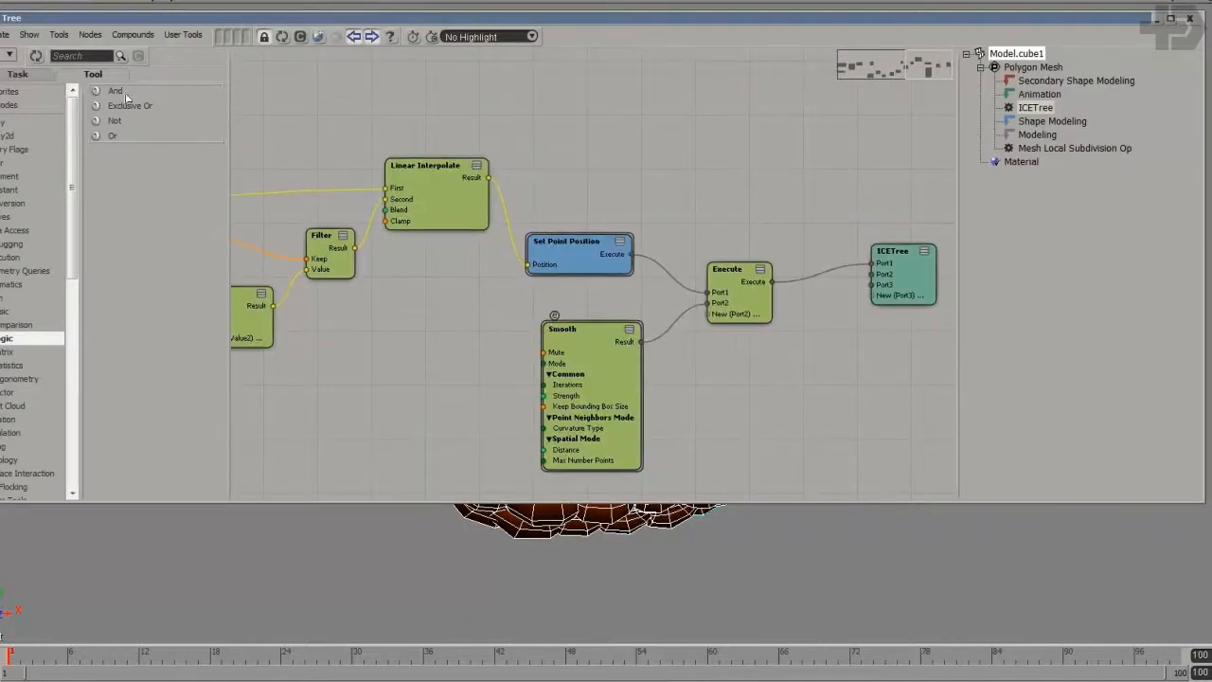
Search 'smo' for the Smooth node and frame the entire node graph at once
type("smo")
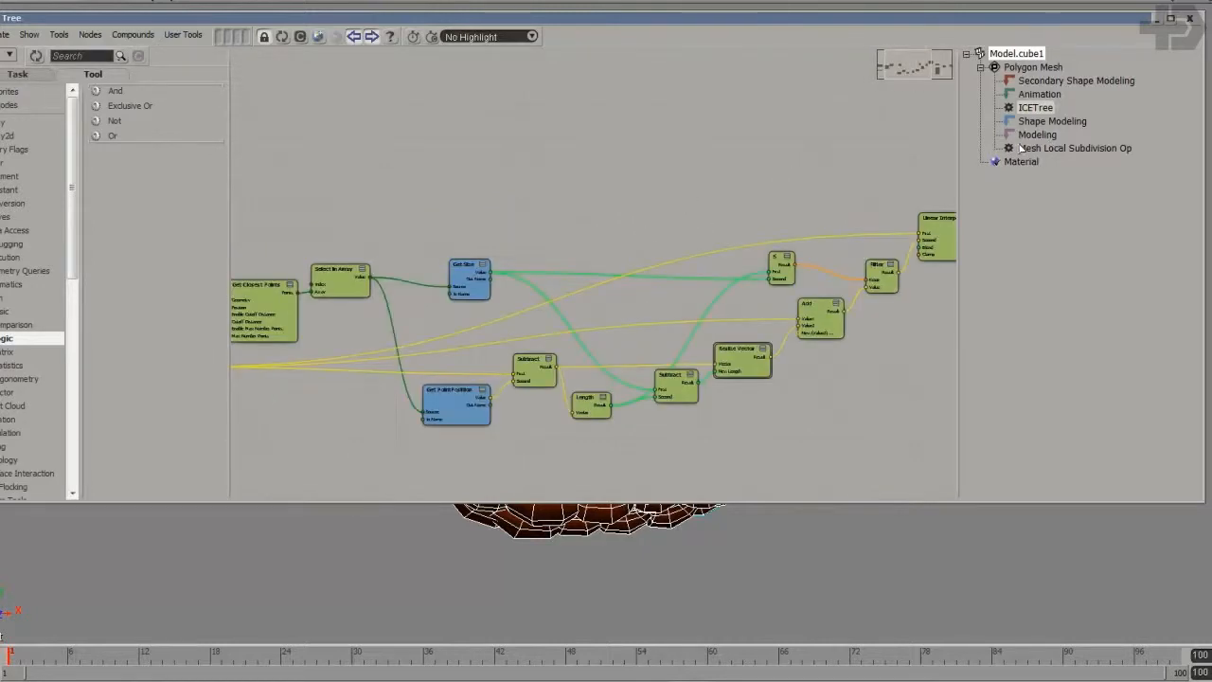
left_click(1076, 147)
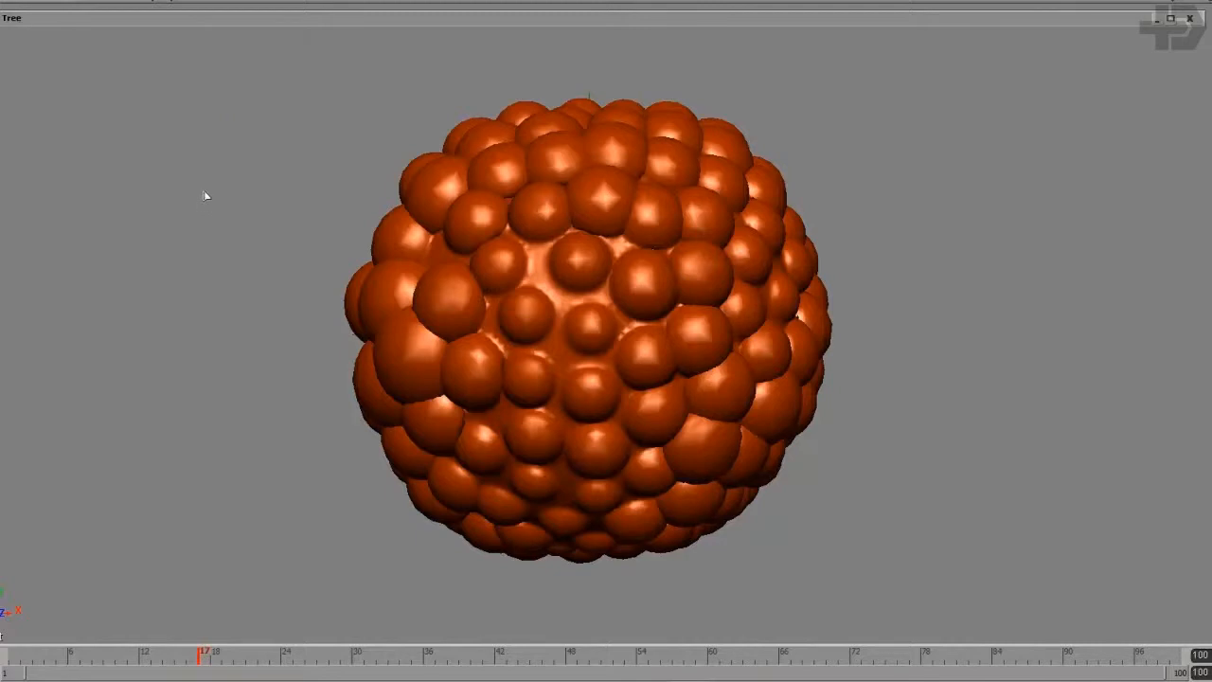
mouse_move(1206, 23)
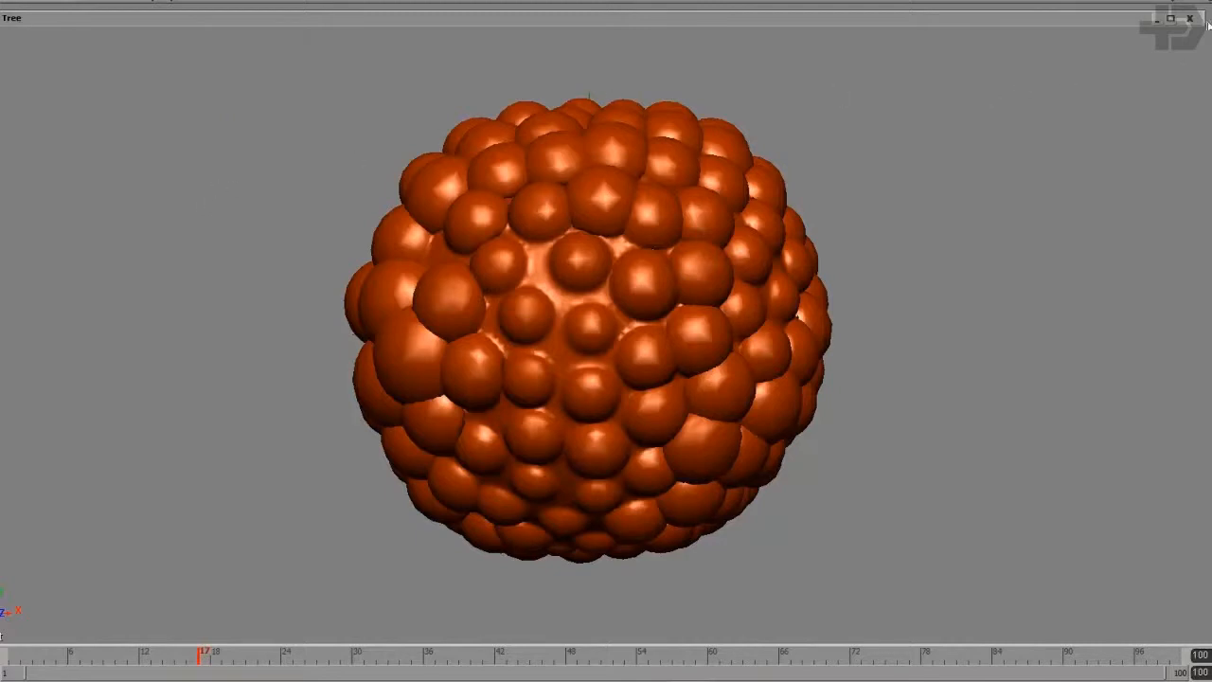
mouse_move(1009, 152)
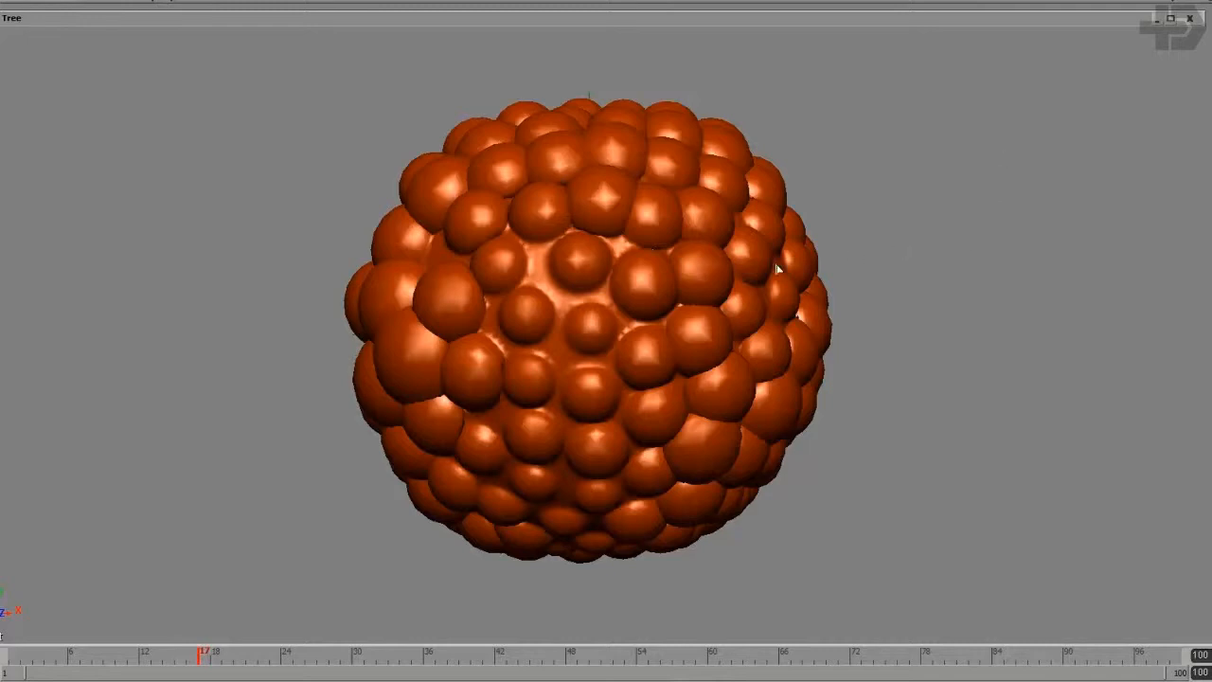
mouse_move(762, 273)
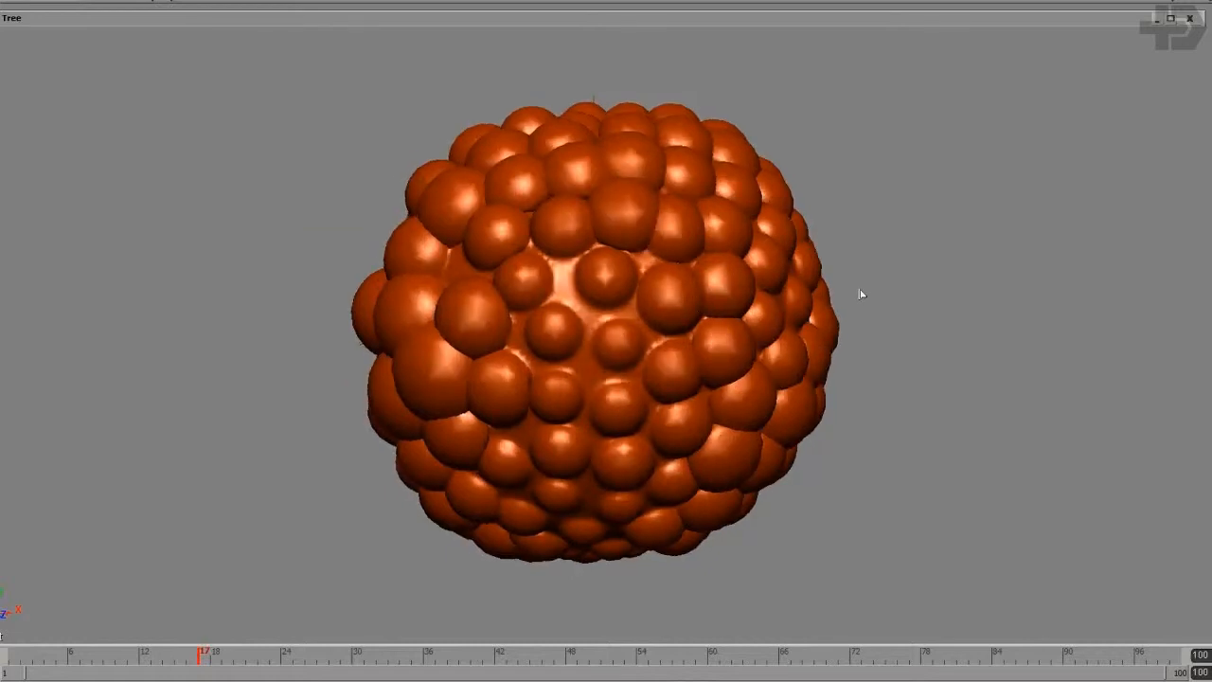
mouse_move(528, 267)
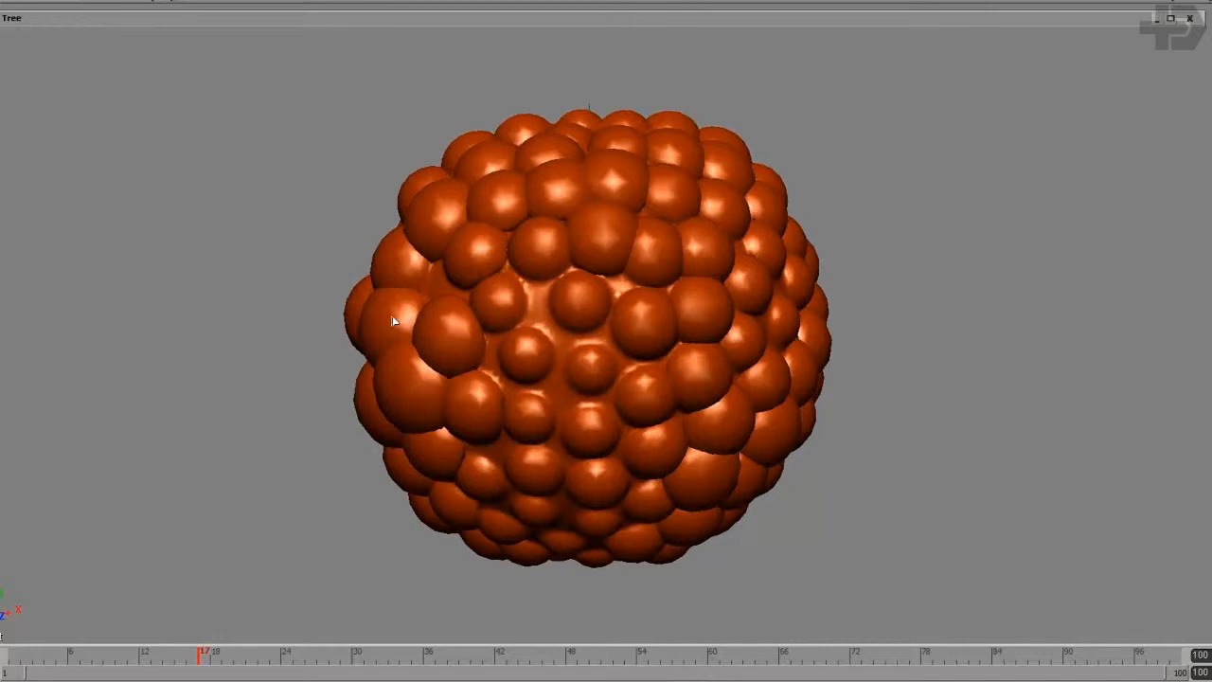
mouse_move(508, 300)
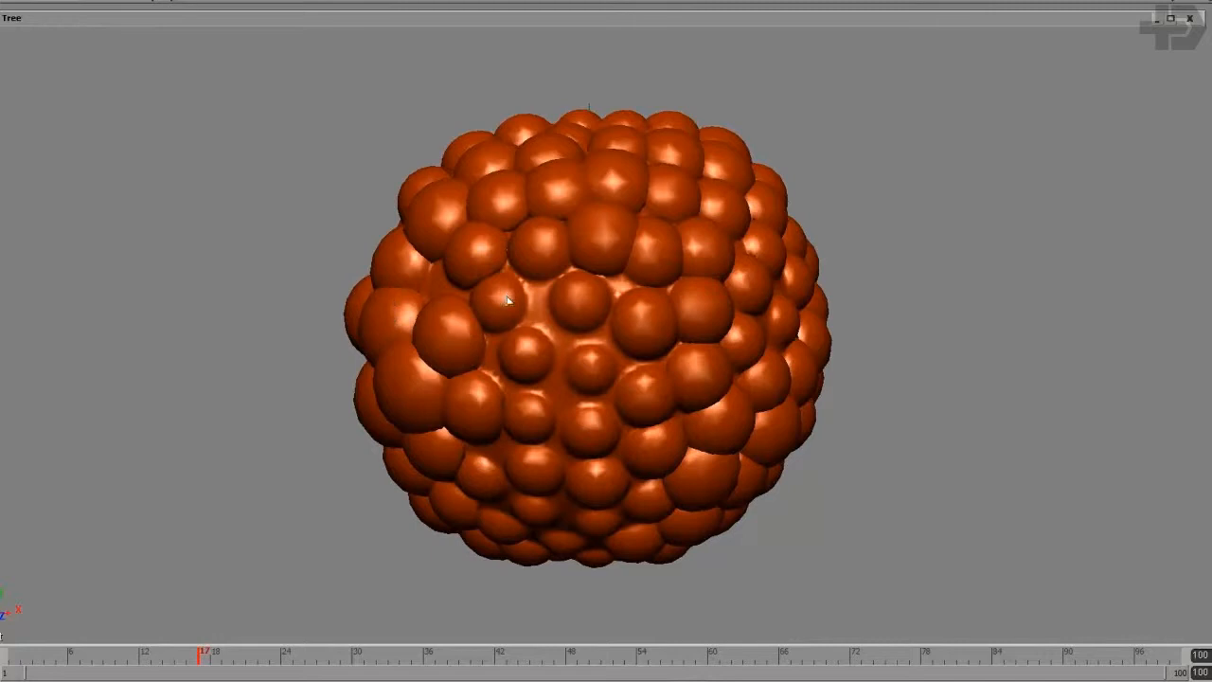
mouse_move(263, 284)
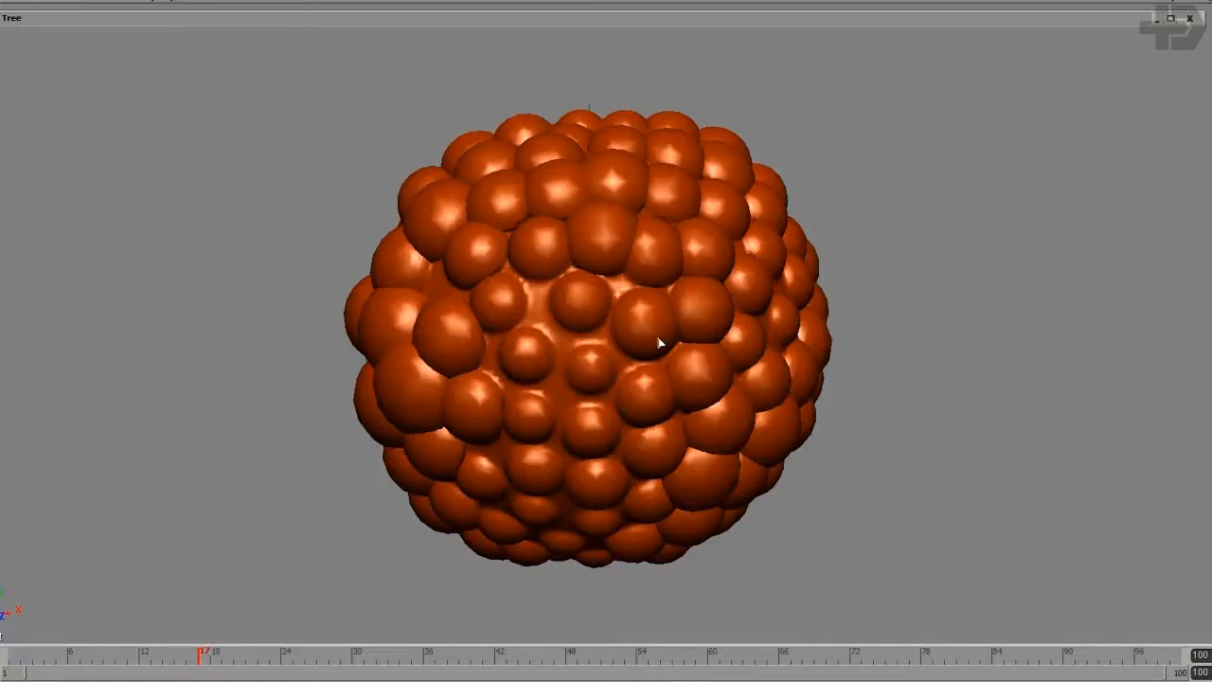
mouse_move(653, 309)
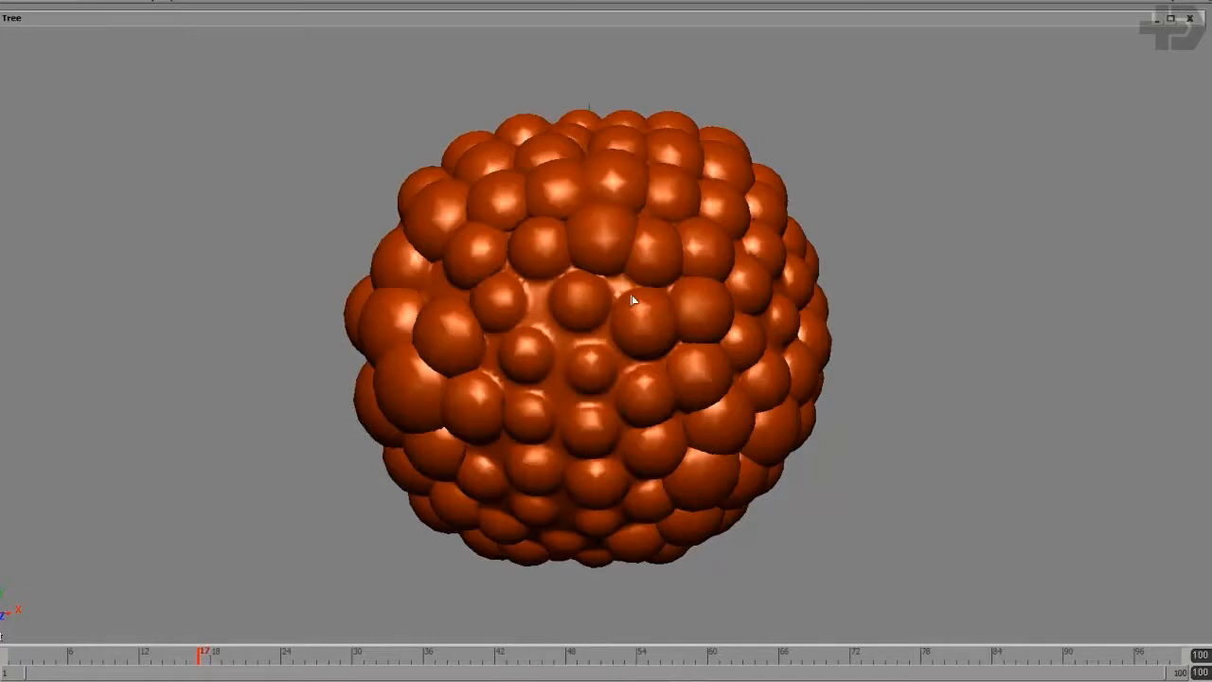
mouse_move(541, 295)
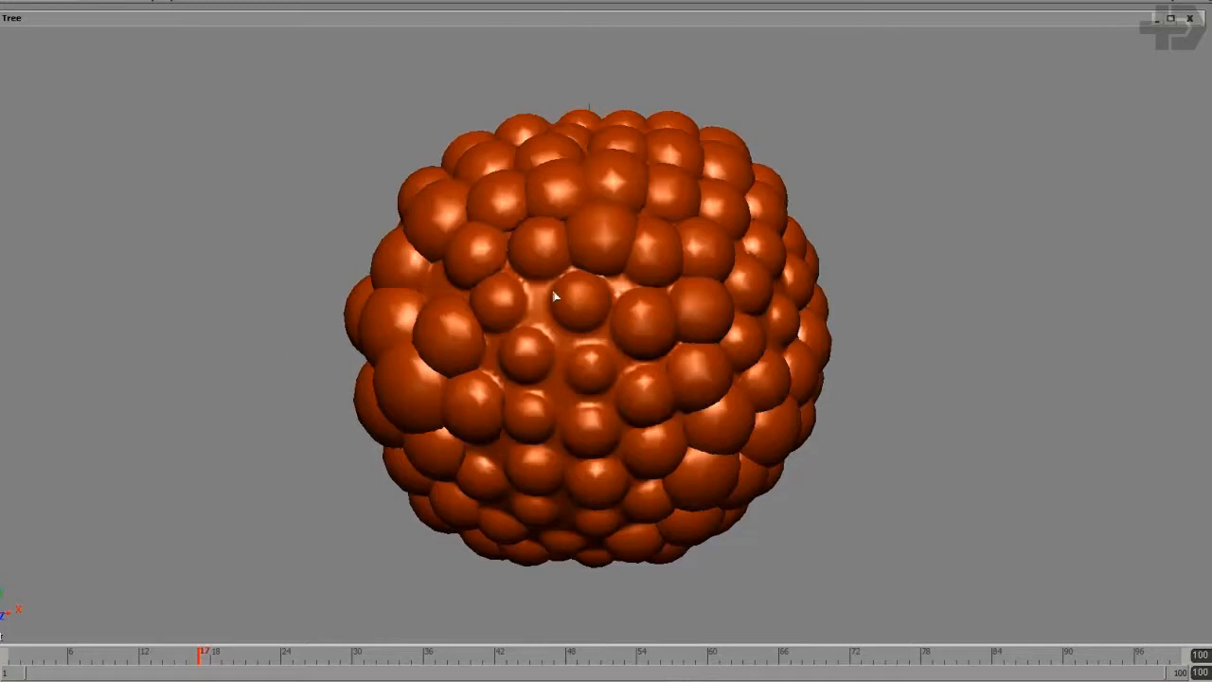
mouse_move(538, 411)
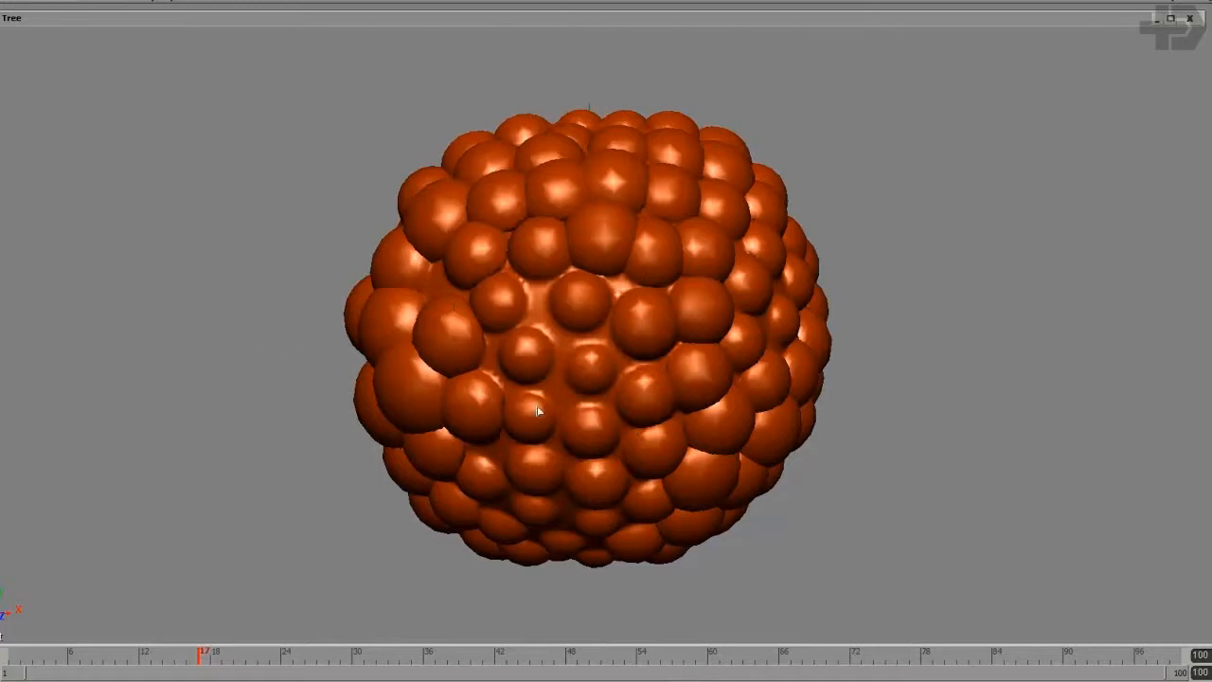
mouse_move(485, 493)
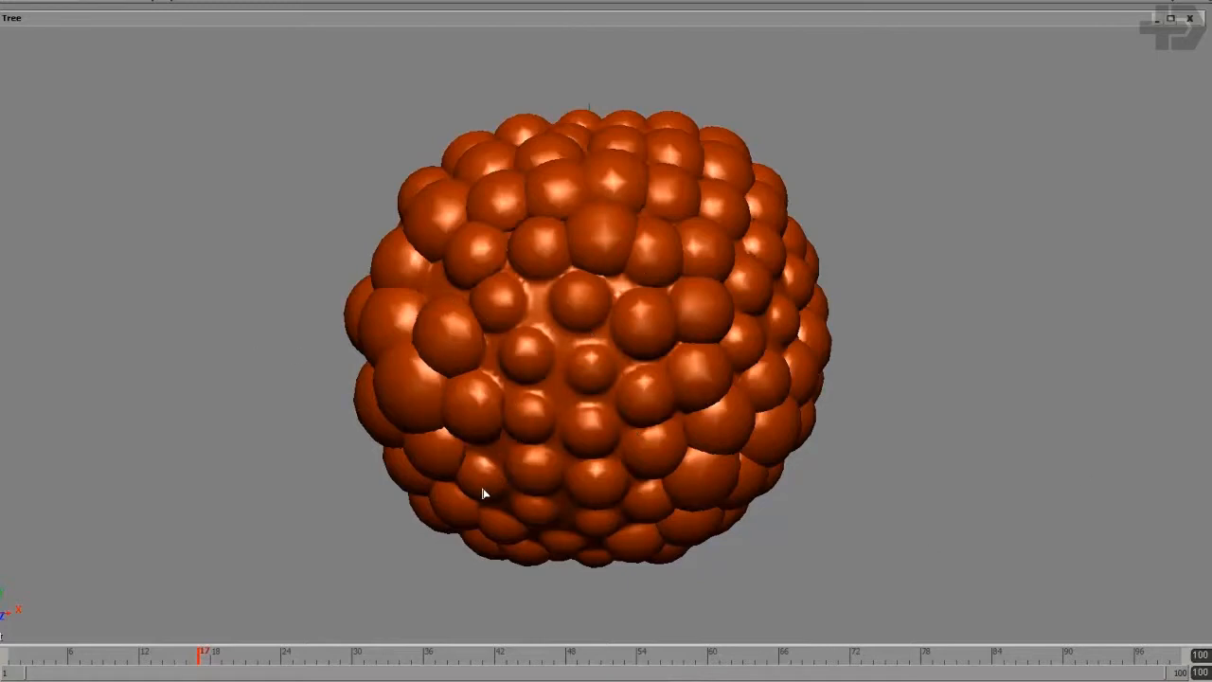
mouse_move(542, 407)
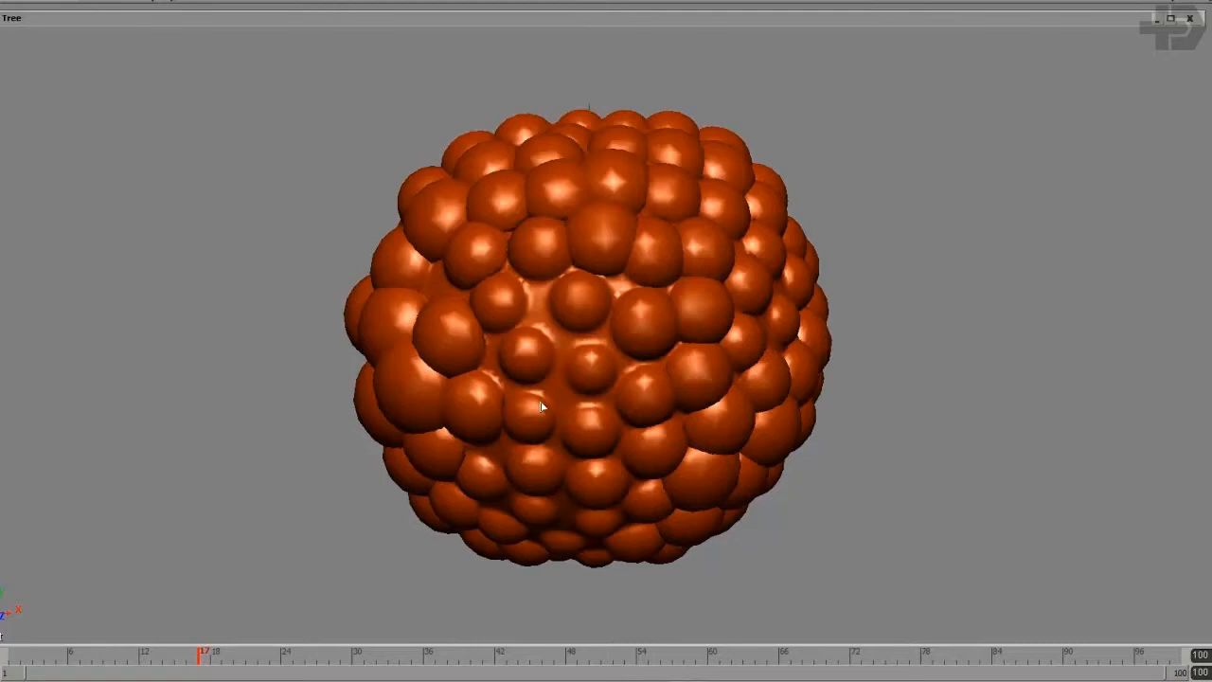